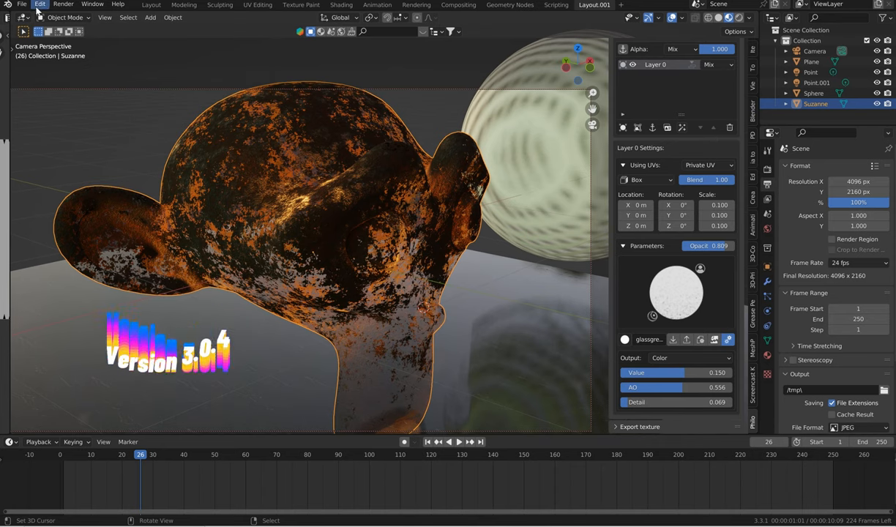
- Check the Philogix PBR Painter add-on in Preferences by searching 'ph', then dismiss the window
left_click(40, 4)
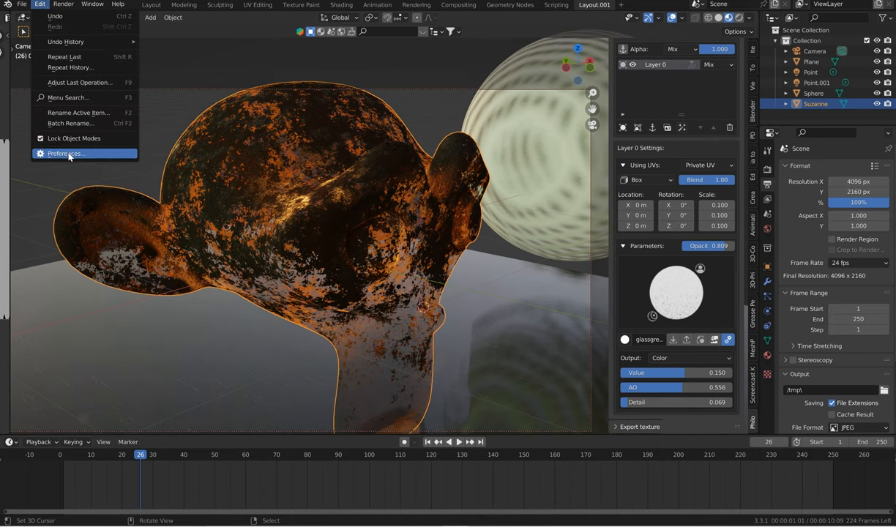
left_click(67, 153)
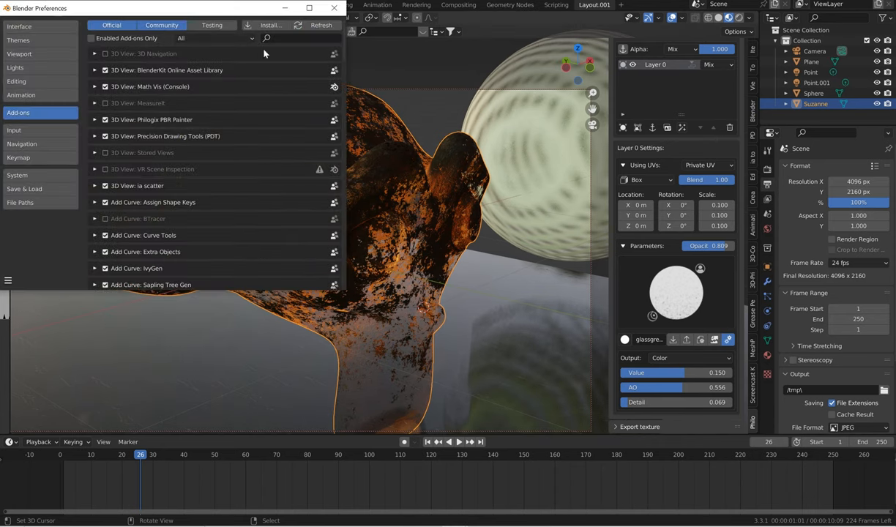
type("ph")
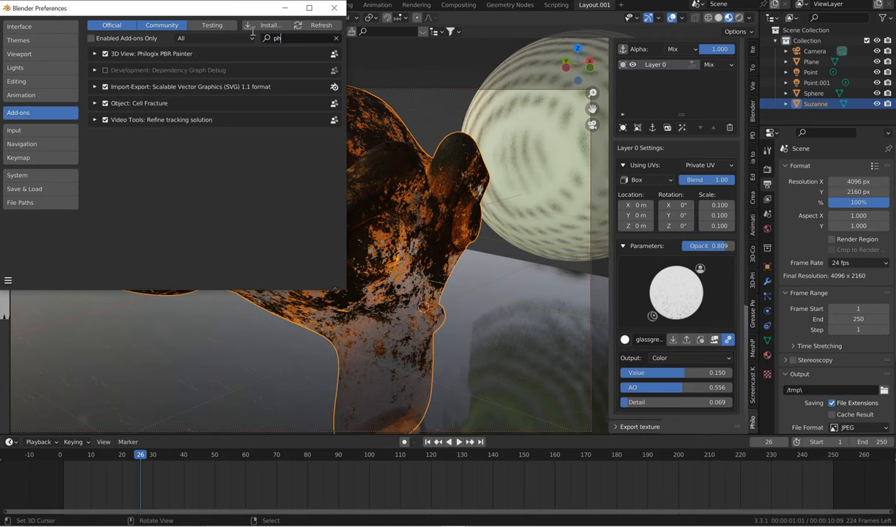
left_click(95, 52)
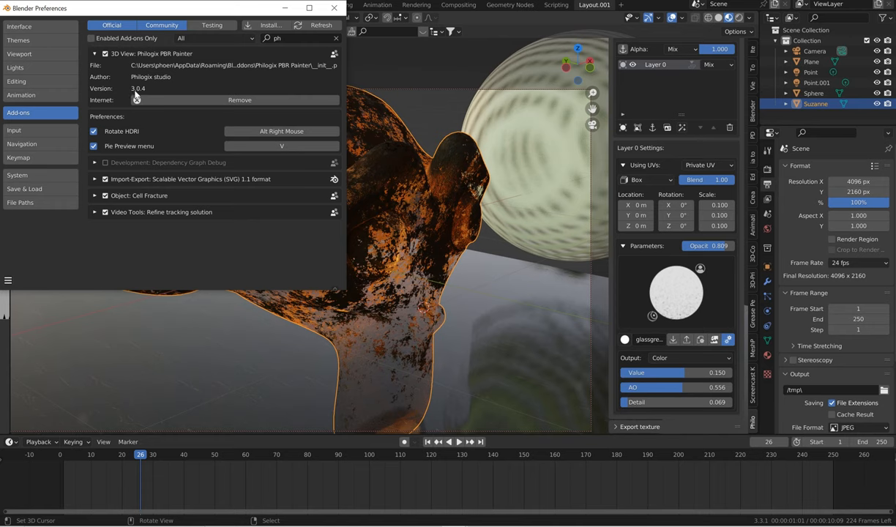
mouse_move(138, 99)
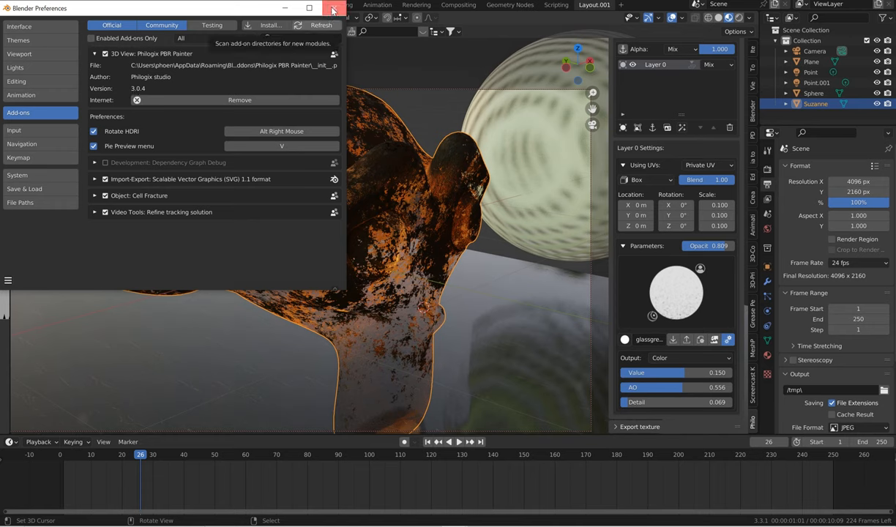
left_click(334, 9)
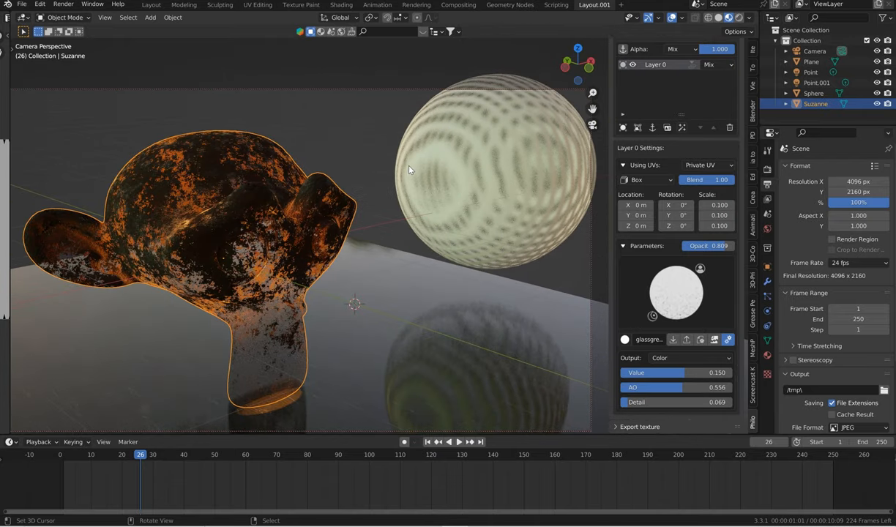
mouse_move(387, 160)
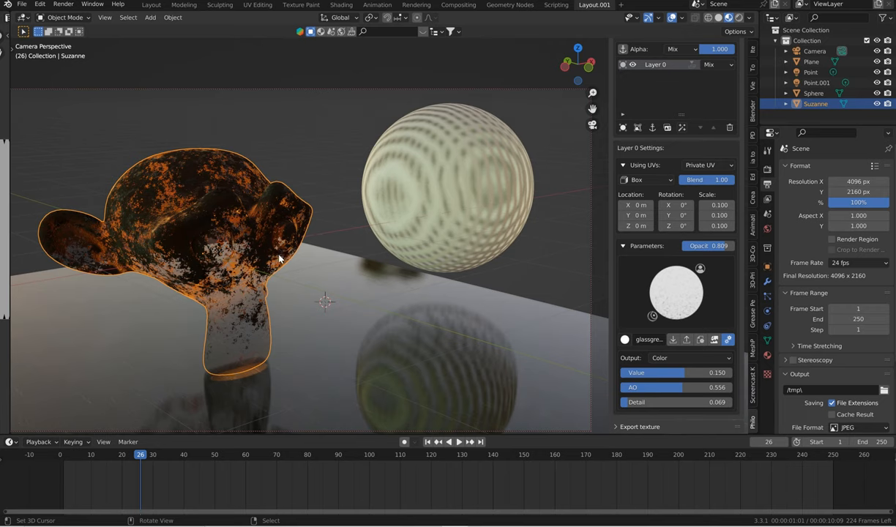
mouse_move(283, 262)
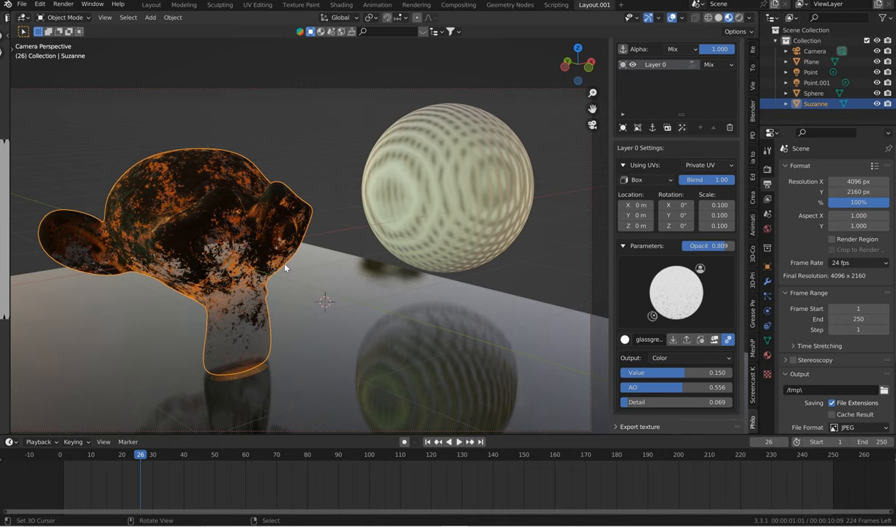
mouse_move(279, 267)
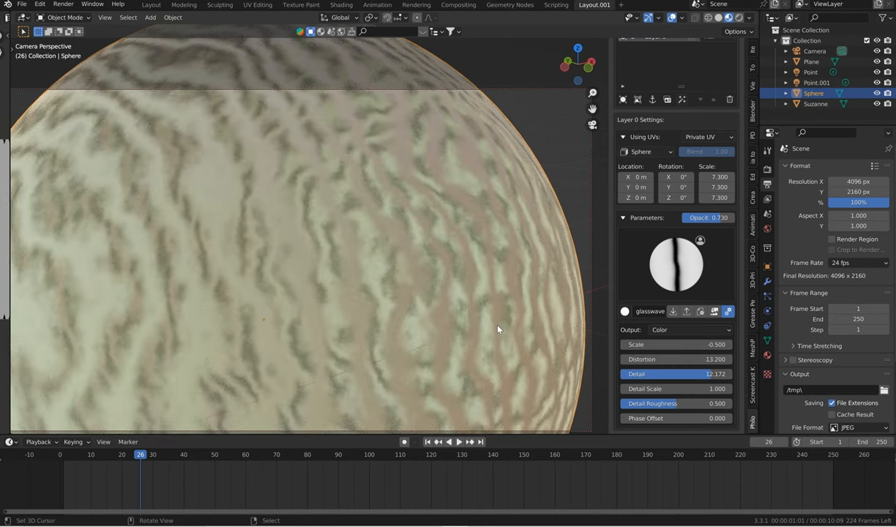
mouse_move(510, 331)
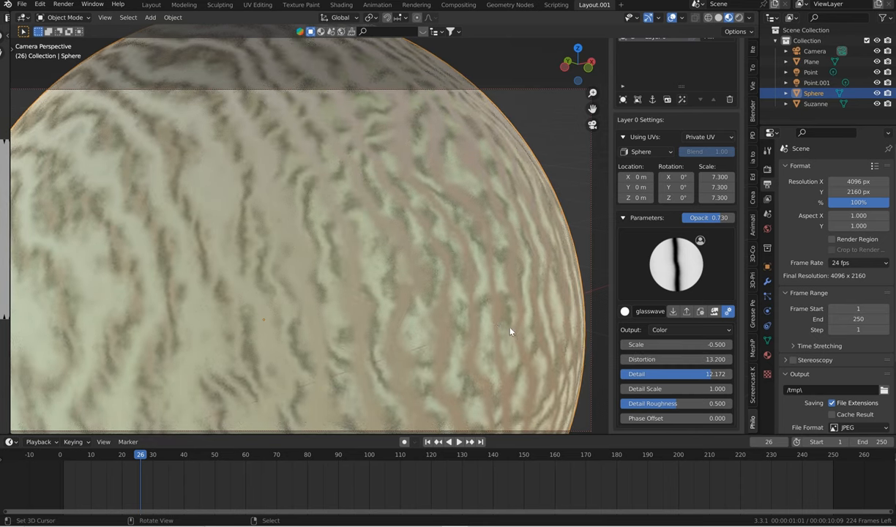
- Raise the sphere layer's Distortion from 13.2 to about 27.8 for a marbled pattern
left_click_drag(659, 358, 725, 359)
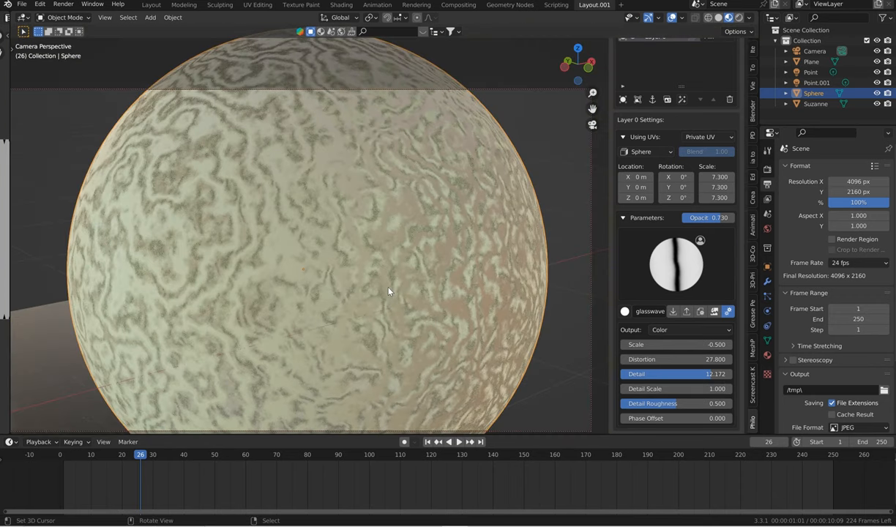
mouse_move(392, 303)
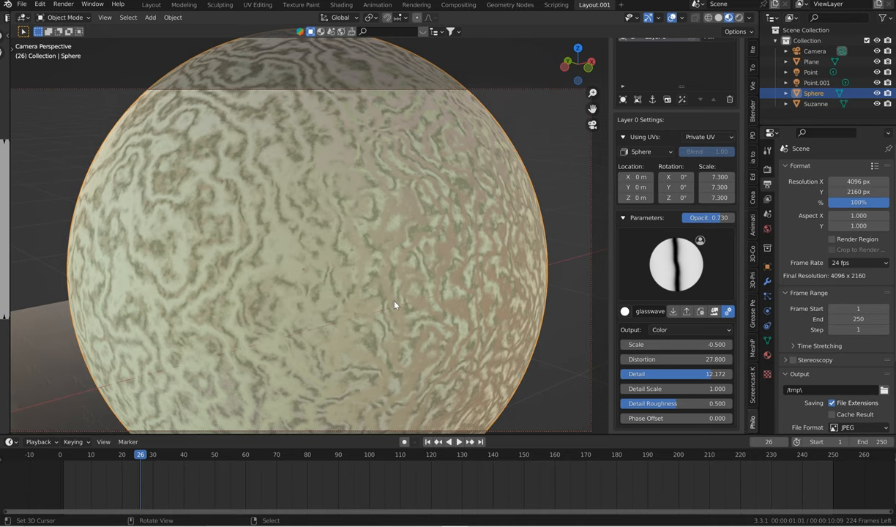
mouse_move(447, 306)
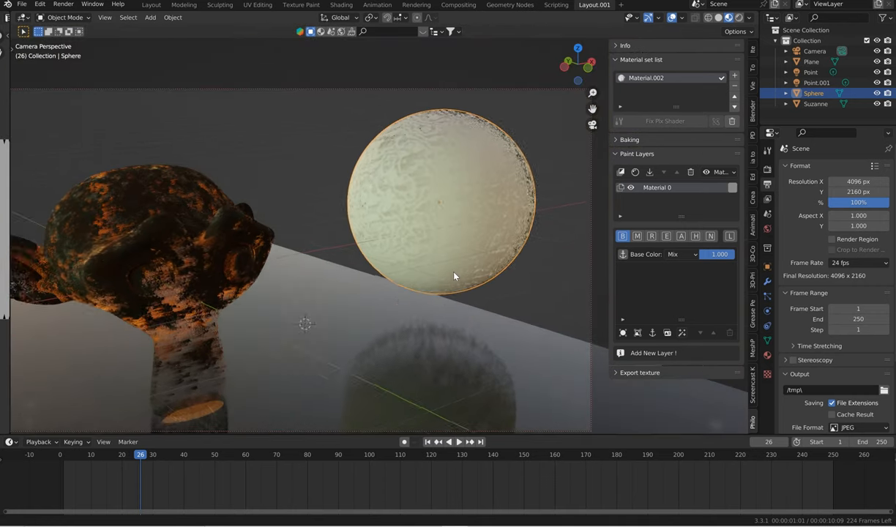
- Select Suzanne and add a blank Material 2 on top of its paint stack
left_click(816, 103)
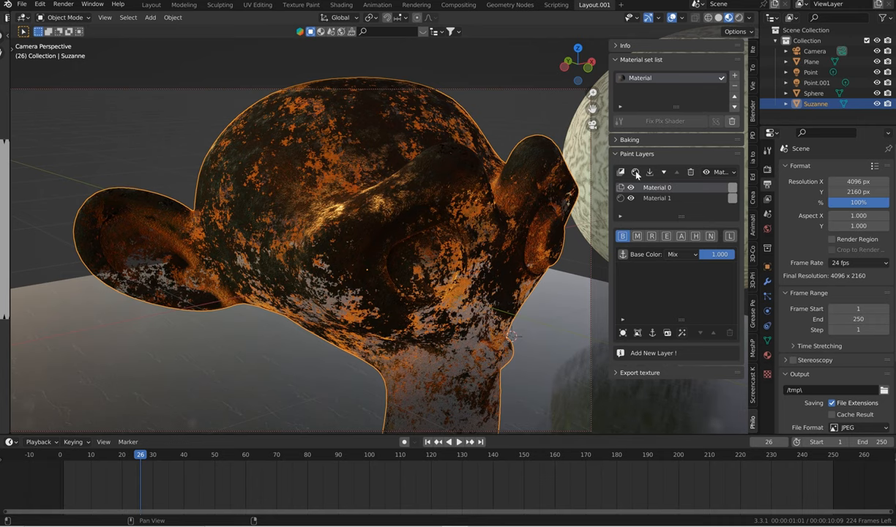
left_click(620, 173)
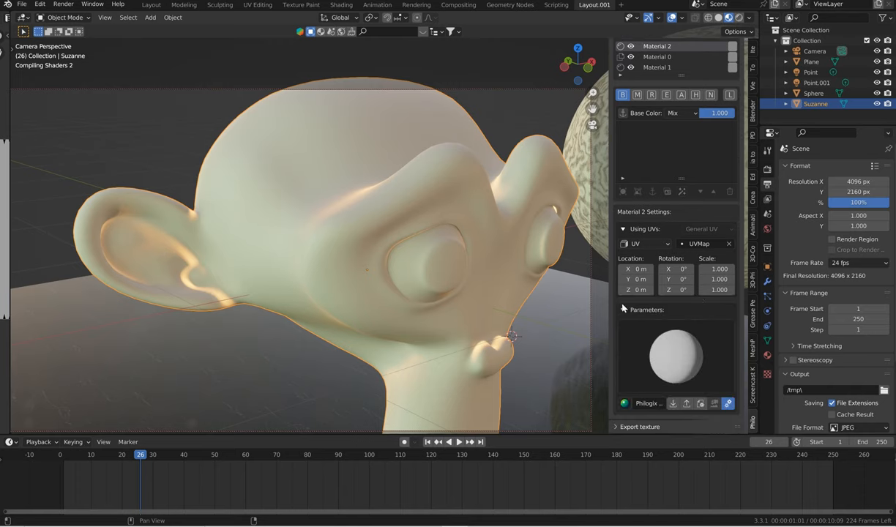
mouse_move(161, 161)
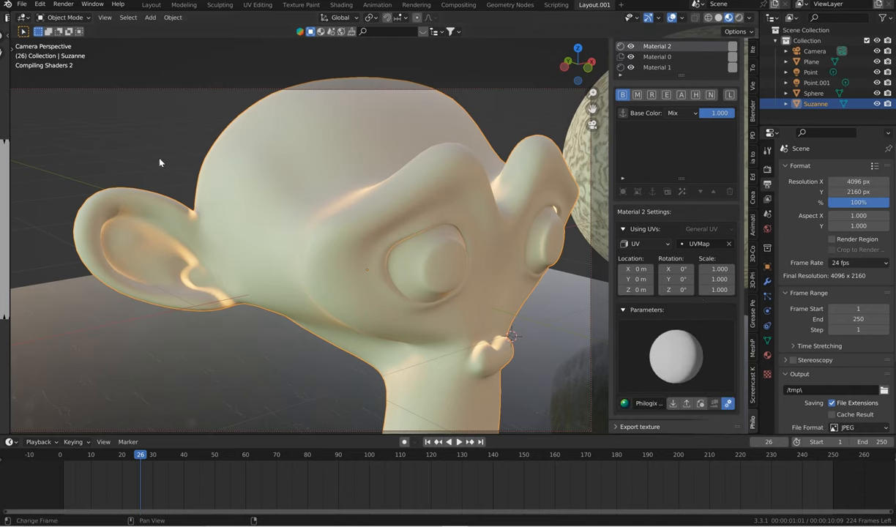
mouse_move(662, 352)
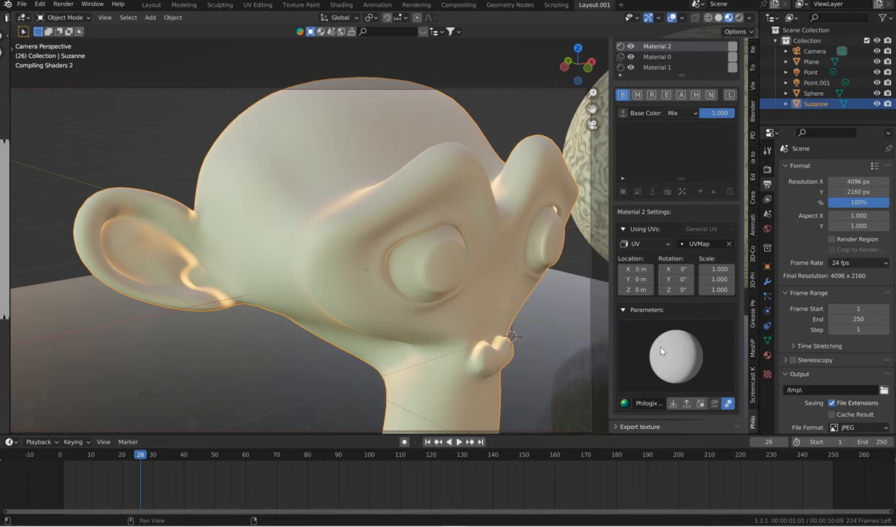
mouse_move(678, 288)
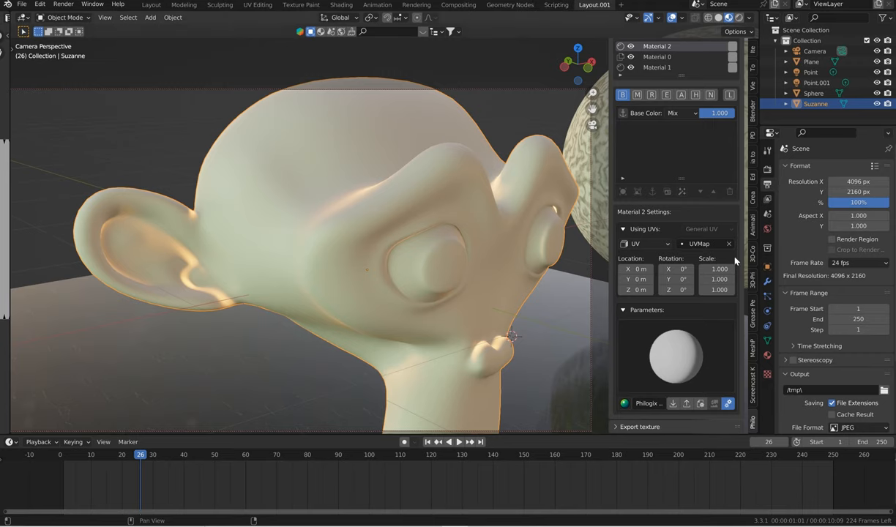
mouse_move(530, 330)
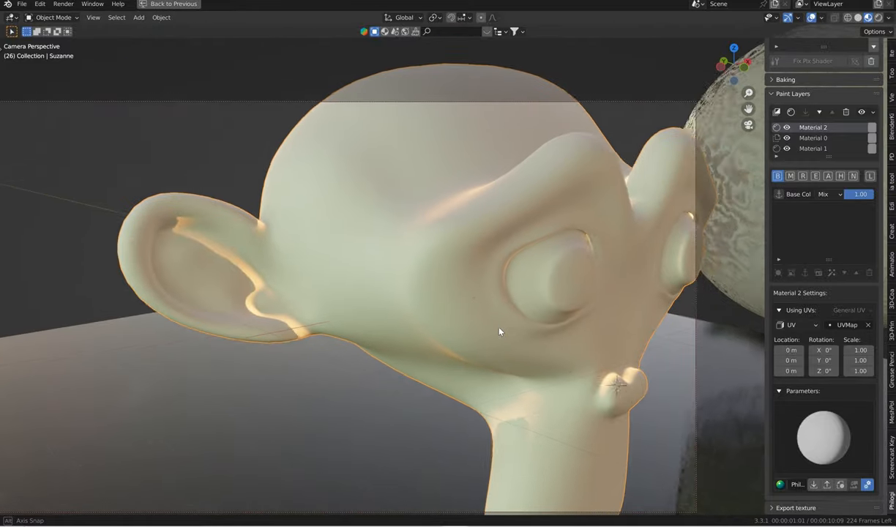
- Add Layer 0 to Material 2 with an orange brass colour
left_click_drag(501, 331, 492, 284)
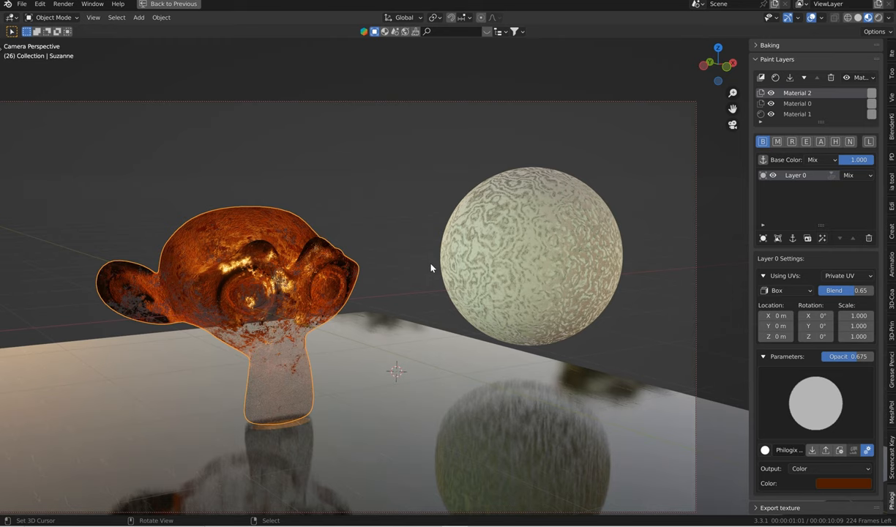
mouse_move(389, 286)
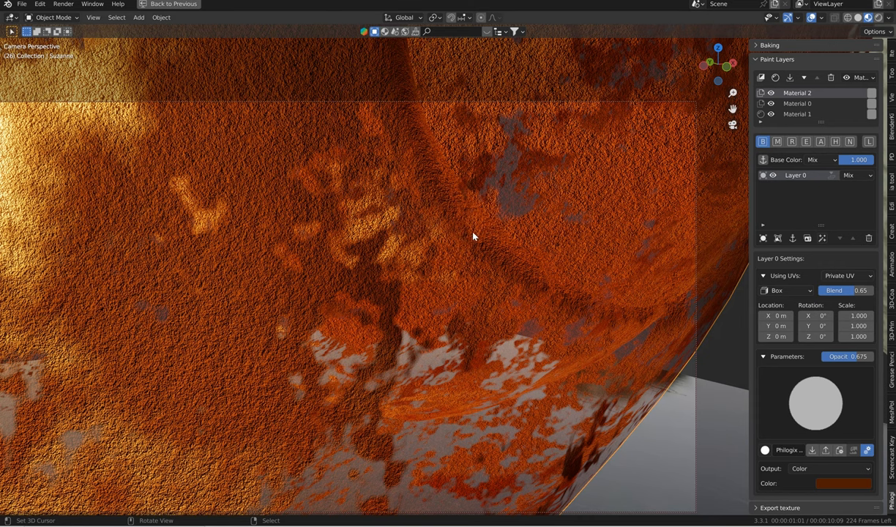
mouse_move(521, 199)
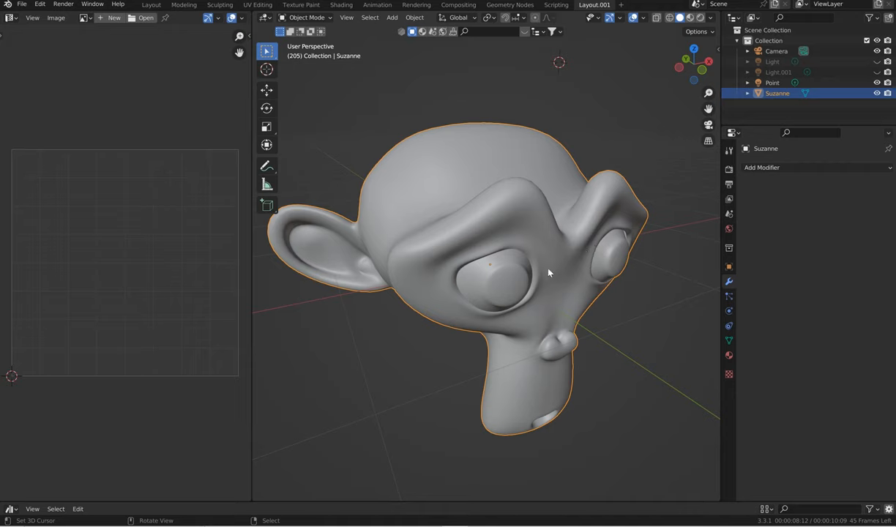
mouse_move(511, 120)
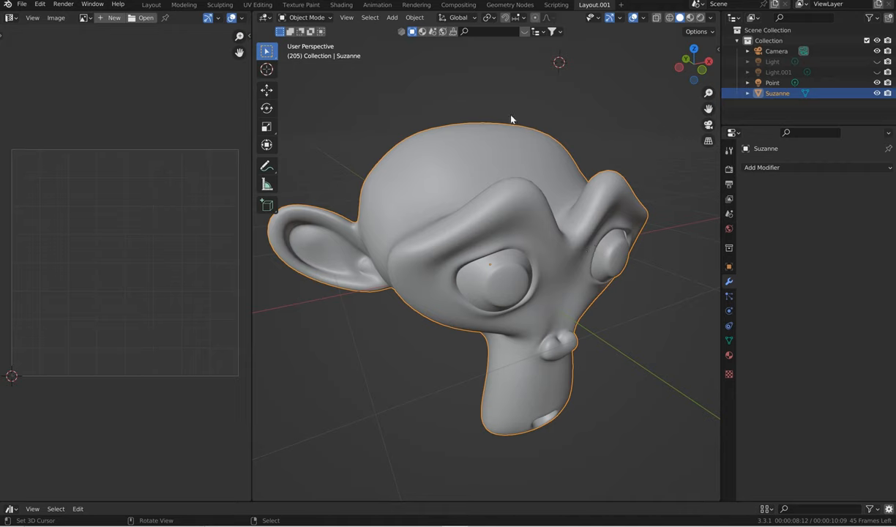
mouse_move(285, 106)
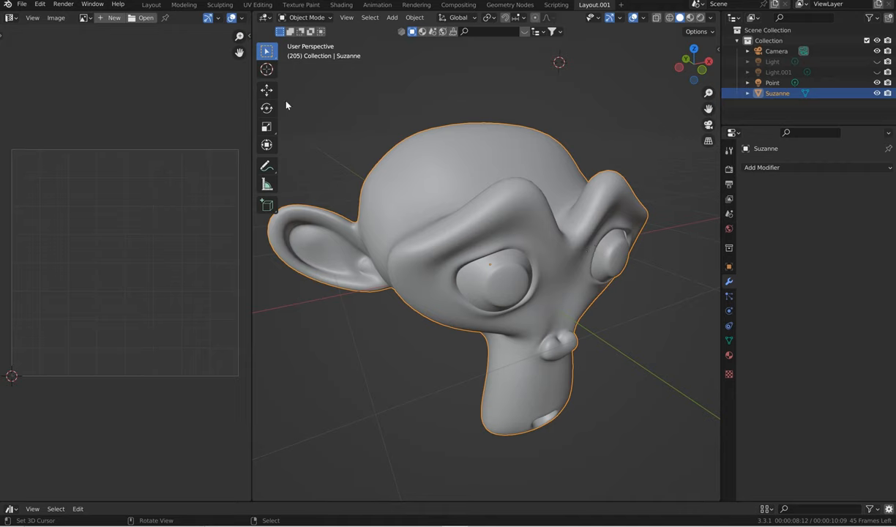
left_click(21, 4)
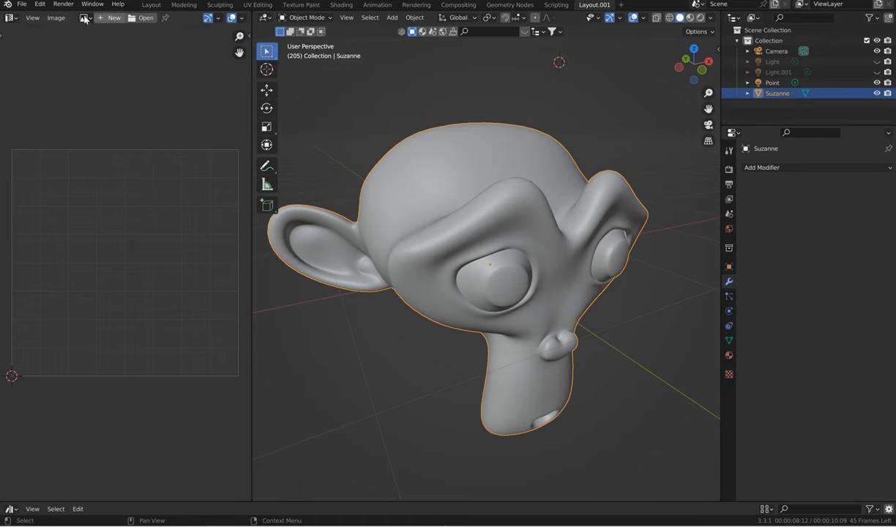
left_click(40, 5)
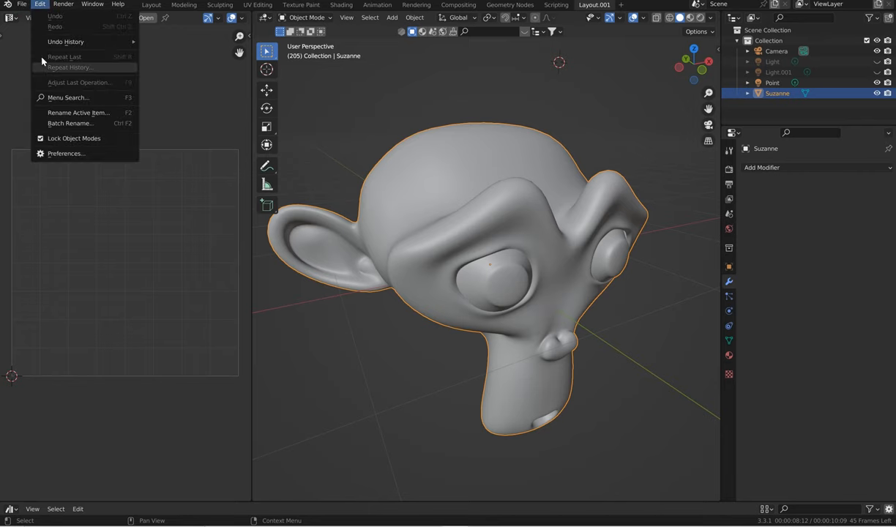
left_click(22, 4)
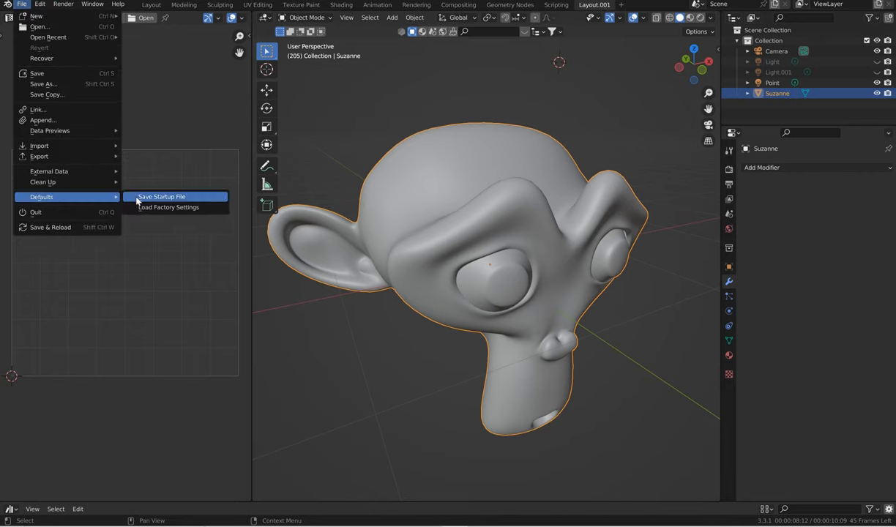
left_click(161, 197)
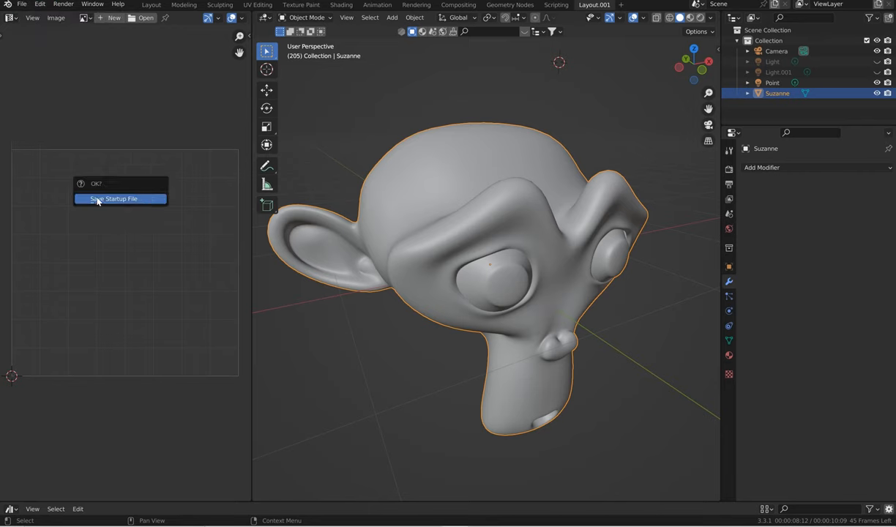
left_click(114, 199)
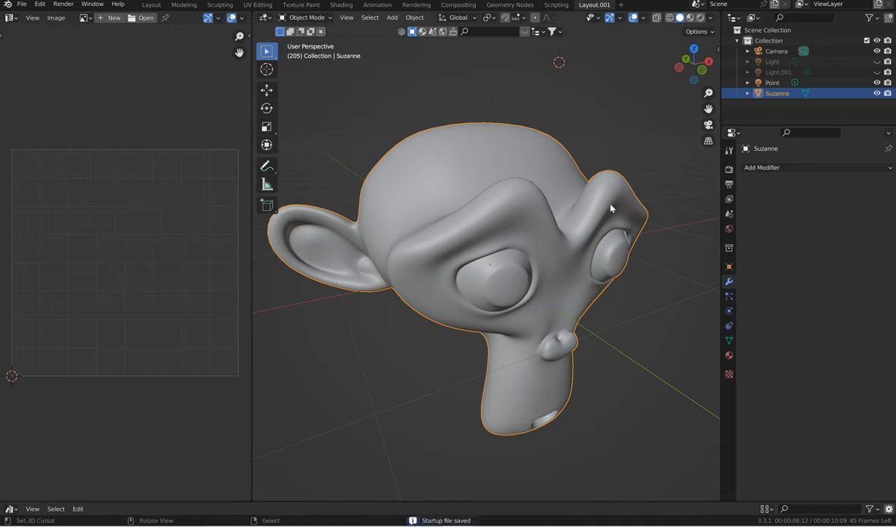
mouse_move(718, 311)
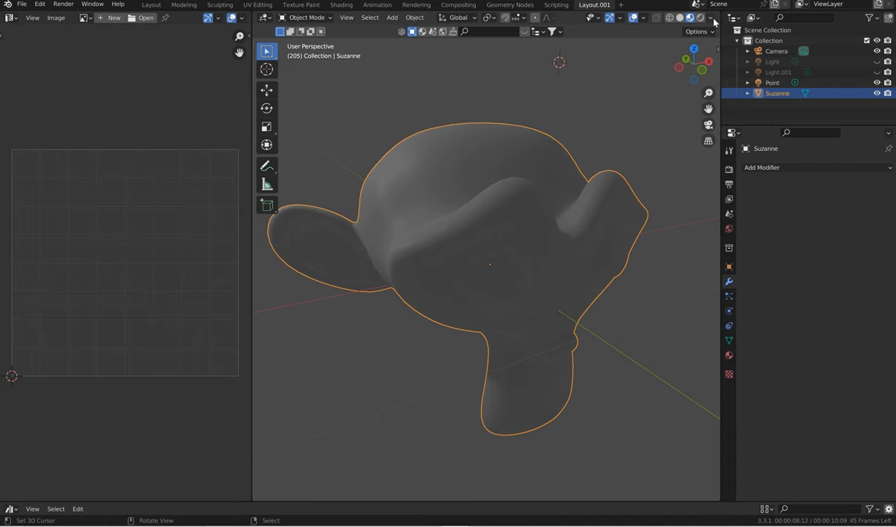
- Switch Suzanne into Edit Mode with a flat white viewport and set the left area to the UV Editor
left_click(709, 18)
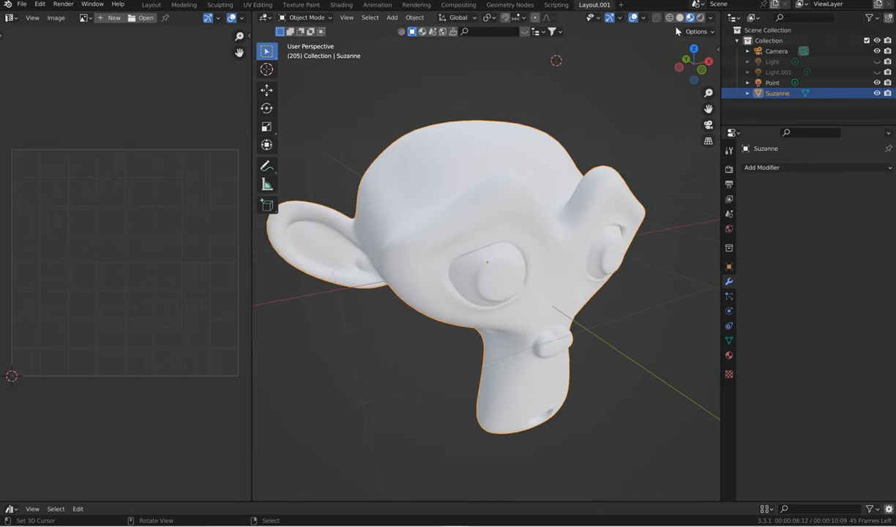
mouse_move(482, 173)
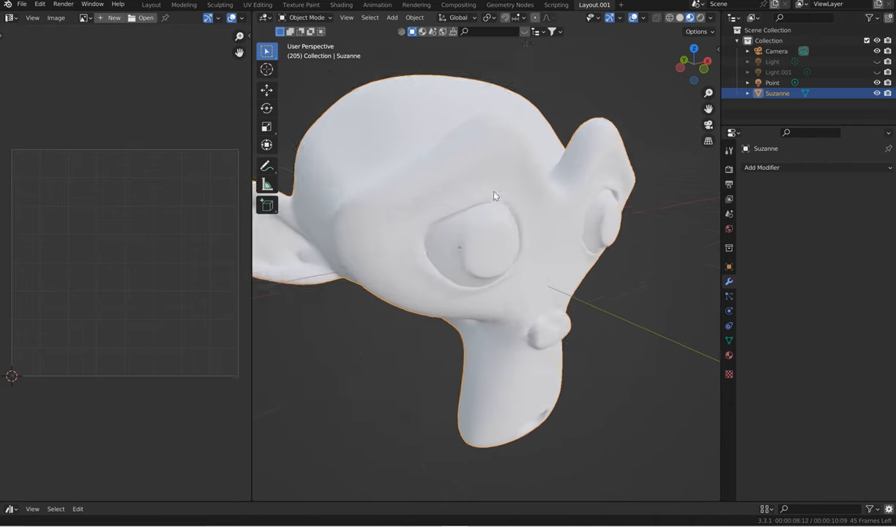
left_click_drag(498, 197, 461, 198)
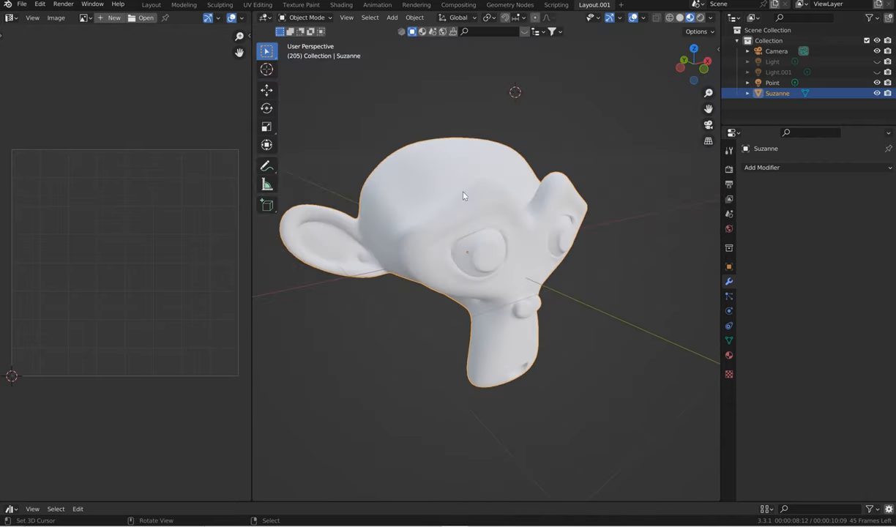
mouse_move(207, 237)
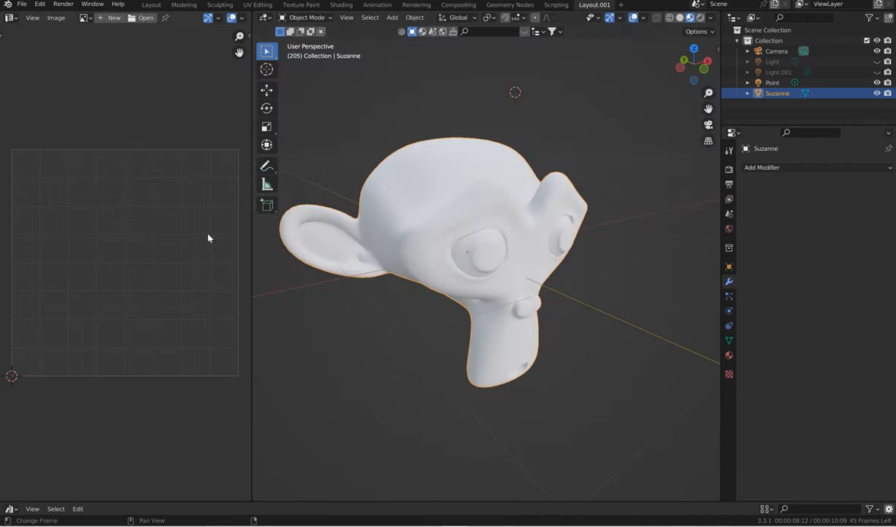
key("Tab")
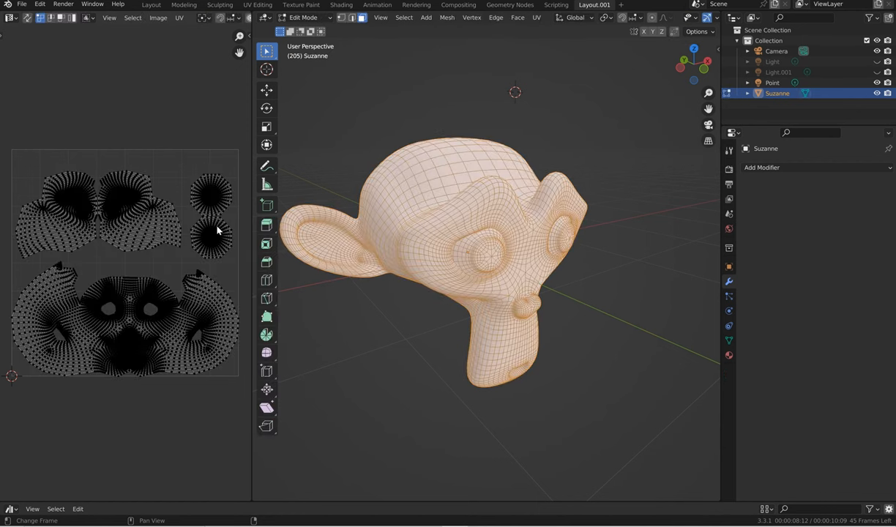
mouse_move(207, 238)
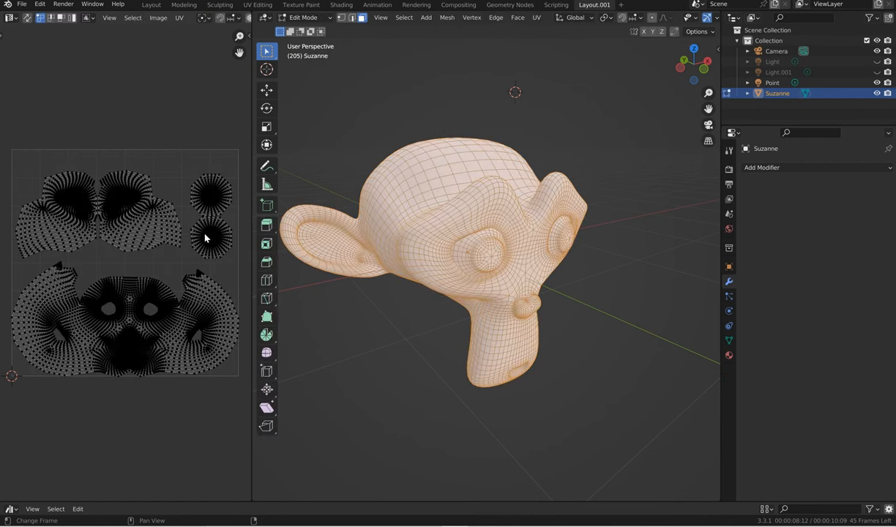
mouse_move(198, 227)
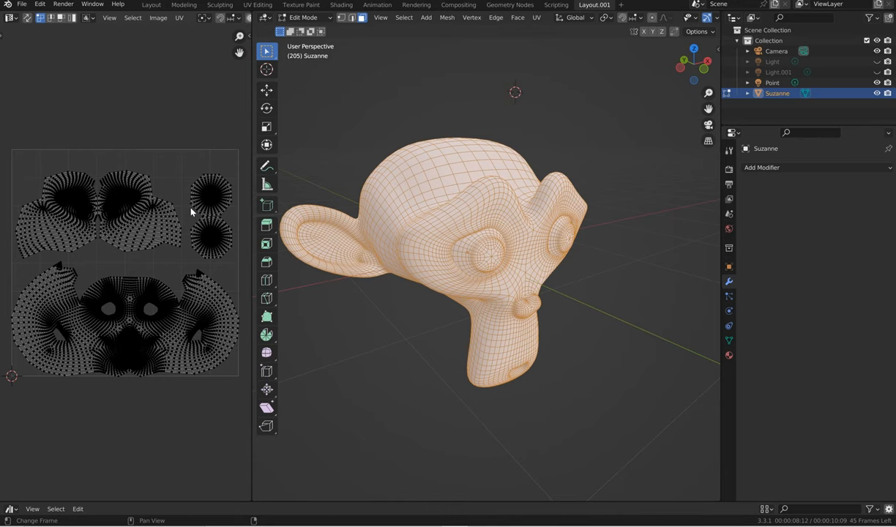
mouse_move(192, 214)
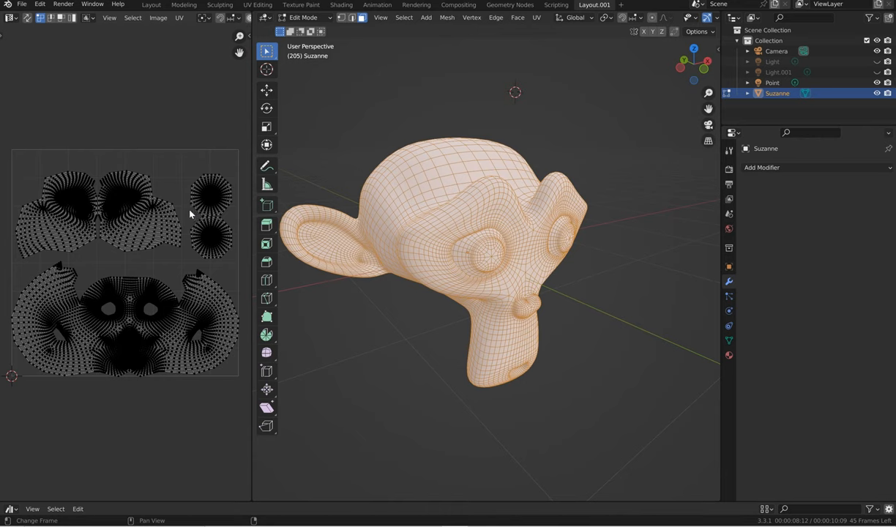
mouse_move(188, 212)
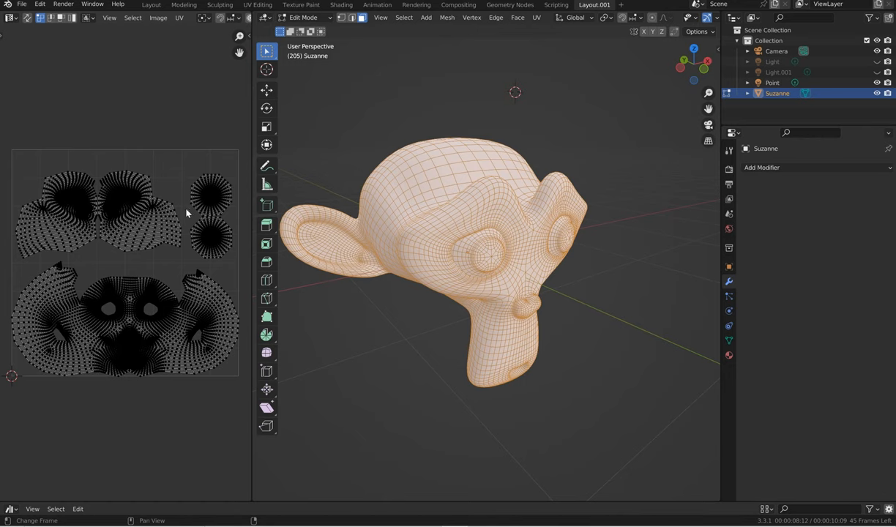
mouse_move(166, 213)
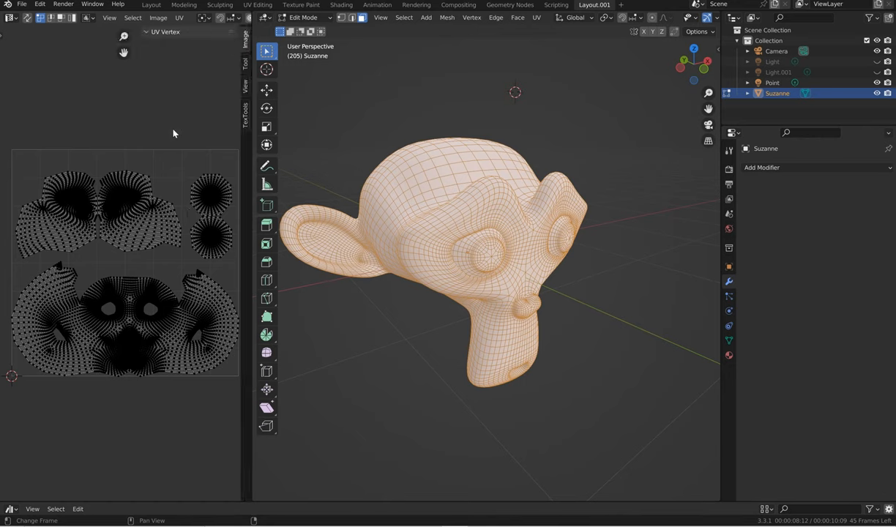
left_click(10, 17)
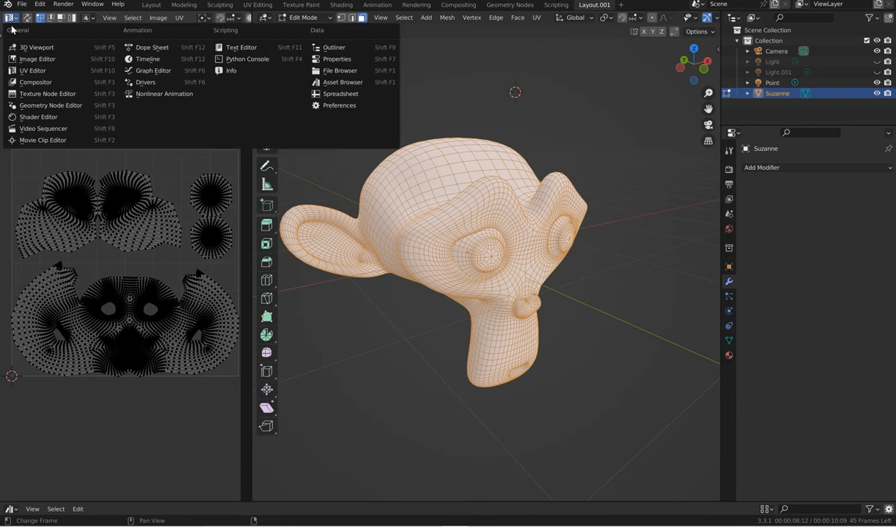
mouse_move(32, 71)
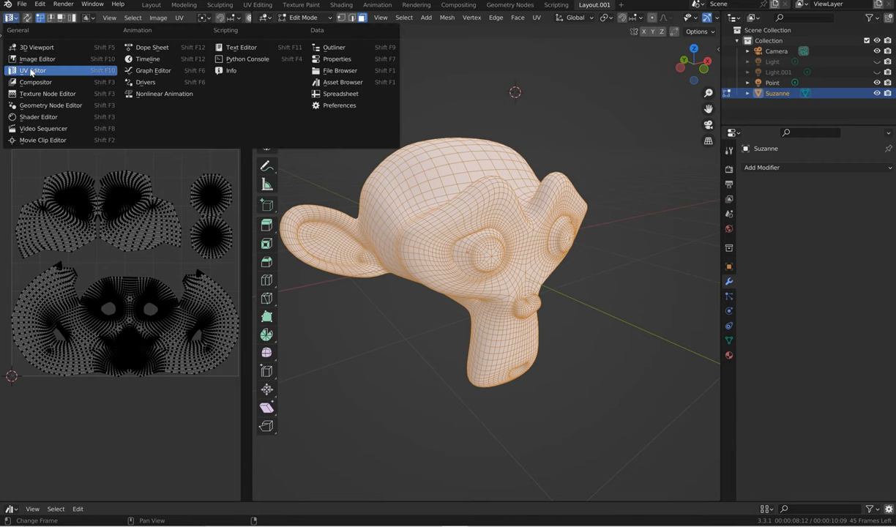
mouse_move(33, 70)
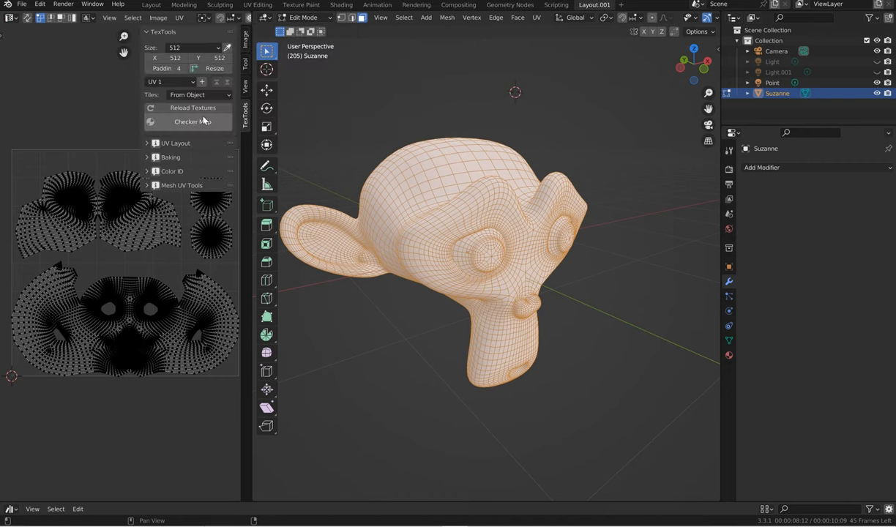
- Assign a red colour ID to all faces and select the faces of one eye
left_click(171, 171)
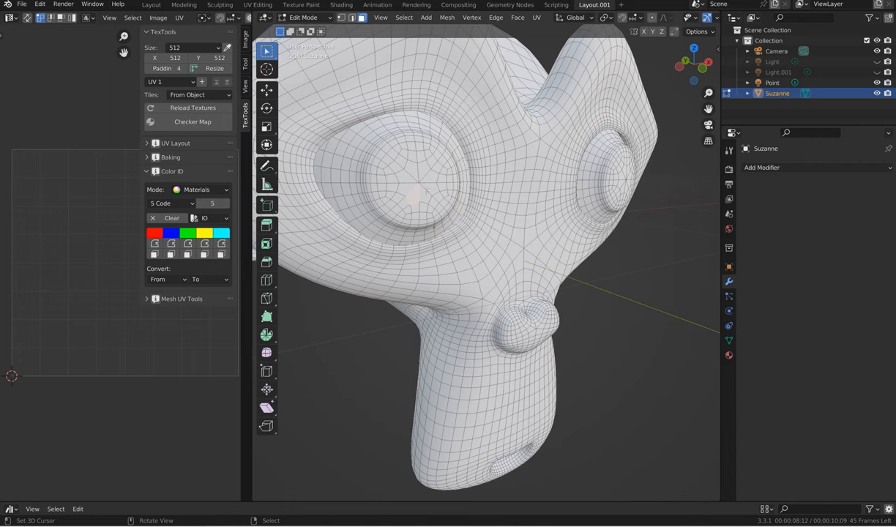
left_click(422, 187)
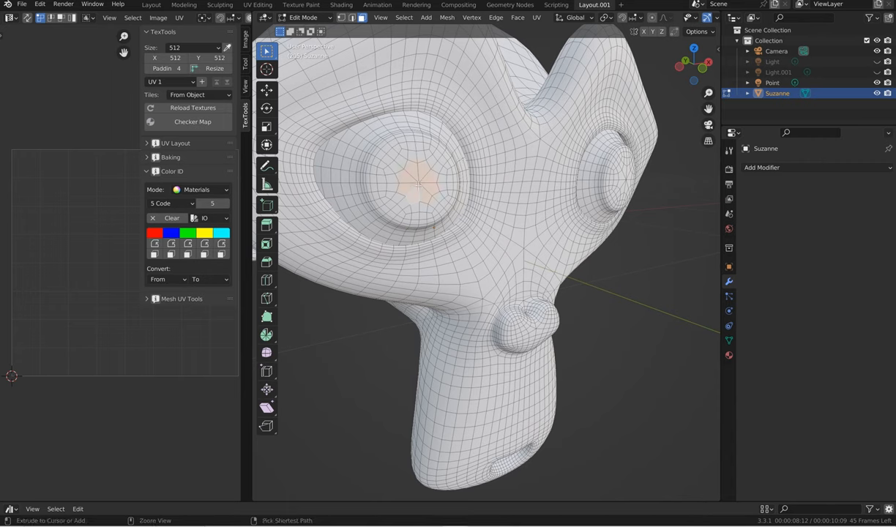
left_click(417, 176)
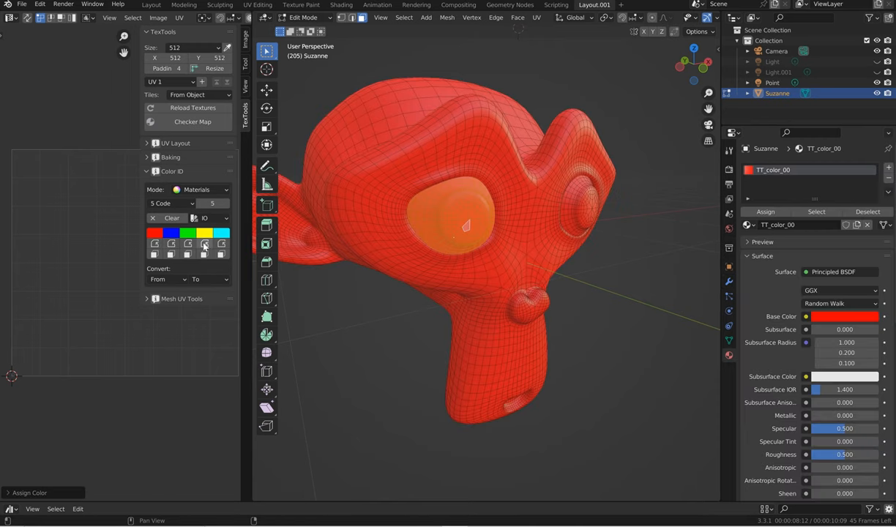
- Make the second colour ID green and assign it to the selected eye faces
left_click(199, 203)
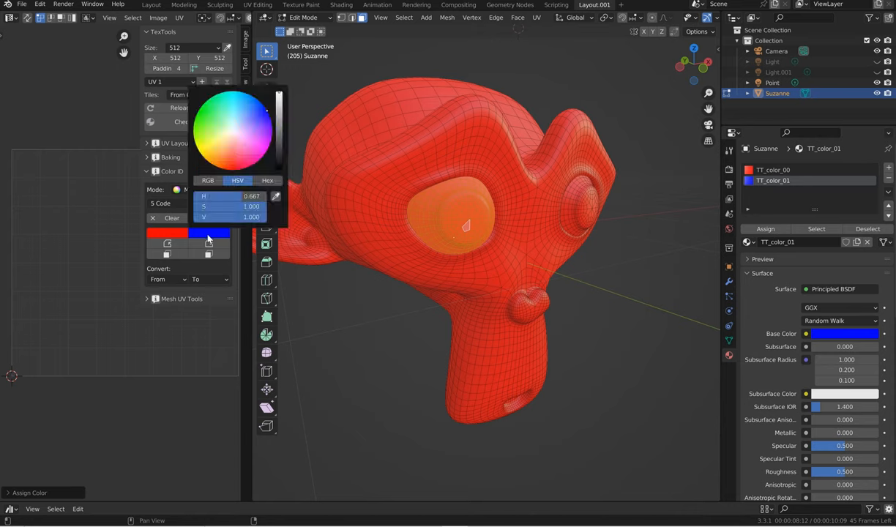
left_click(208, 242)
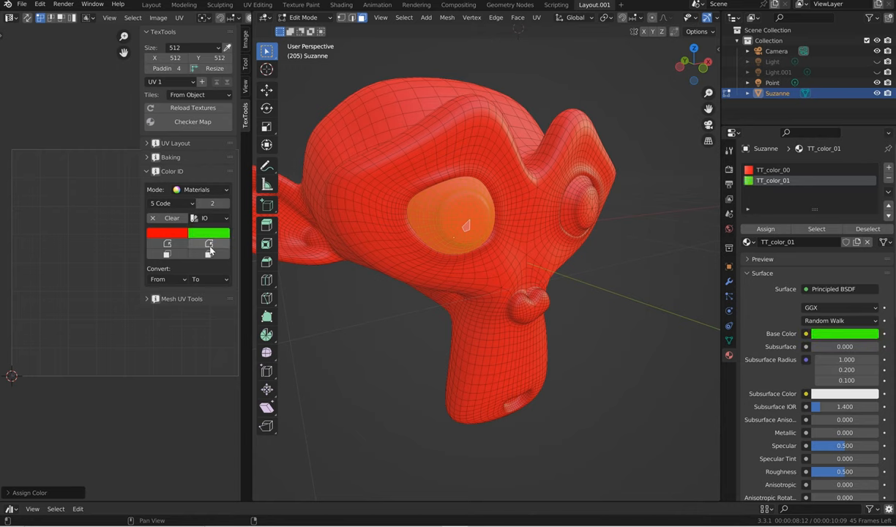
left_click(209, 243)
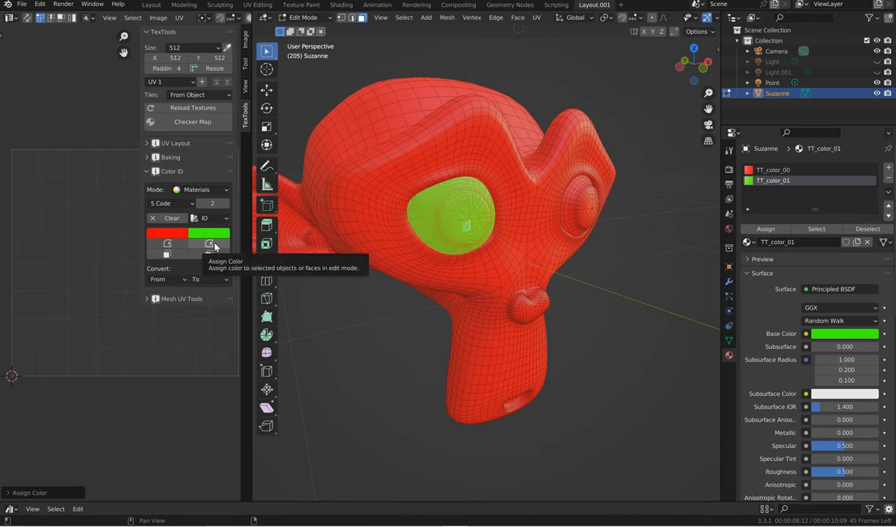
mouse_move(208, 255)
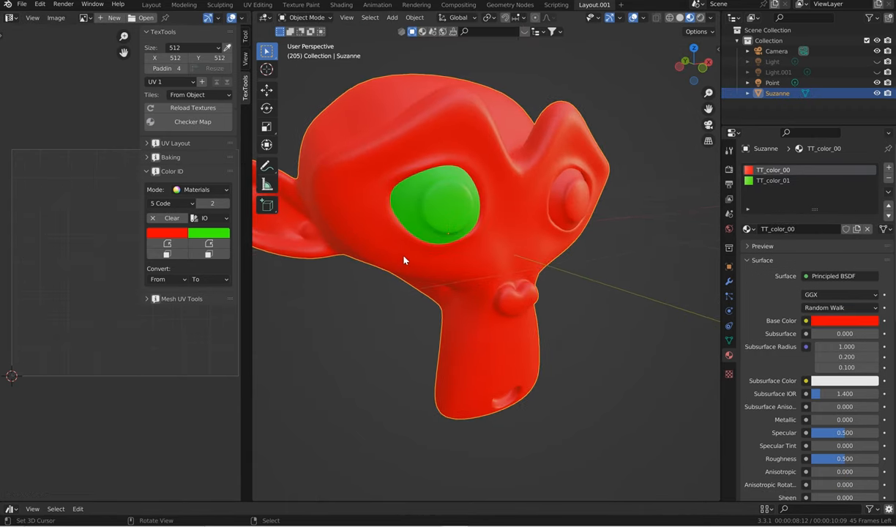
- Widen the 3D view and create a new painter shader in the Philogix Baking panel
left_click_drag(403, 261, 475, 225)
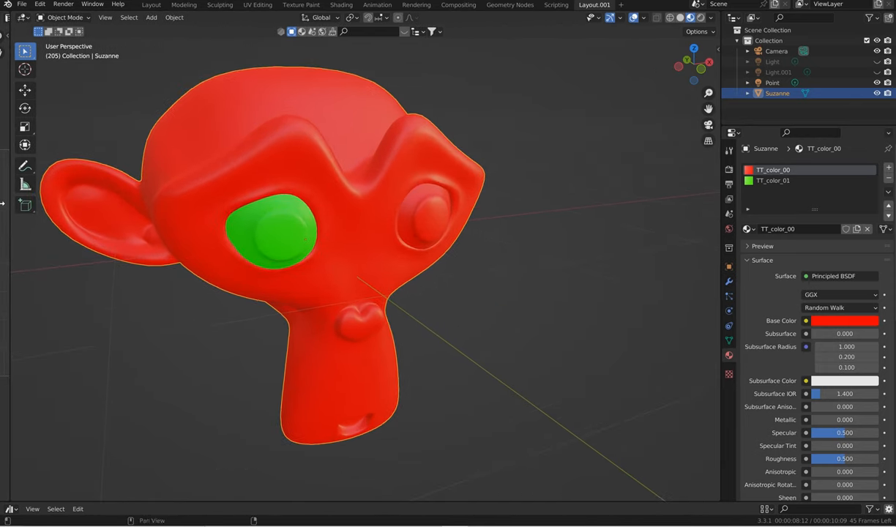
mouse_move(352, 210)
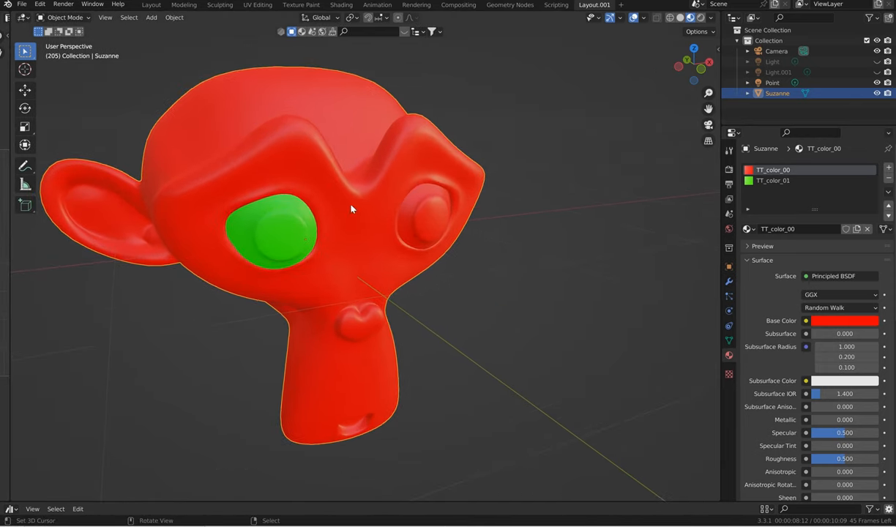
left_click_drag(351, 208, 379, 251)
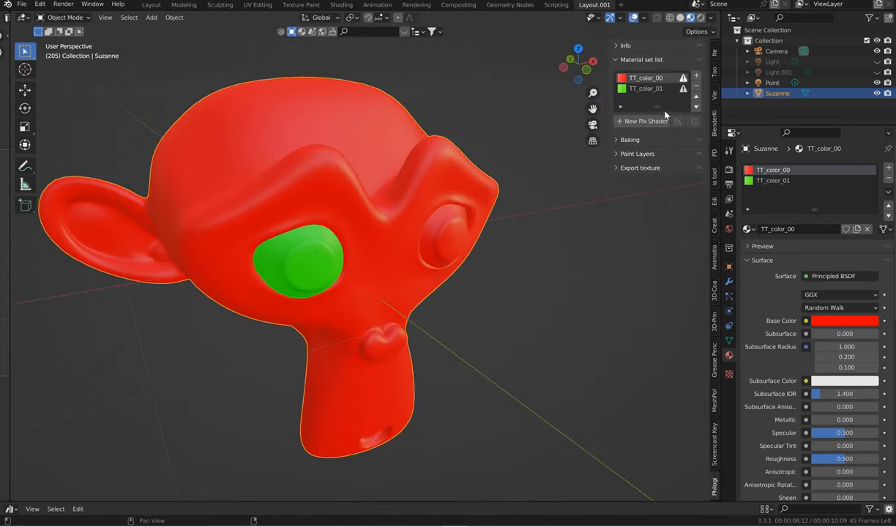
mouse_move(612, 110)
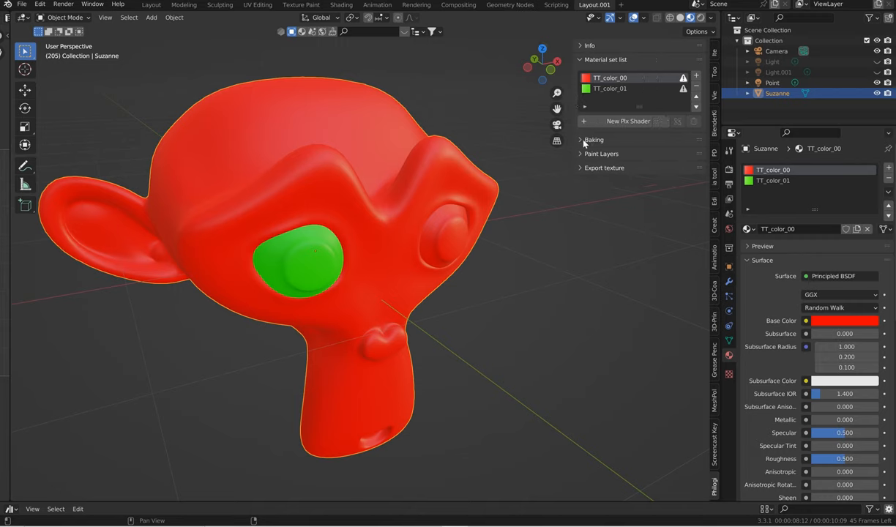
left_click(580, 141)
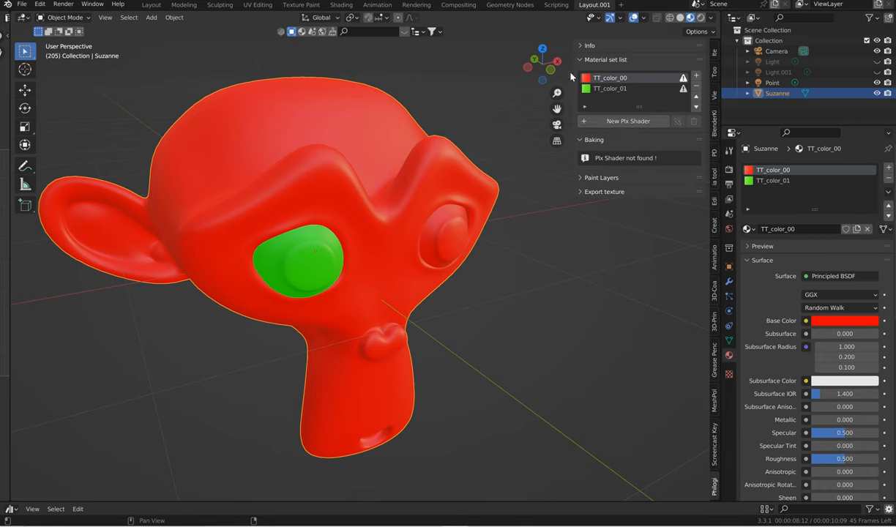
left_click(628, 120)
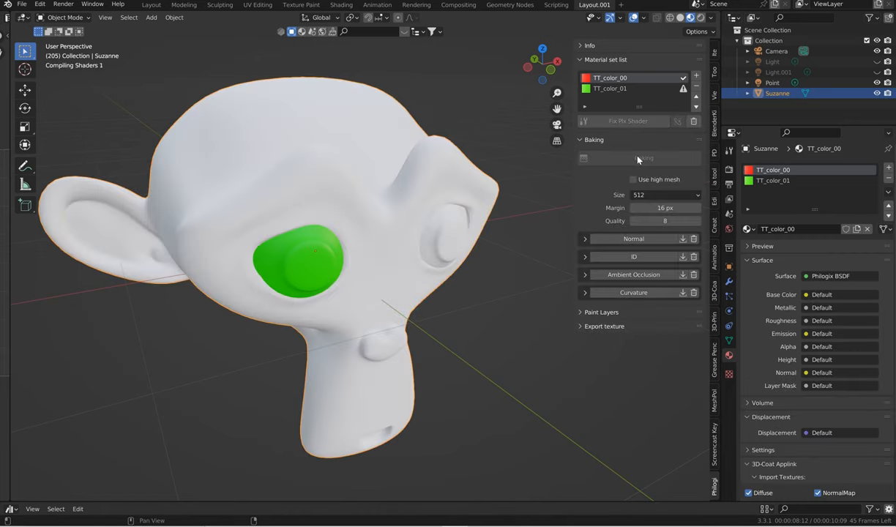
- Bake Suzanne's support maps (normal, ID, AO, curvature) at 1024 size
left_click(665, 194)
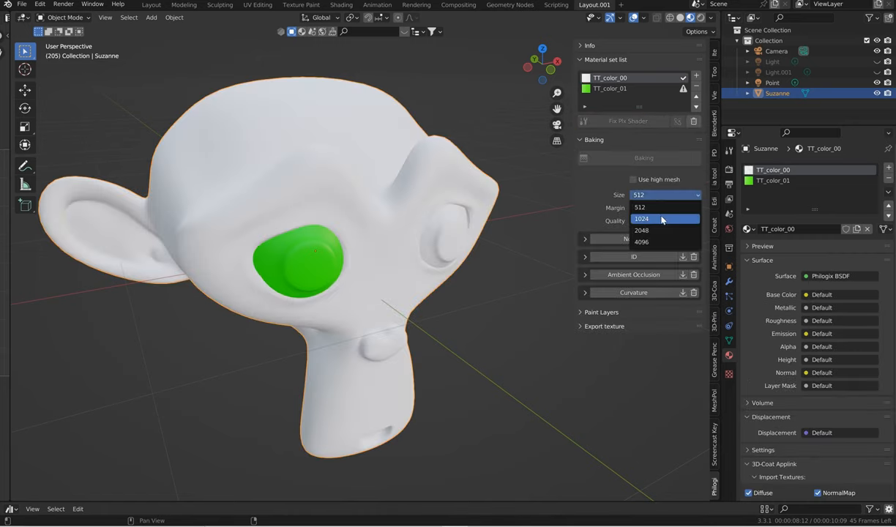
left_click(642, 218)
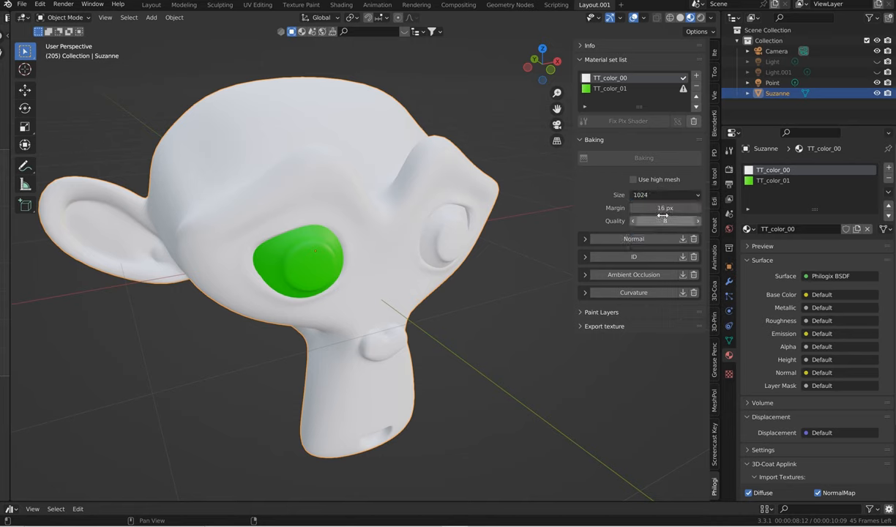
left_click(665, 220)
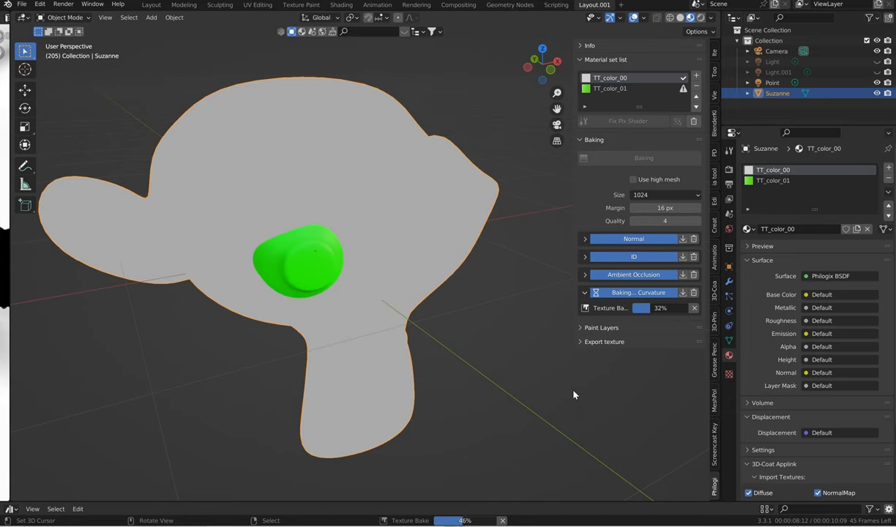
mouse_move(578, 422)
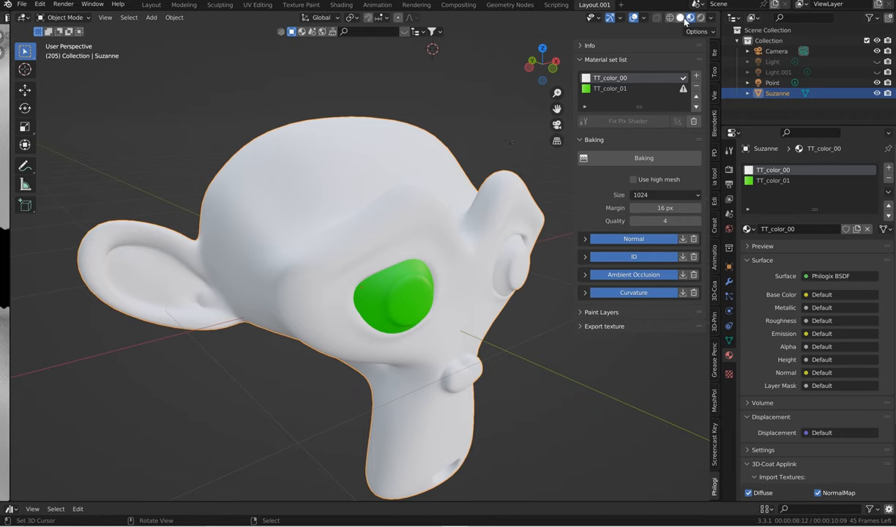
- Add a new material paint layer to Suzanne and select its Alpha channel
left_click(689, 18)
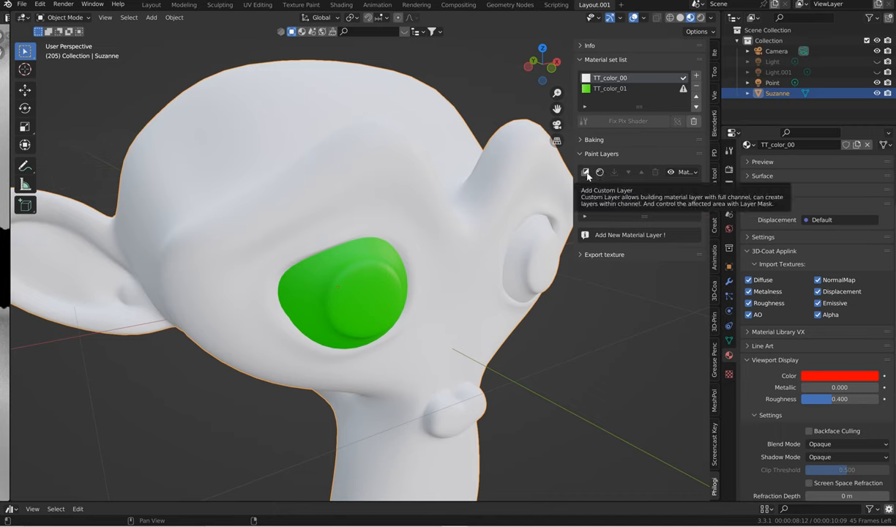
left_click(585, 171)
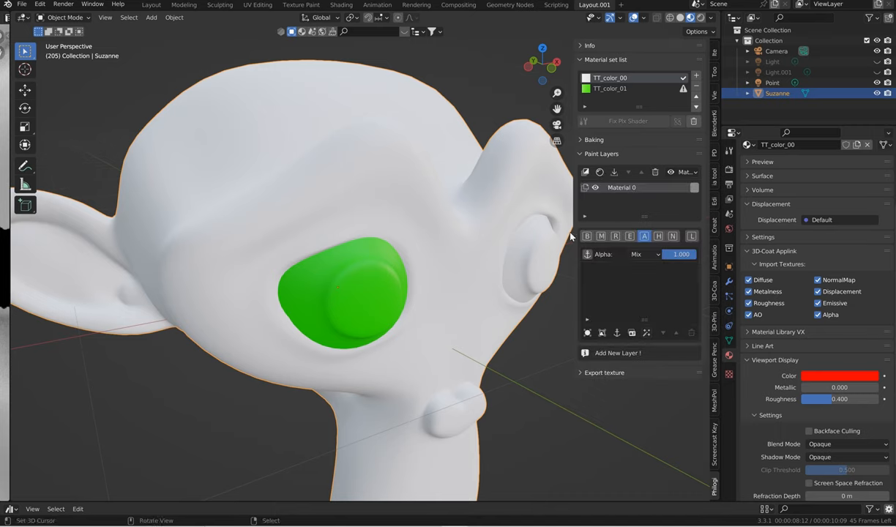
left_click(585, 236)
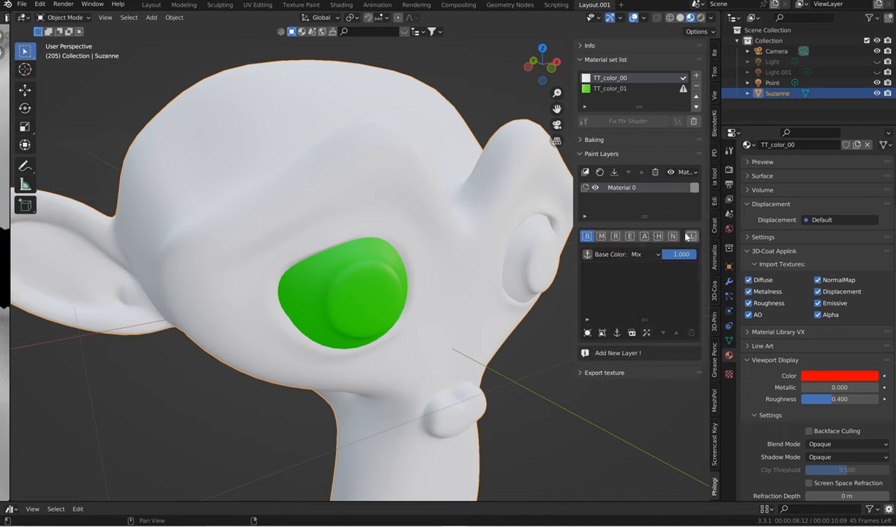
left_click(586, 236)
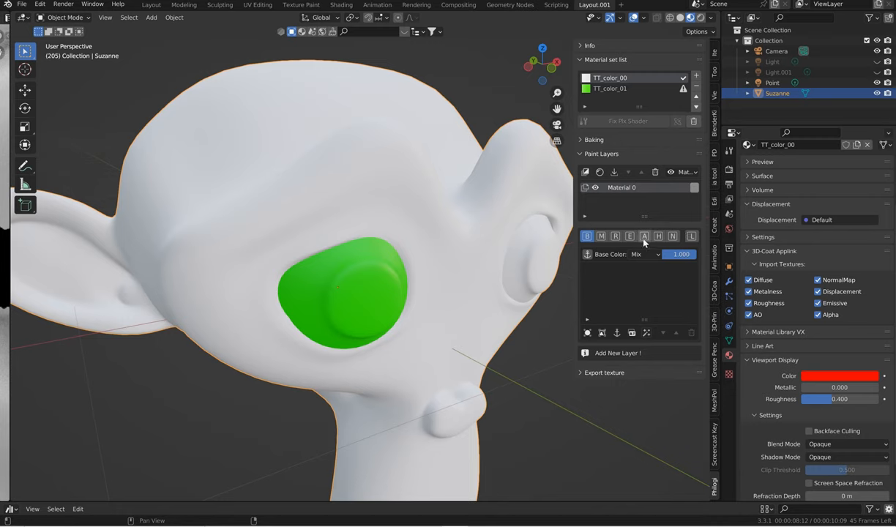
left_click(644, 235)
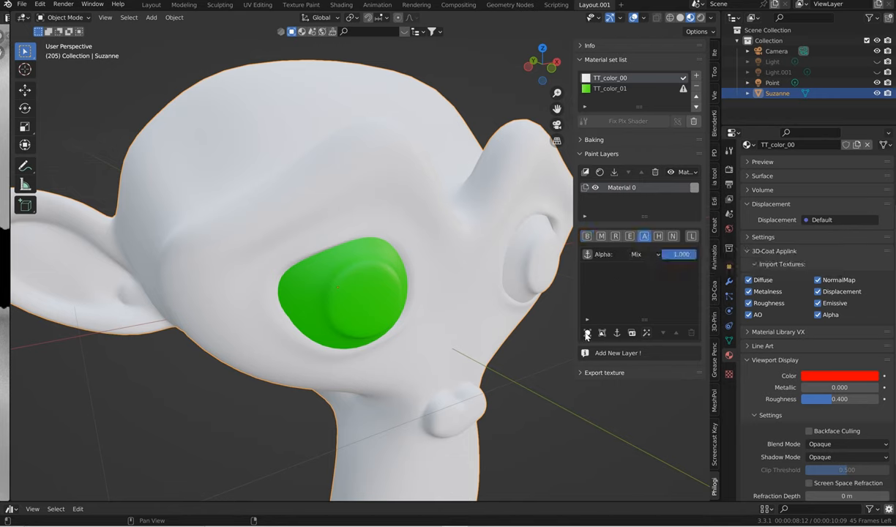
mouse_move(585, 334)
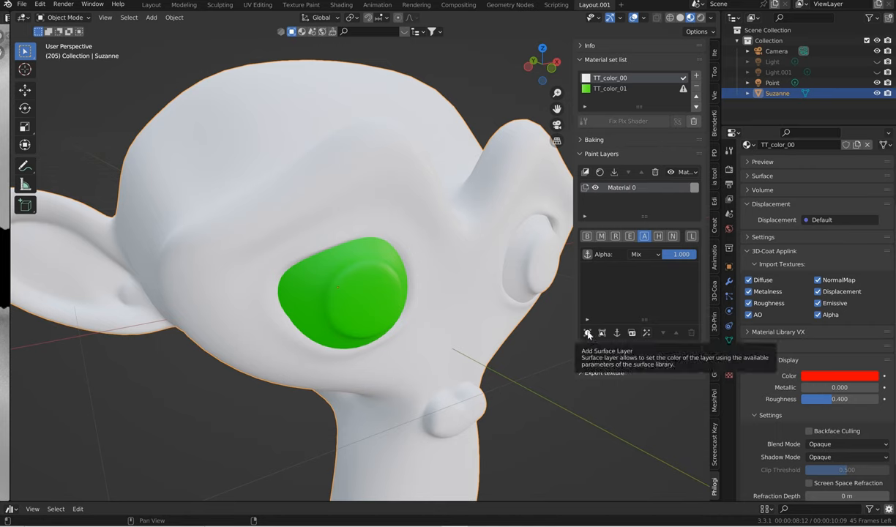
- Add a surface layer to the alpha channel using the Dust From Top preset
left_click(587, 334)
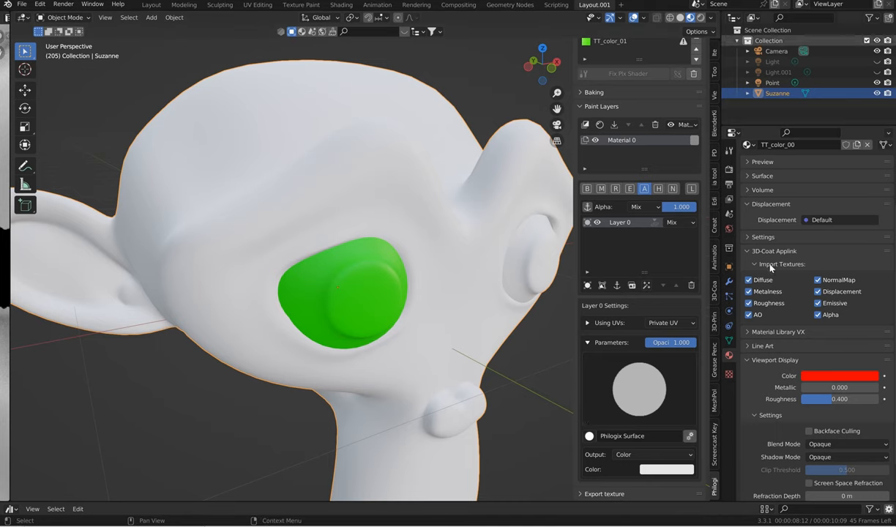
left_click(590, 437)
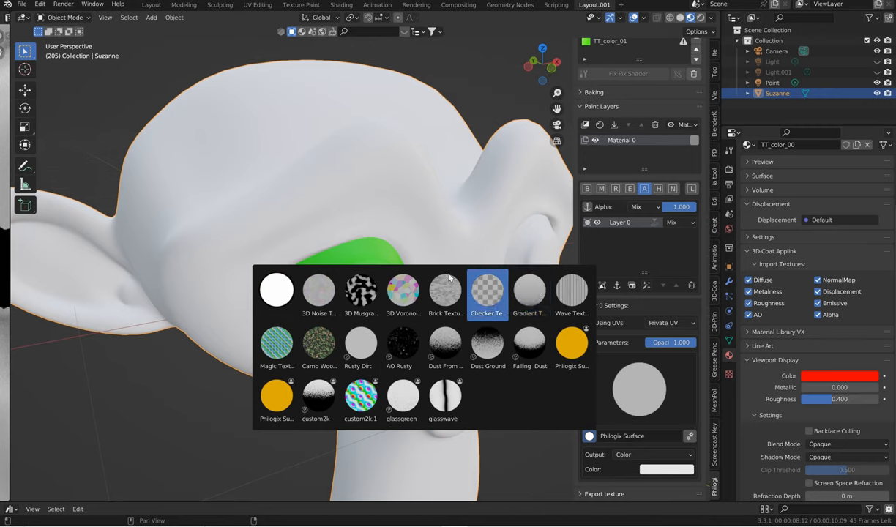
left_click(360, 290)
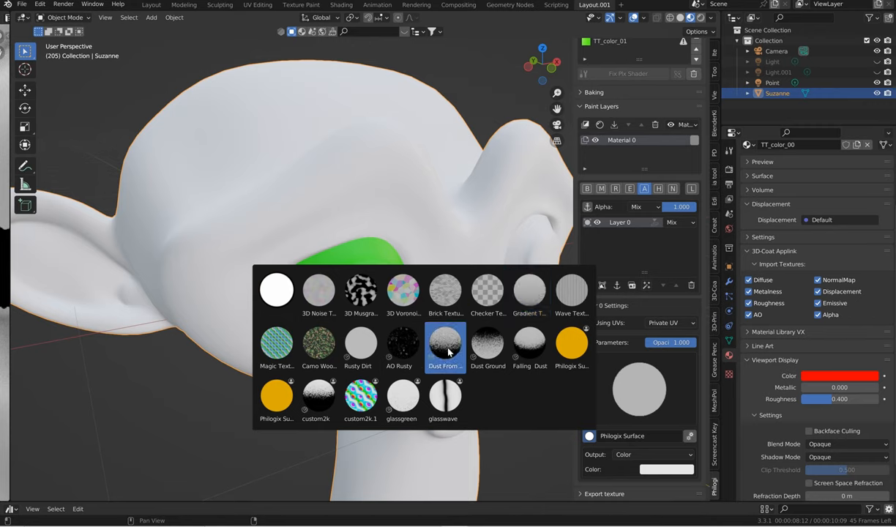
mouse_move(445, 349)
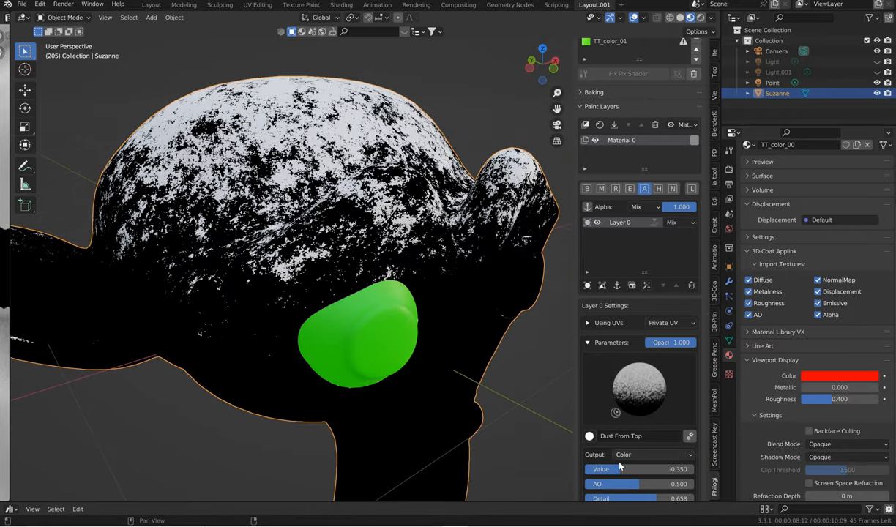
- Switch the surface layer to Dust Ground and settle its Opacity at 1.000
left_click_drag(623, 468, 674, 469)
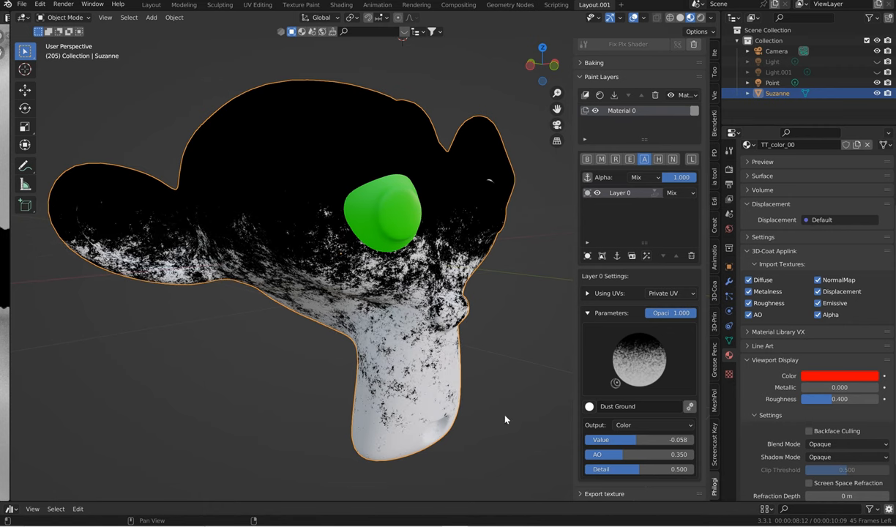
mouse_move(501, 329)
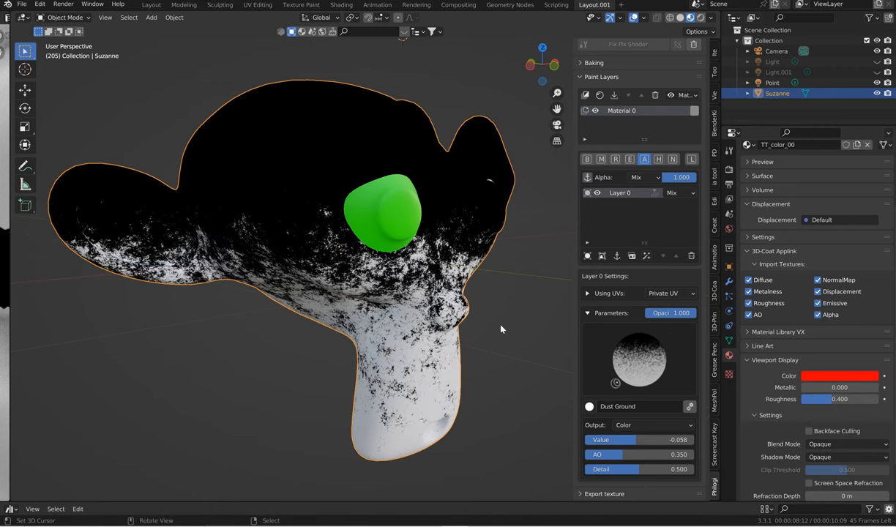
mouse_move(461, 346)
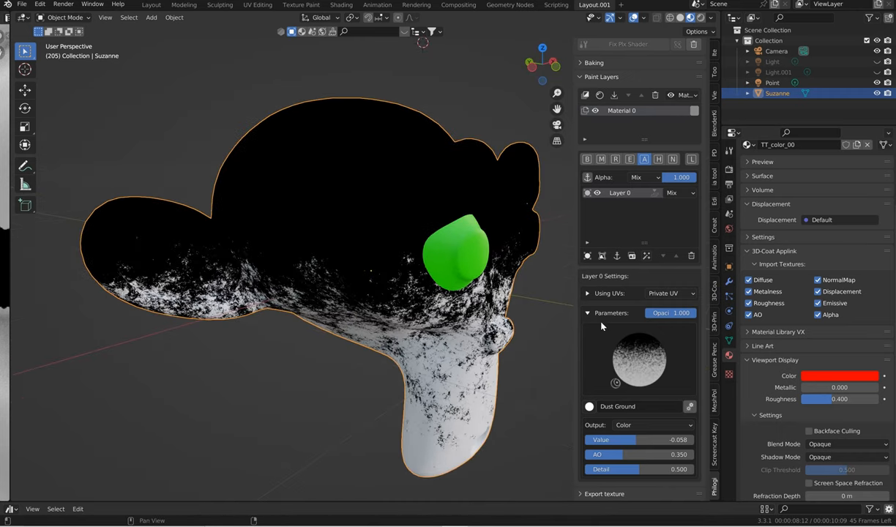
left_click_drag(671, 313, 644, 313)
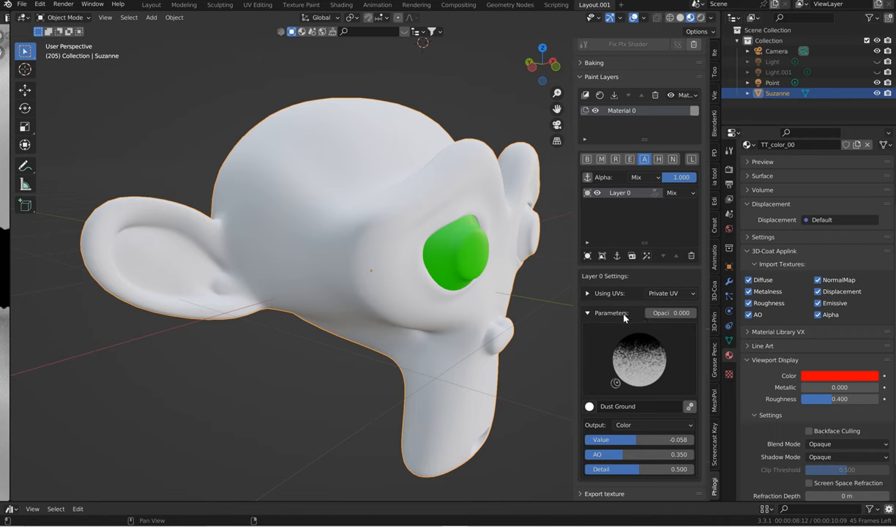
left_click_drag(656, 313, 671, 313)
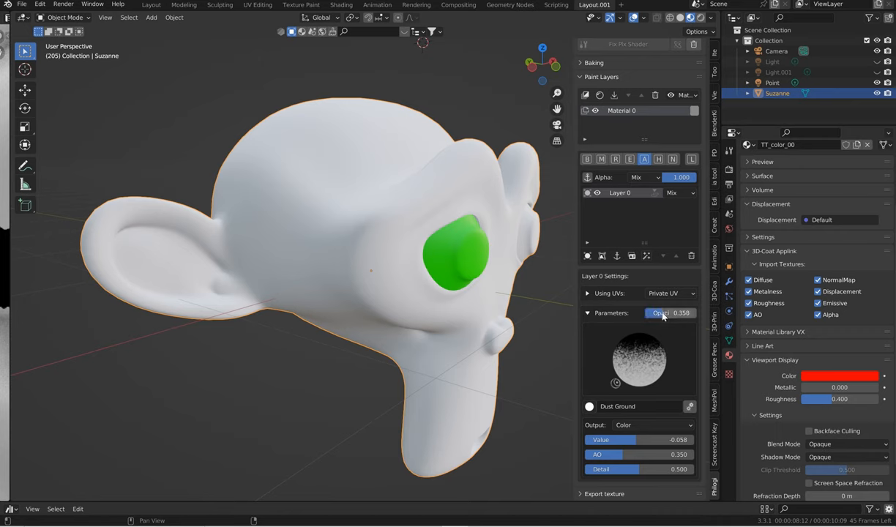
left_click_drag(681, 314, 703, 313)
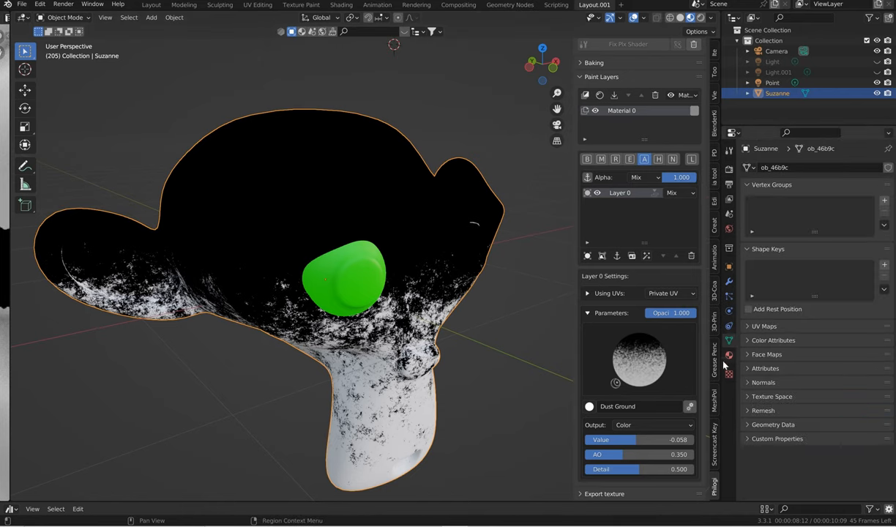
- Set Suzanne's material Blend Mode to Alpha Hashed and nudge the dust layer opacity
left_click(729, 356)
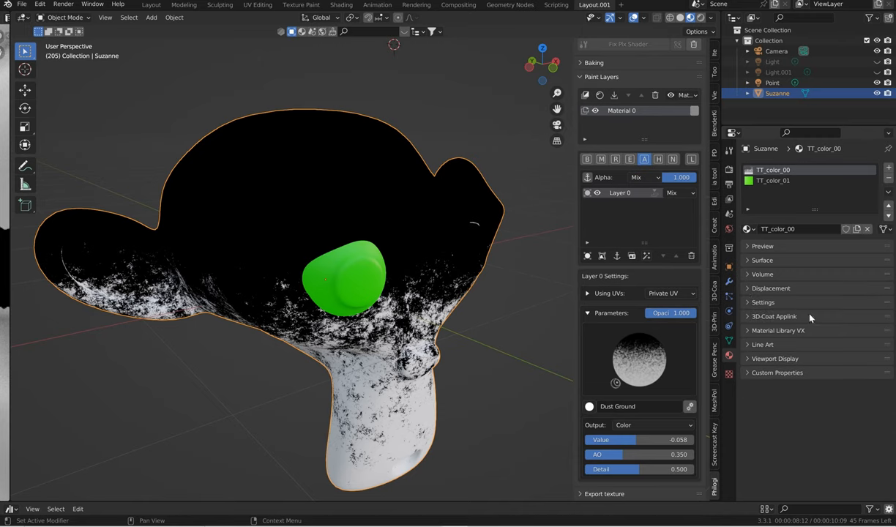
left_click(774, 357)
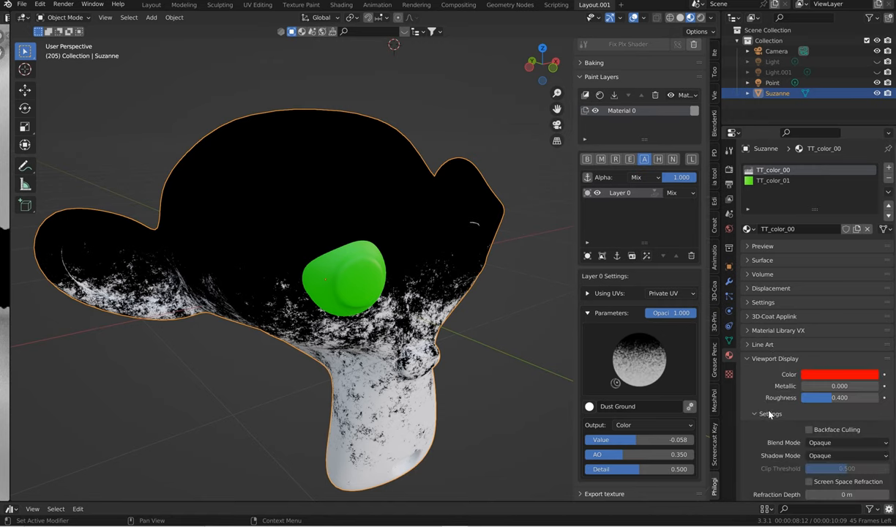
mouse_move(785, 423)
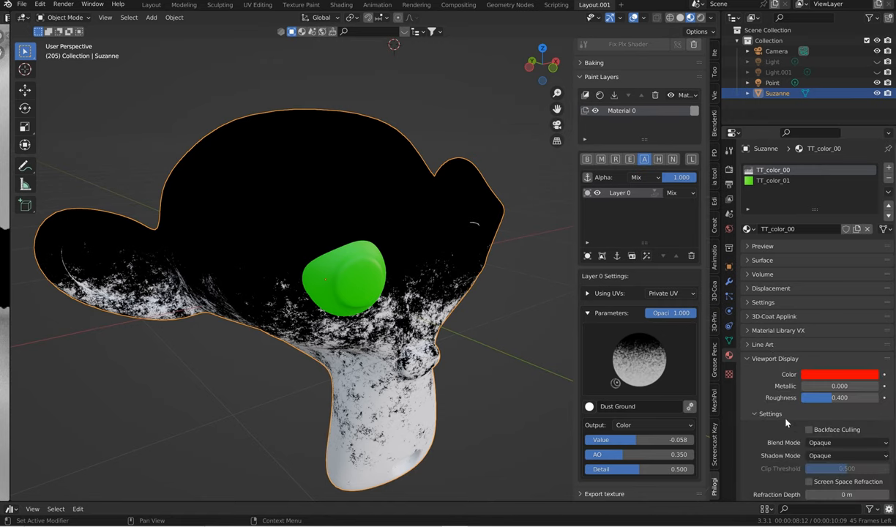
scroll("down", 3)
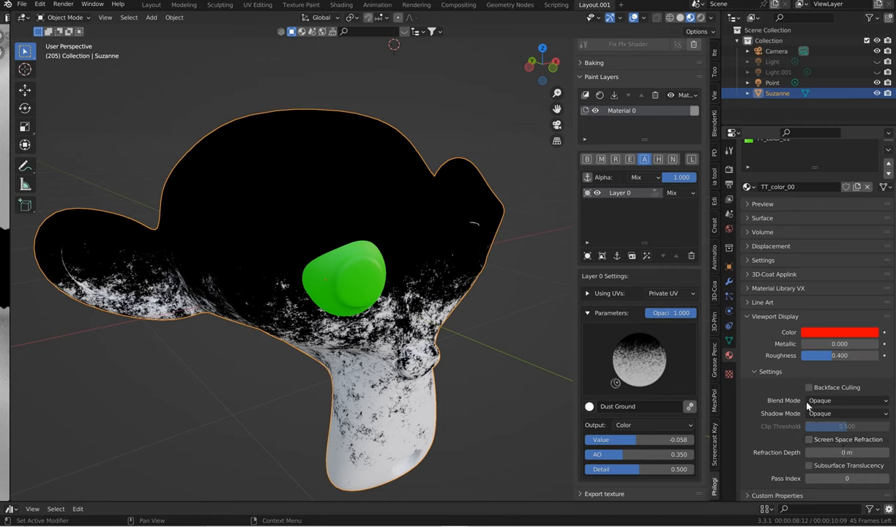
left_click(847, 401)
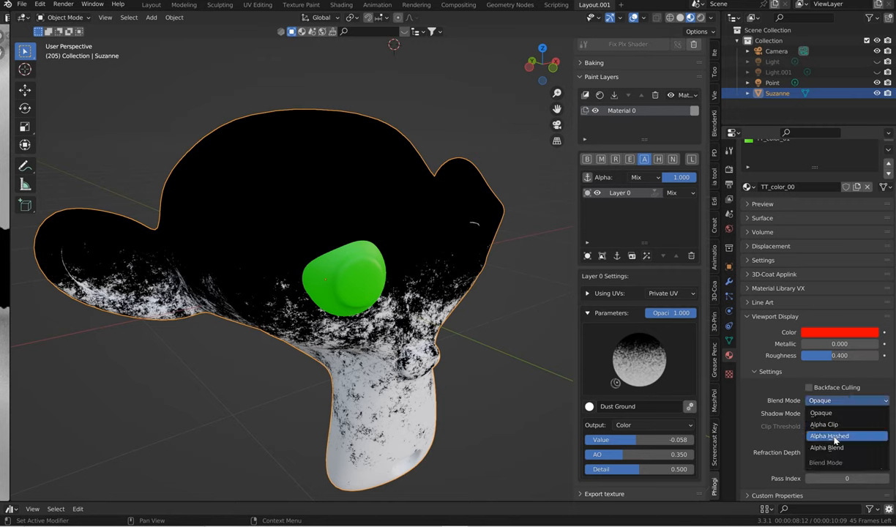
left_click(829, 437)
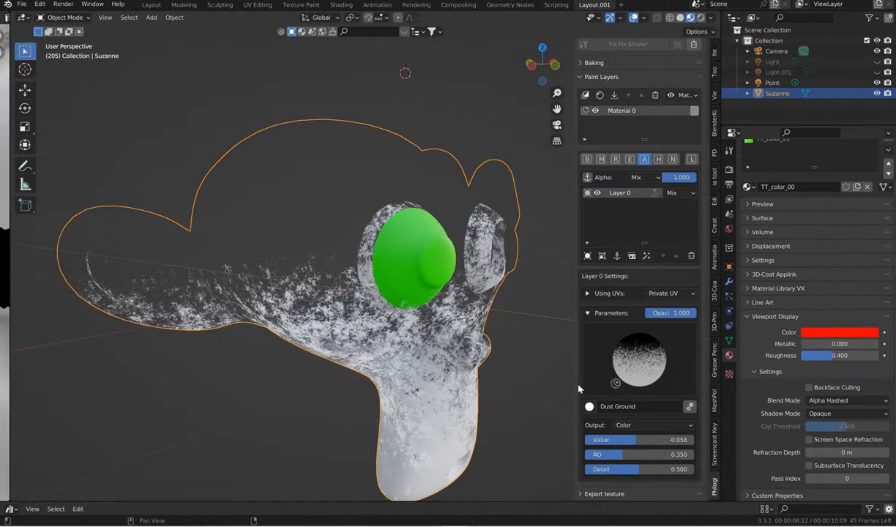
left_click_drag(681, 314, 671, 313)
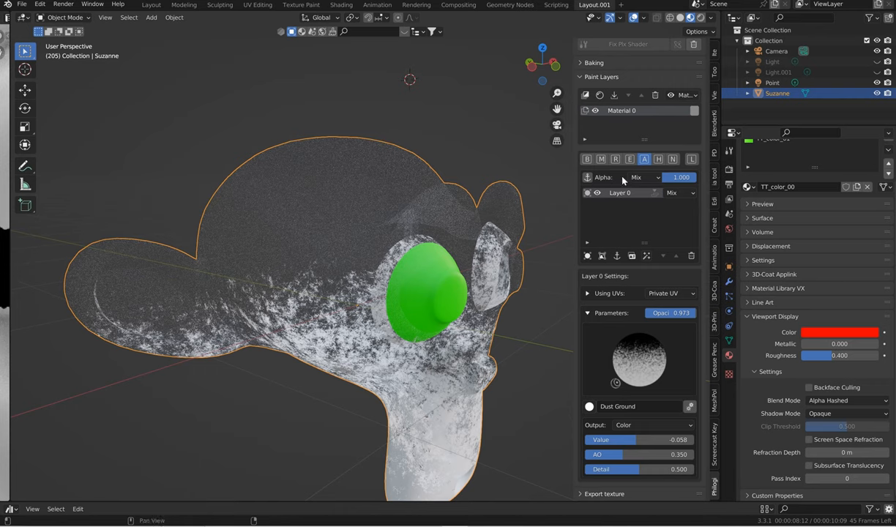
mouse_move(631, 111)
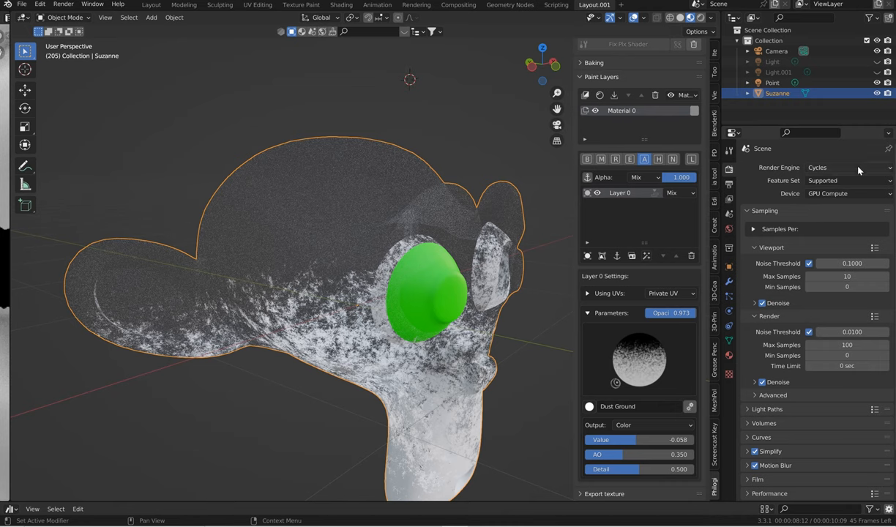
- With Eevee selected, turn on Ambient Occlusion and Screen Space Reflections
left_click(846, 167)
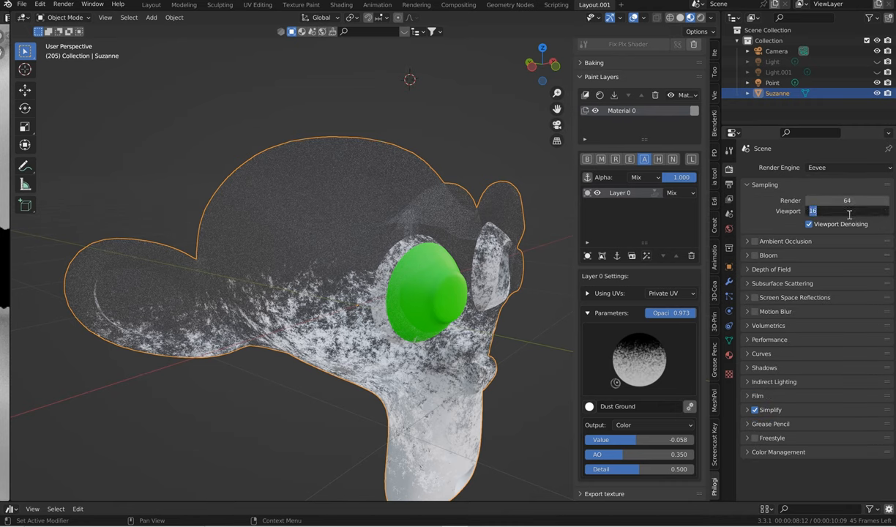
type("409")
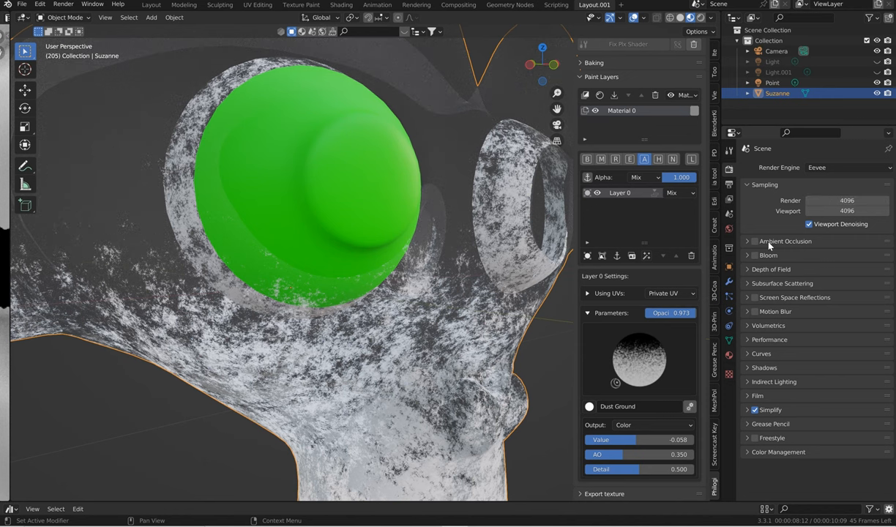
mouse_move(816, 271)
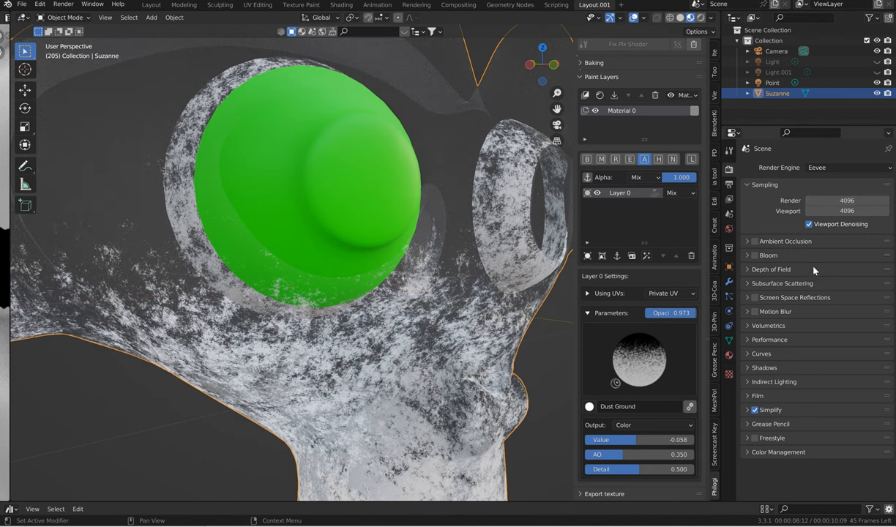
left_click(747, 240)
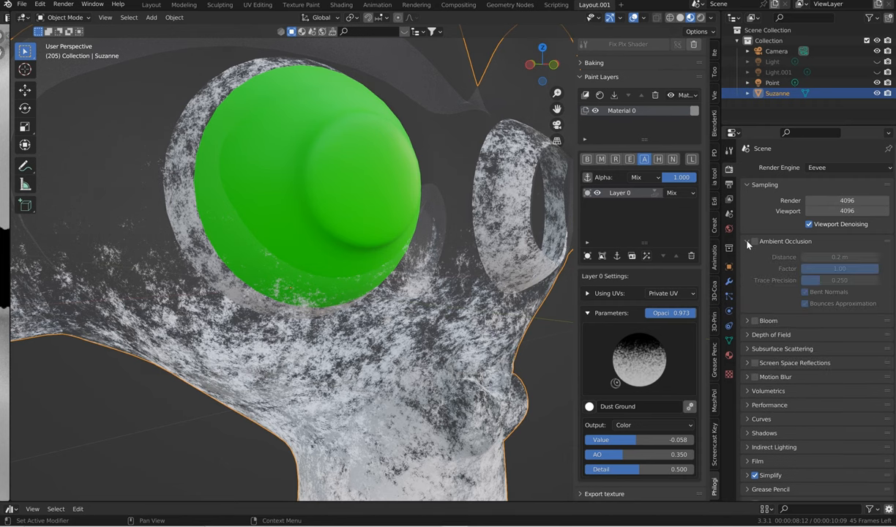
left_click(749, 240)
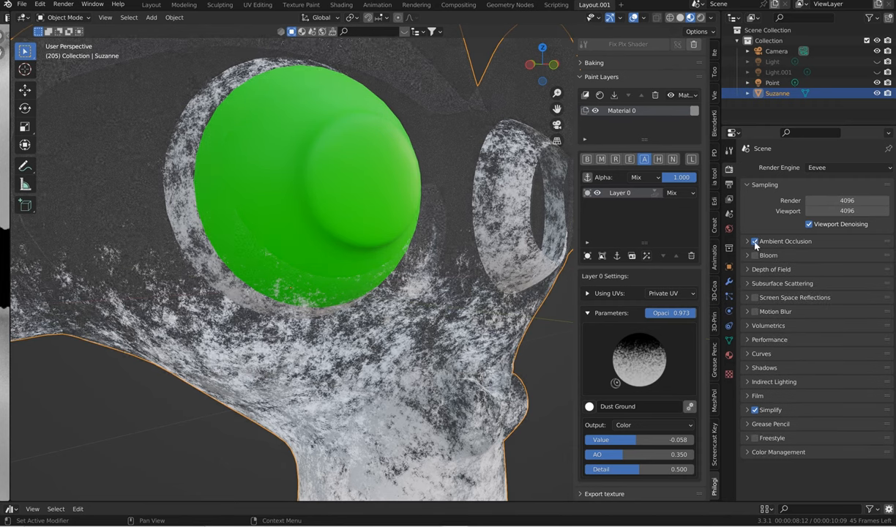
left_click(754, 255)
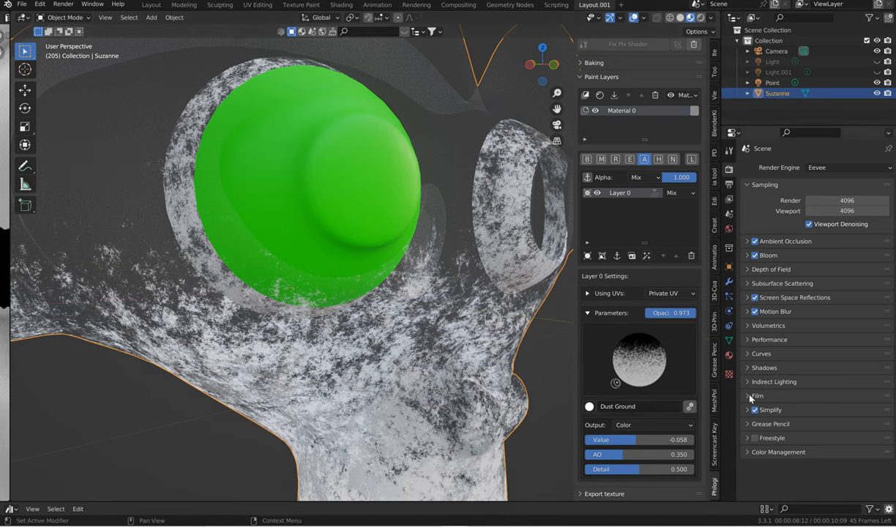
- Make the film background transparent and set the Look to High Contrast
left_click(747, 395)
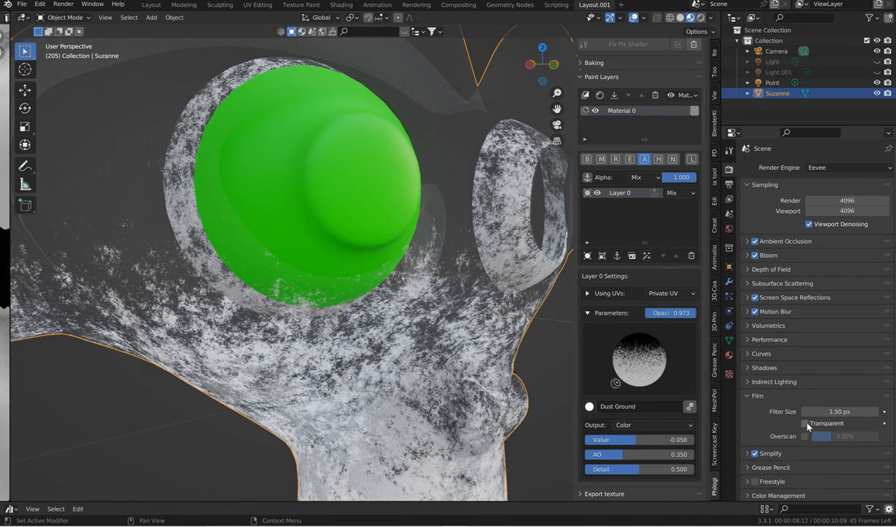
left_click(806, 422)
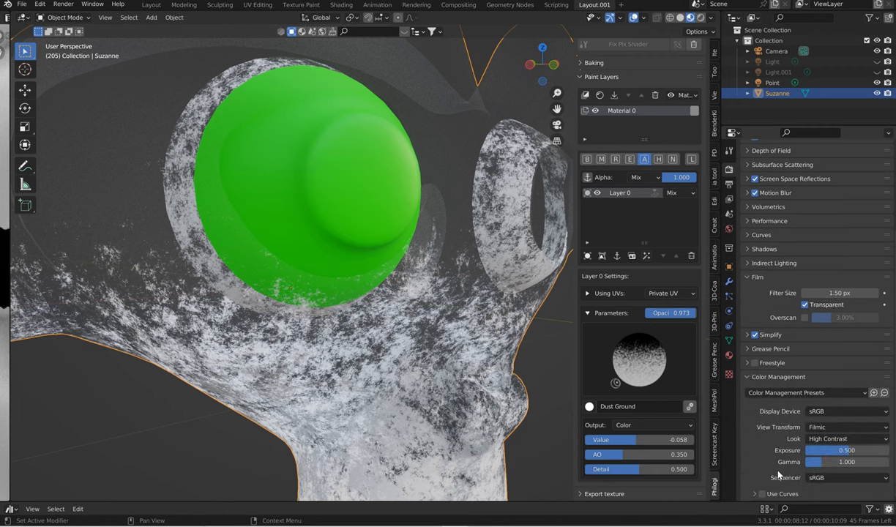
mouse_move(829, 440)
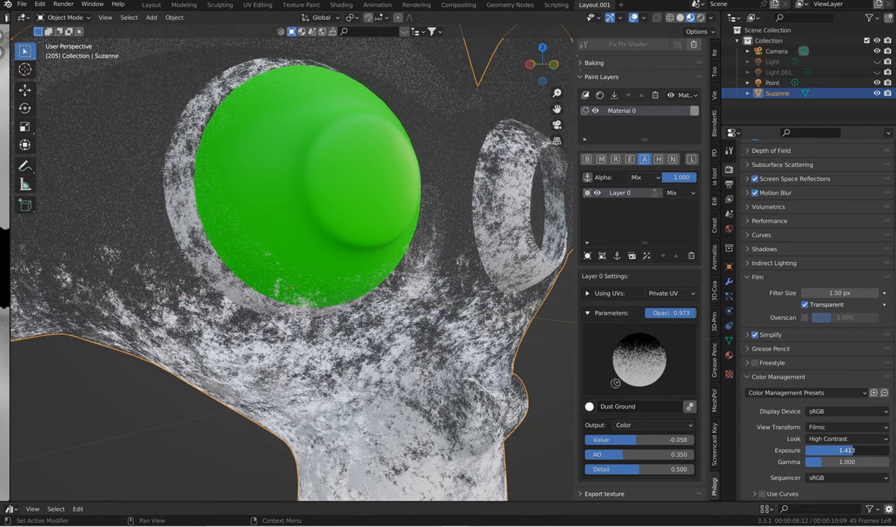
left_click(847, 451)
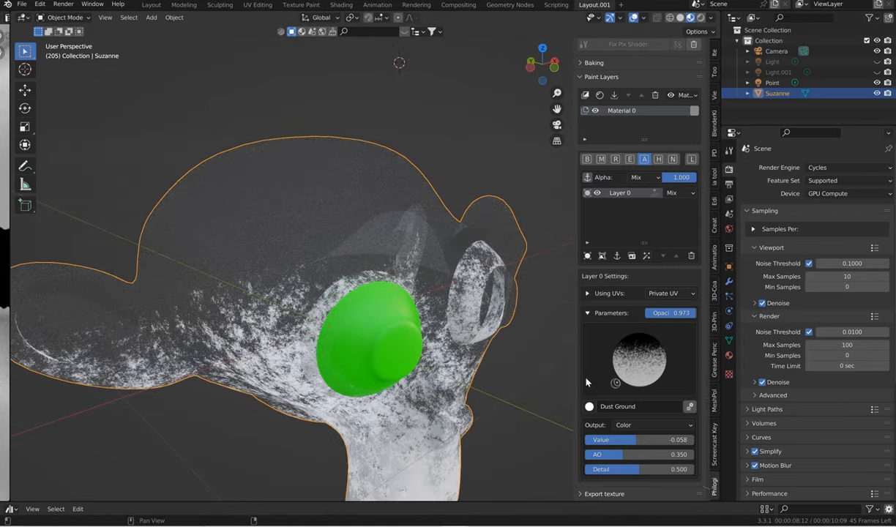
- Raise the Dust Ground layer's Value, AO and Detail sliders so more dust speckles the glass
left_click_drag(607, 439, 656, 439)
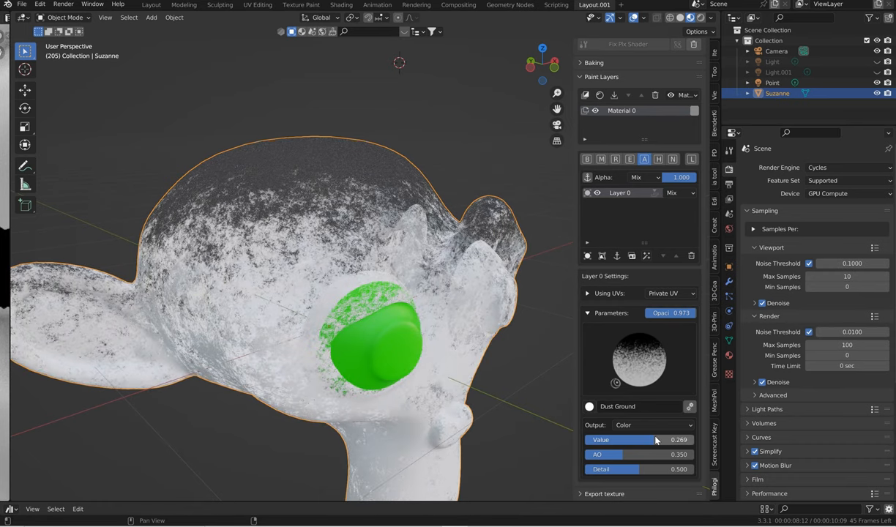
left_click_drag(623, 454, 662, 454)
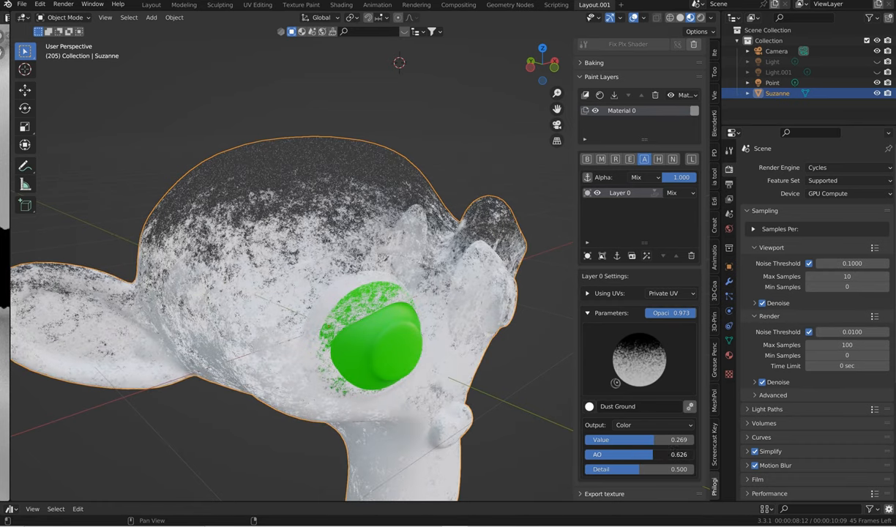
left_click_drag(622, 454, 681, 454)
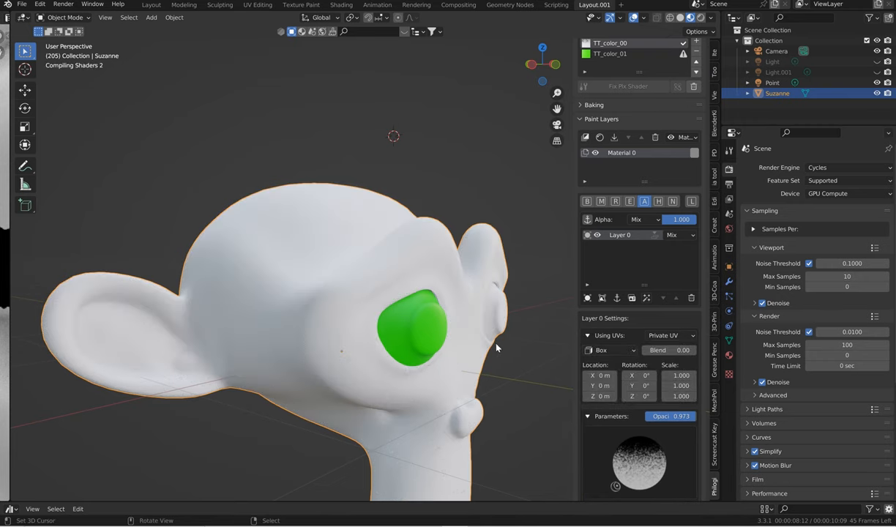
mouse_move(480, 375)
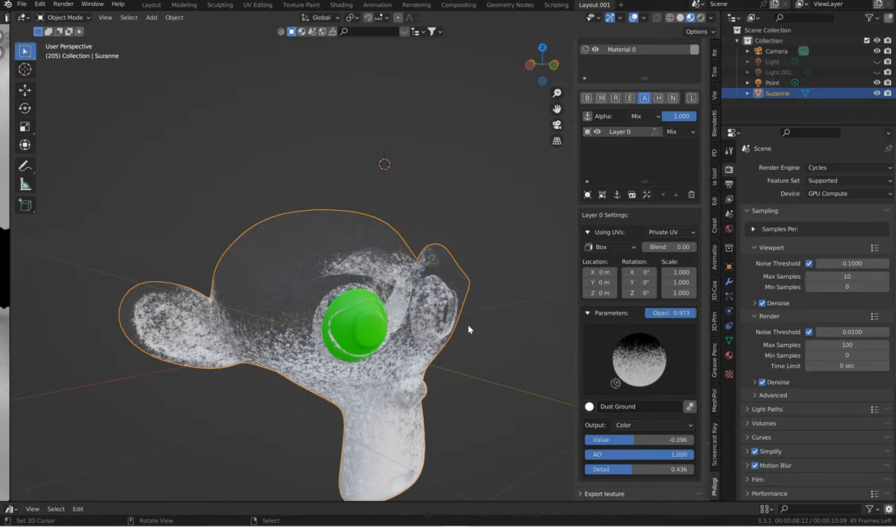
mouse_move(472, 266)
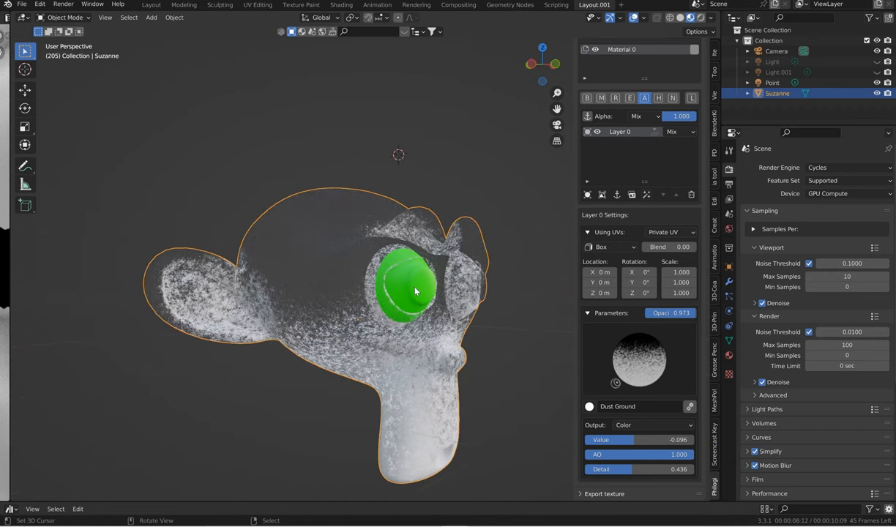
left_click_drag(416, 291, 344, 322)
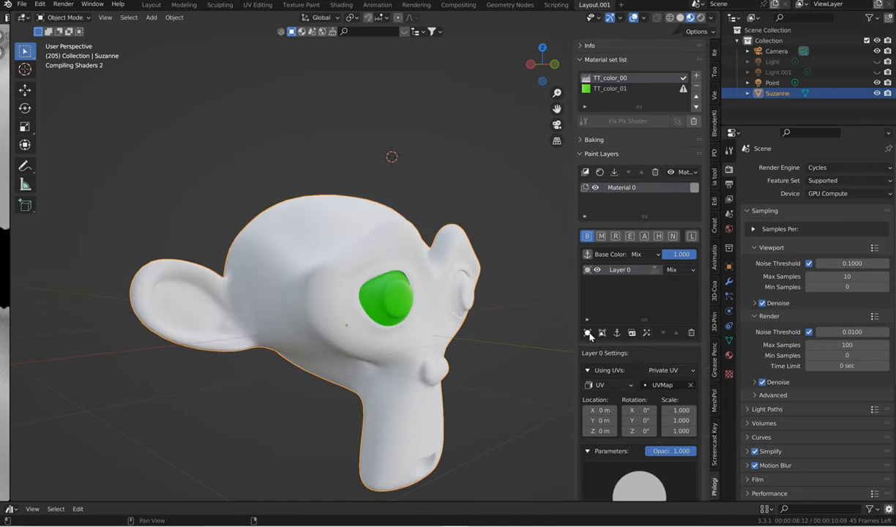
mouse_move(631, 368)
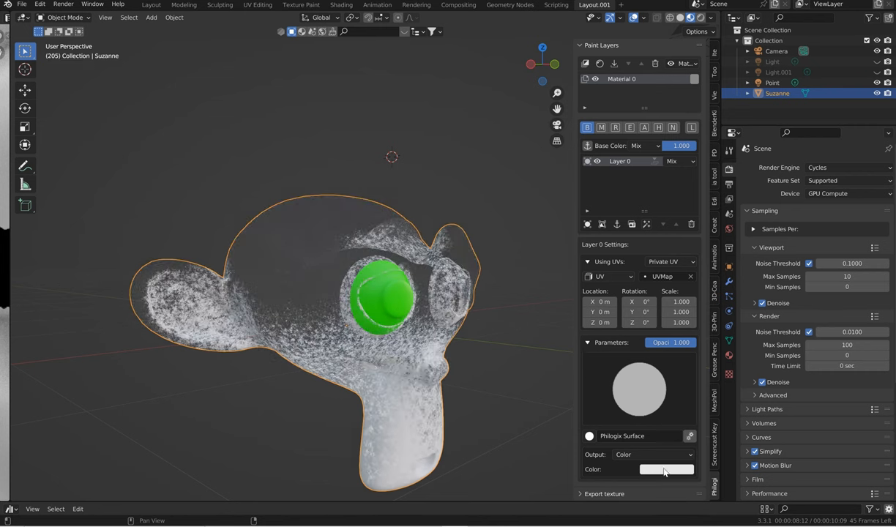
- Set the Philogix Surface layer's colour swatch to a cyan-teal hue
left_click(665, 469)
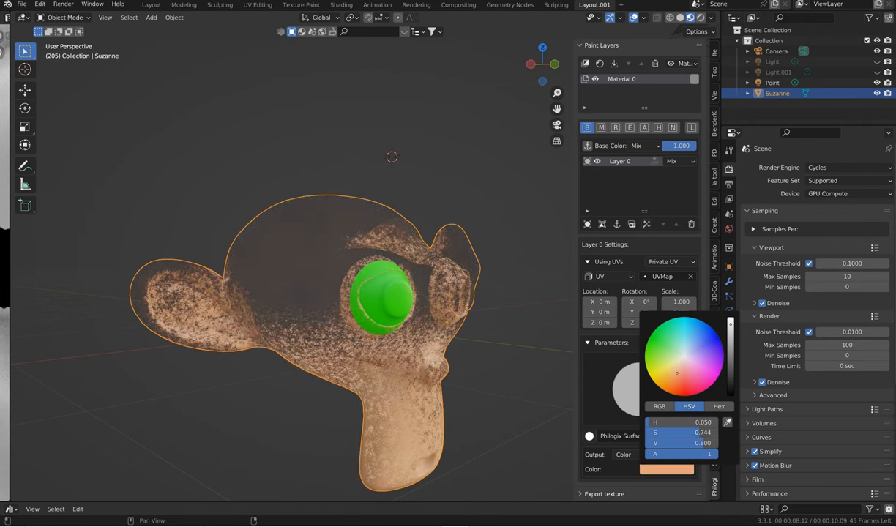
left_click(685, 361)
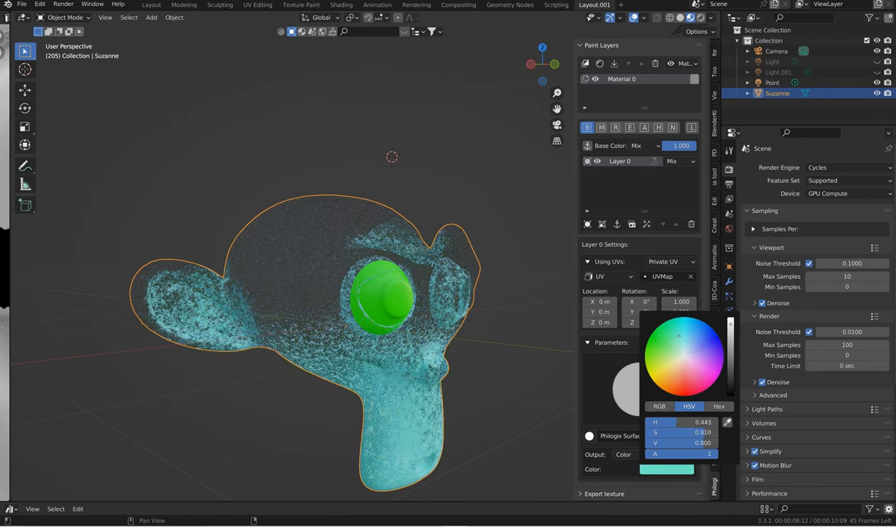
left_click(688, 344)
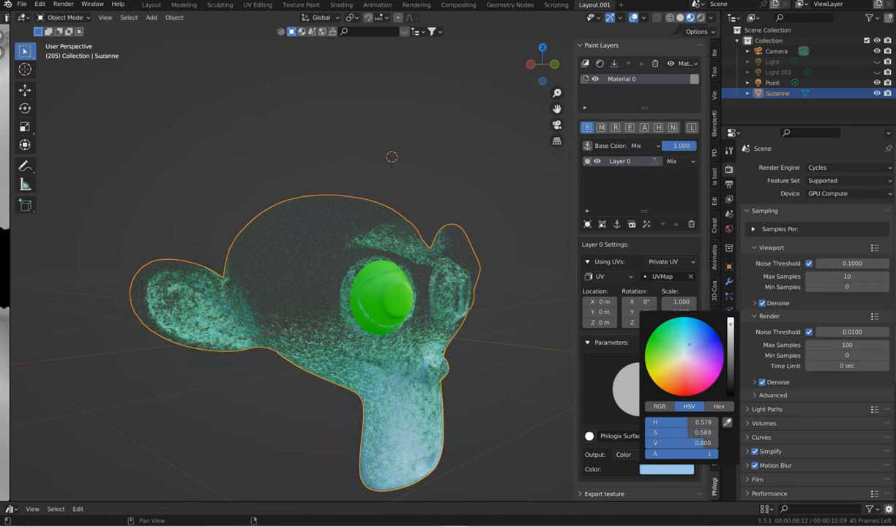
left_click(681, 334)
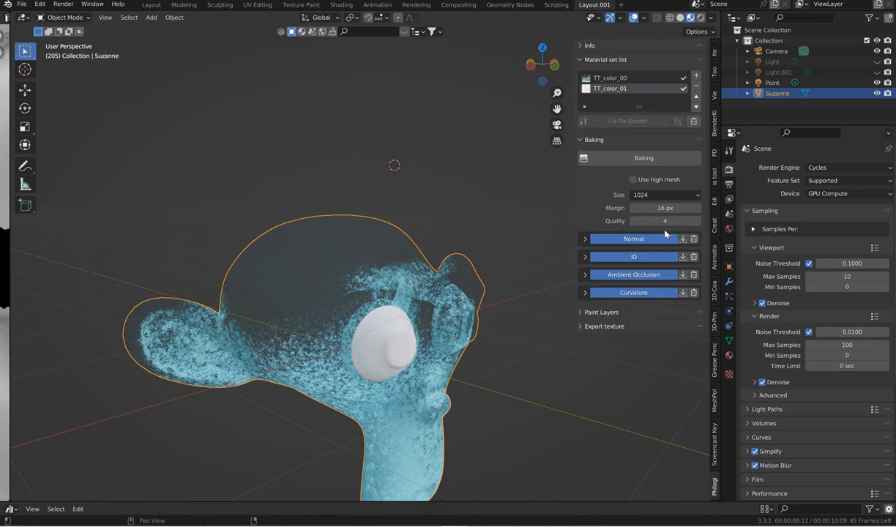
left_click(644, 158)
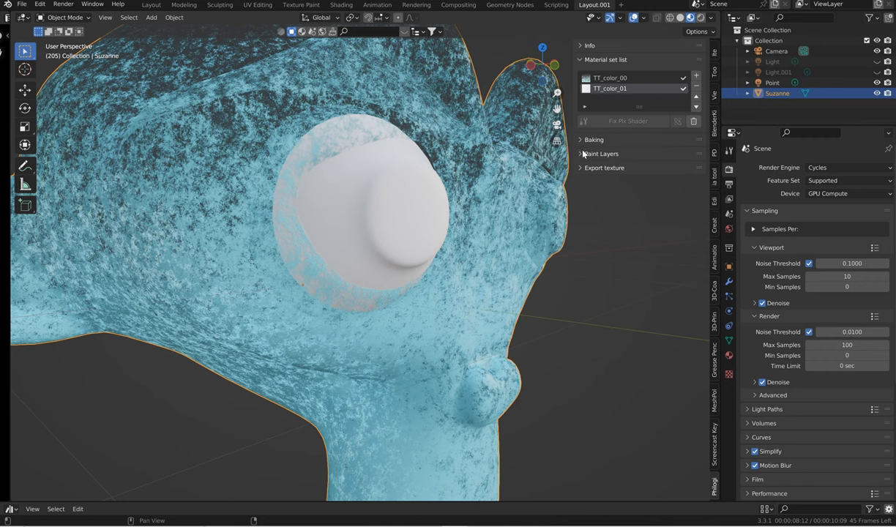
- Add a new paint layer to the eye material and assign it a Wave Texture
left_click(600, 154)
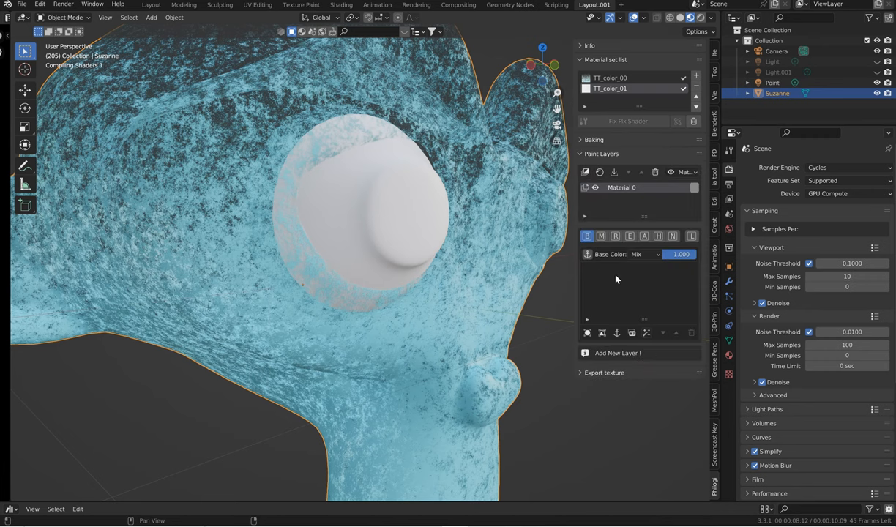
left_click(644, 235)
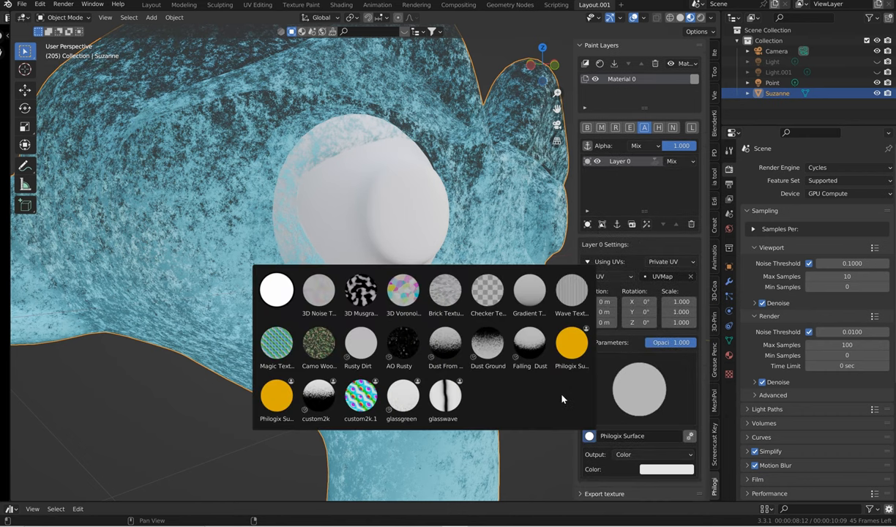
left_click(487, 344)
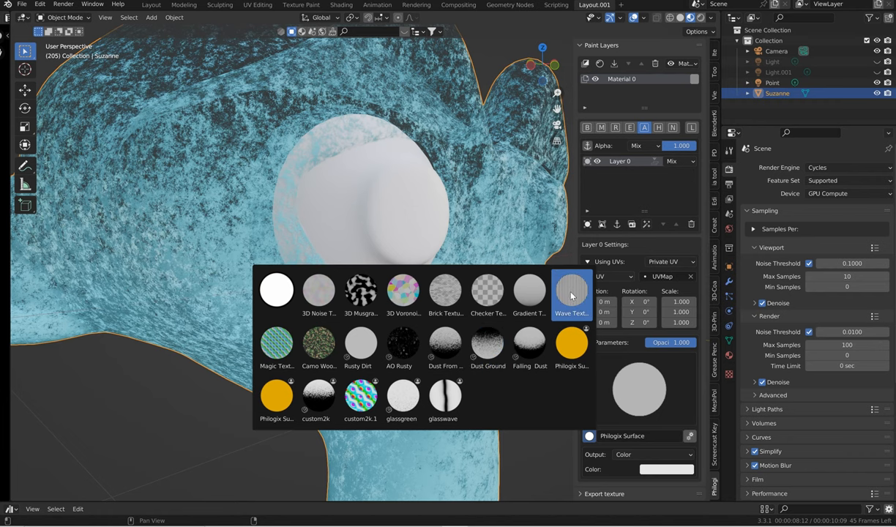
left_click(571, 292)
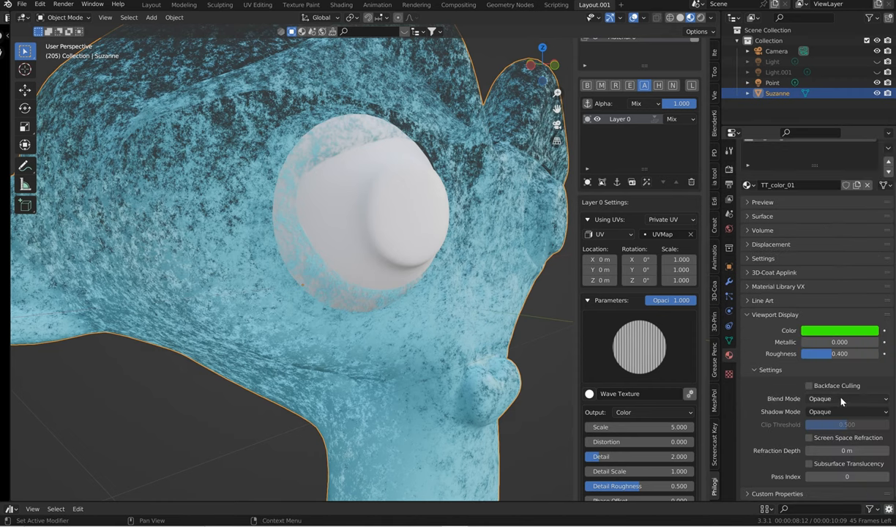
left_click(846, 399)
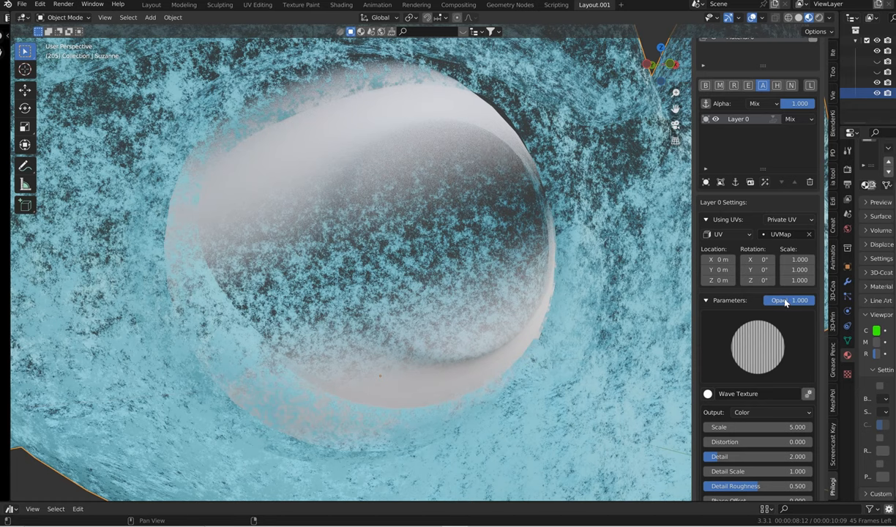
- Map the wave texture by box projection, raise its distortion and detail, and lower detail roughness
left_click(729, 234)
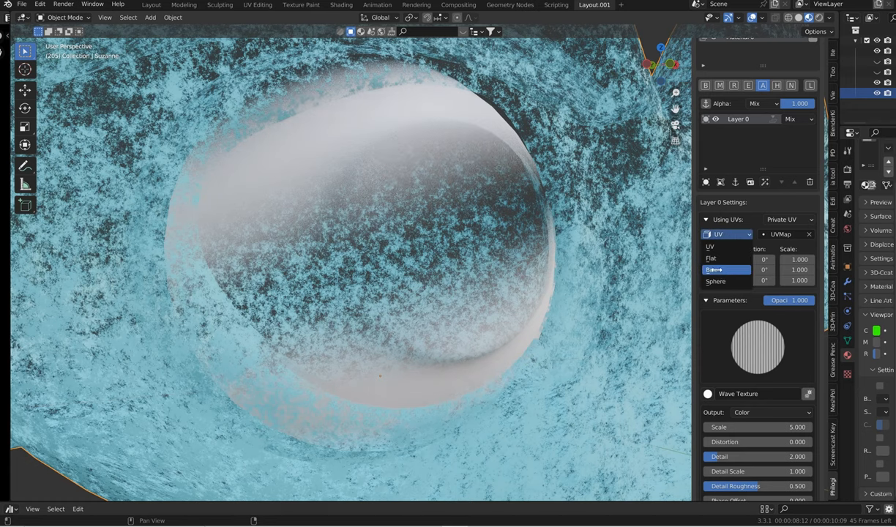
left_click(720, 270)
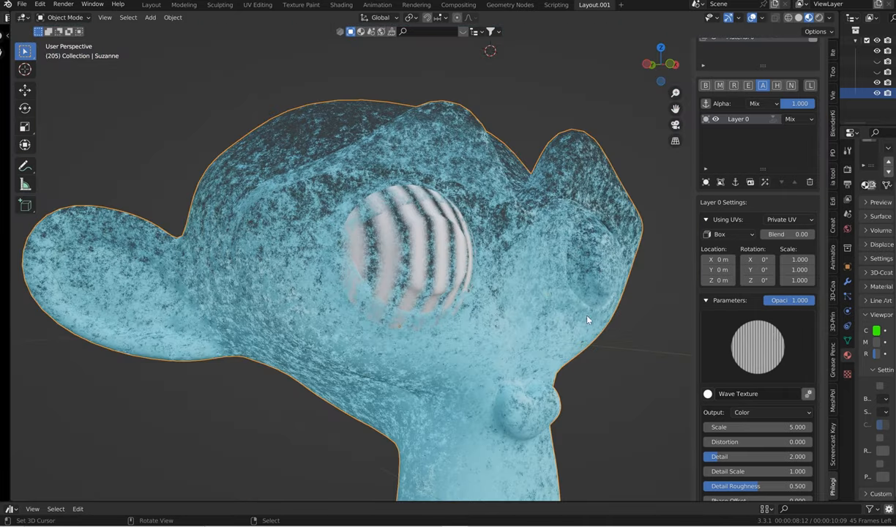
mouse_move(638, 397)
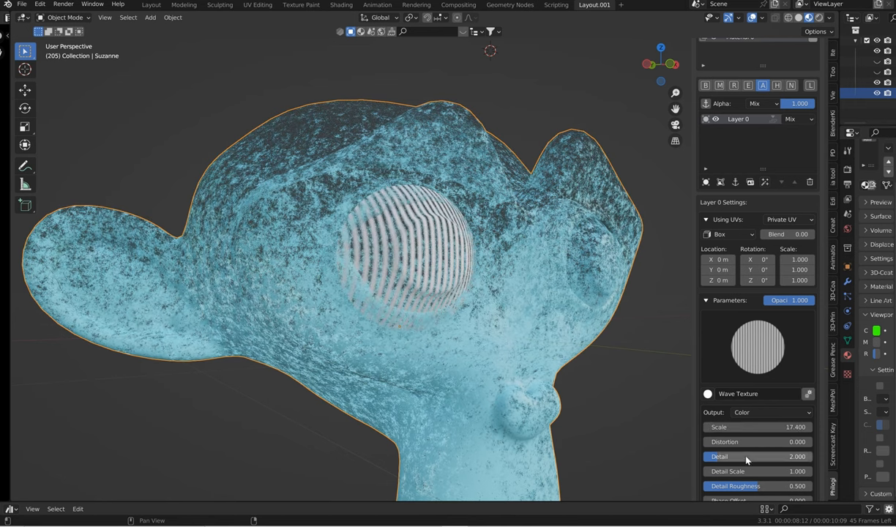
left_click_drag(725, 443, 805, 443)
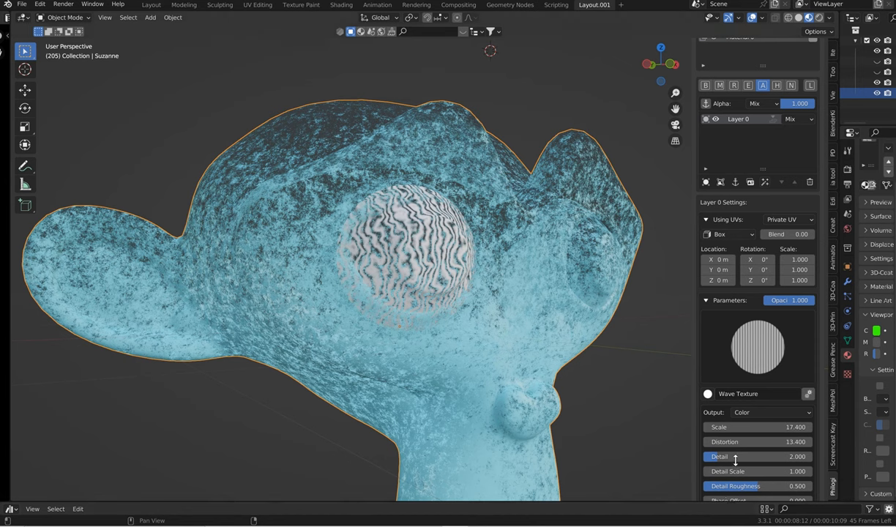
left_click_drag(735, 457, 802, 457)
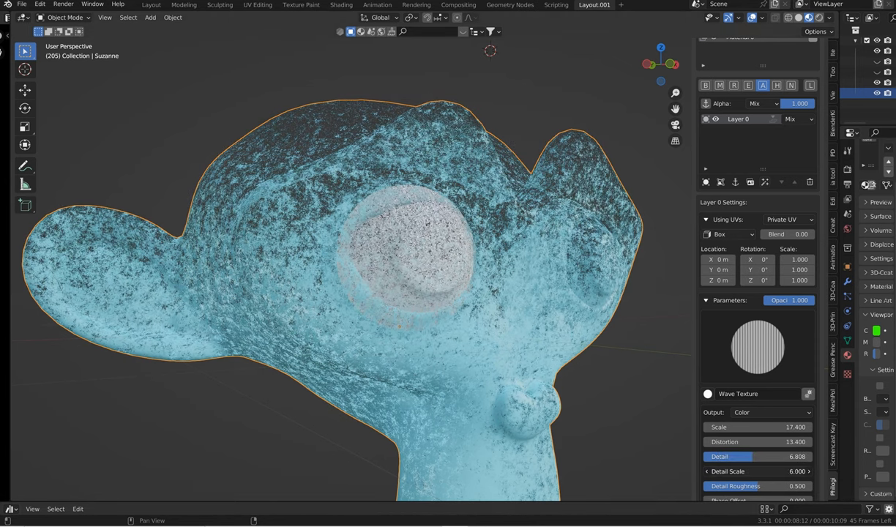
left_click_drag(754, 471, 717, 472)
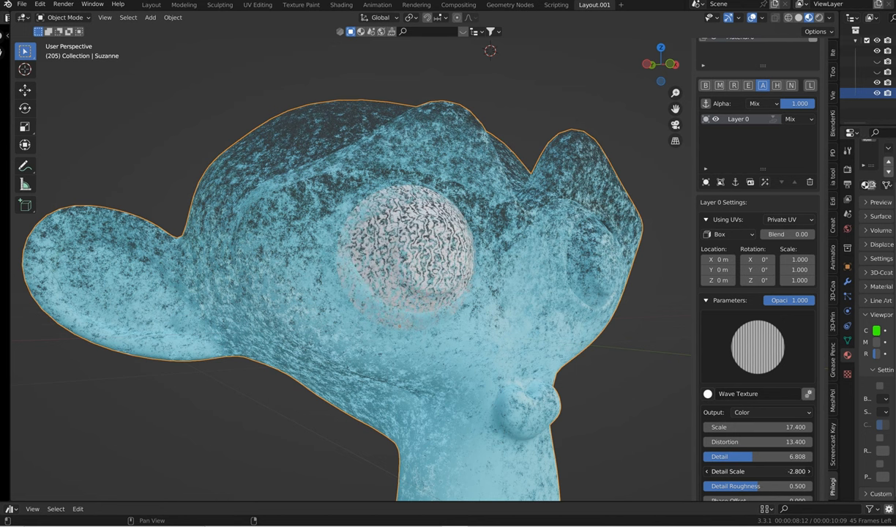
left_click_drag(758, 472, 768, 472)
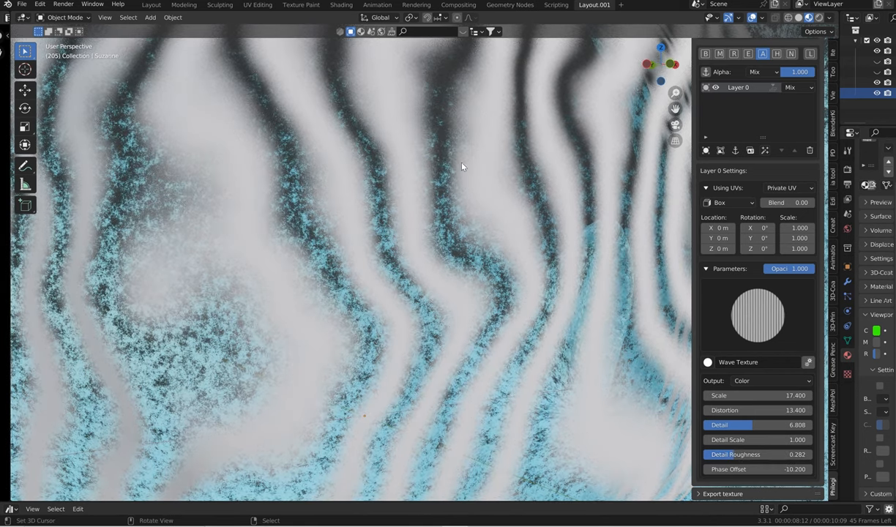
- Enable compositor nodes, add an unconnected Blur node, and return to the Layout workspace
left_click(457, 5)
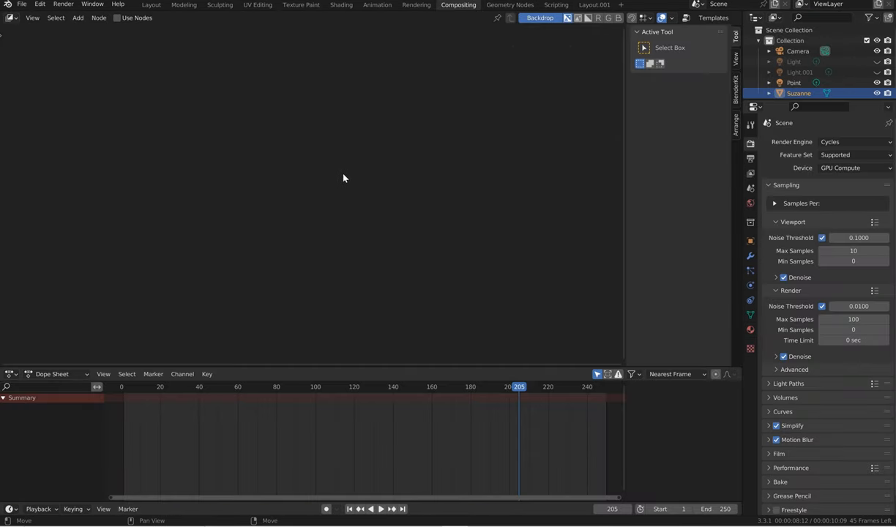
left_click(117, 18)
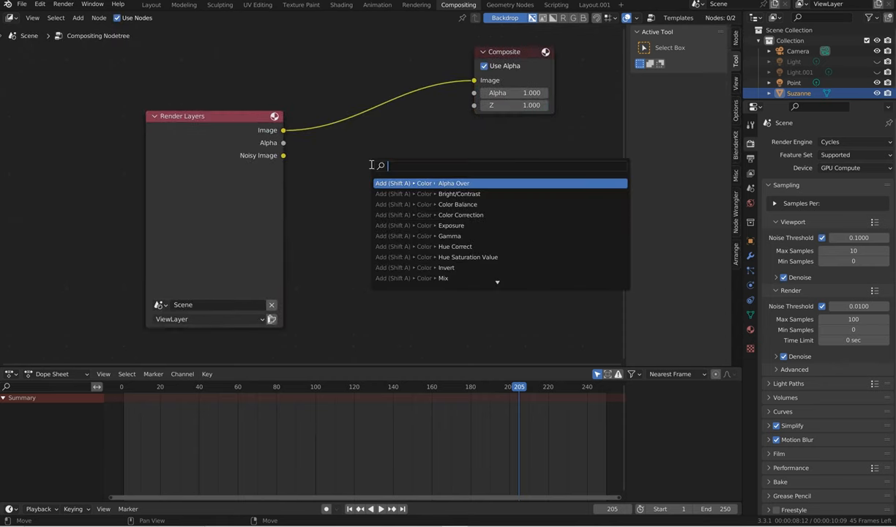
type("blur")
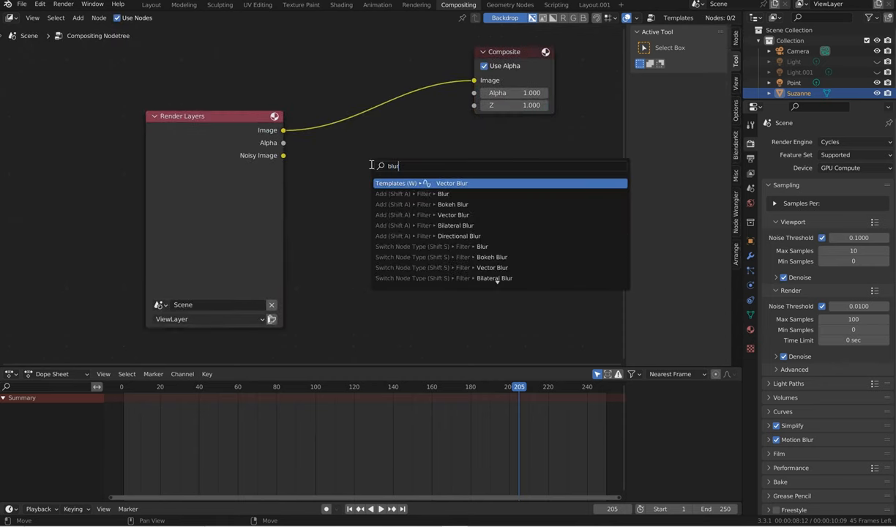
left_click(443, 194)
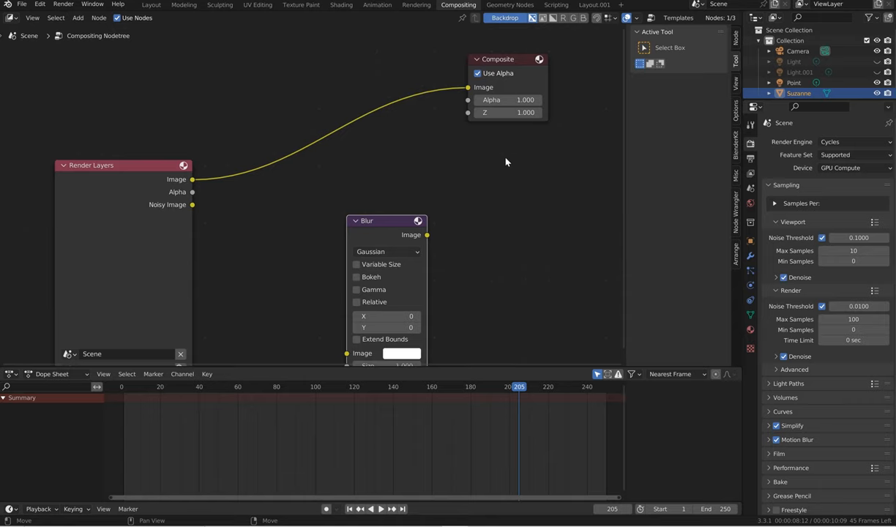
mouse_move(511, 160)
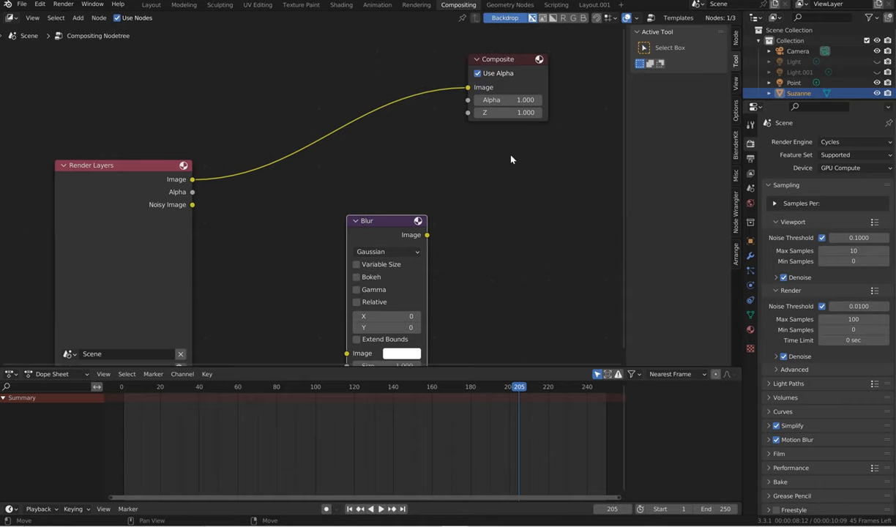
mouse_move(467, 497)
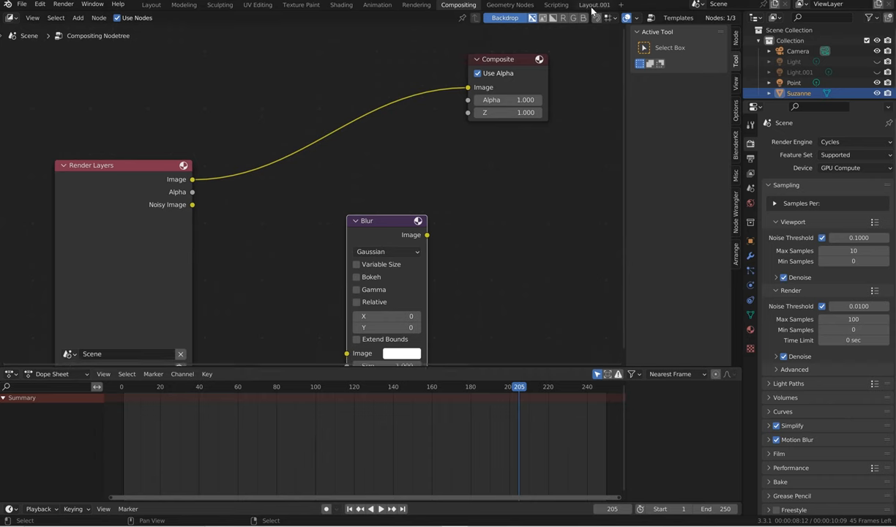
left_click(595, 4)
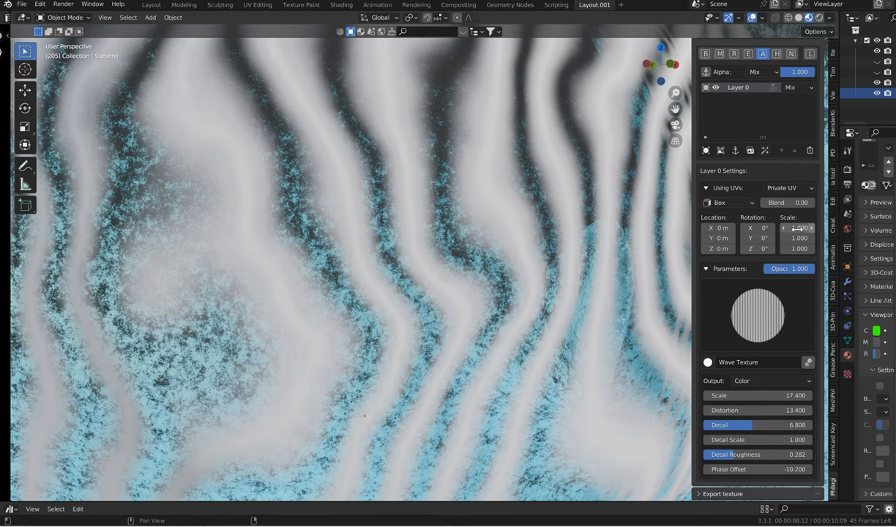
- Lower Layer 0's Blend amount and Opacity to fade the wave stripes on the eye
left_click_drag(788, 202, 802, 202)
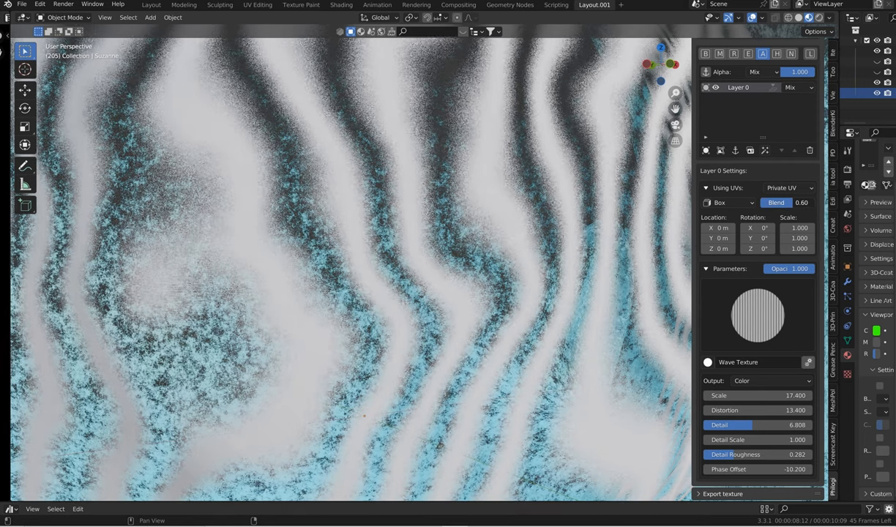
left_click_drag(790, 202, 788, 202)
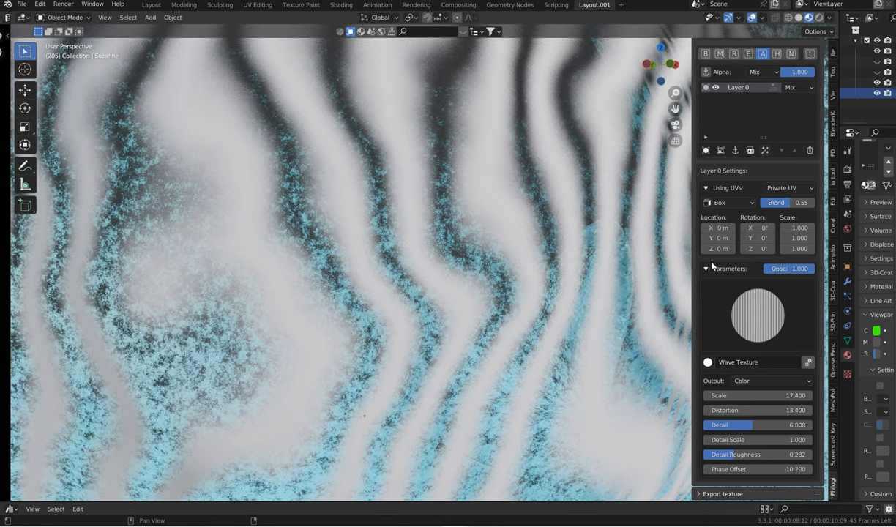
left_click_drag(799, 268, 779, 268)
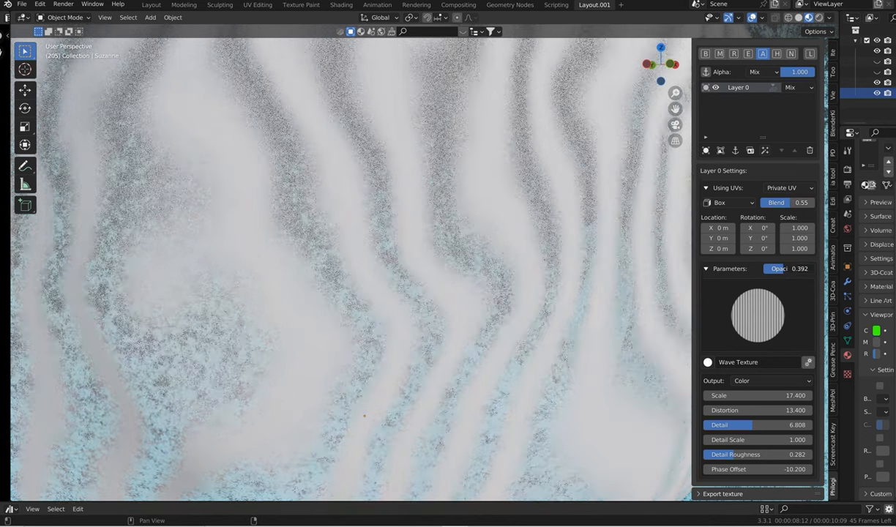
left_click_drag(794, 270, 776, 269)
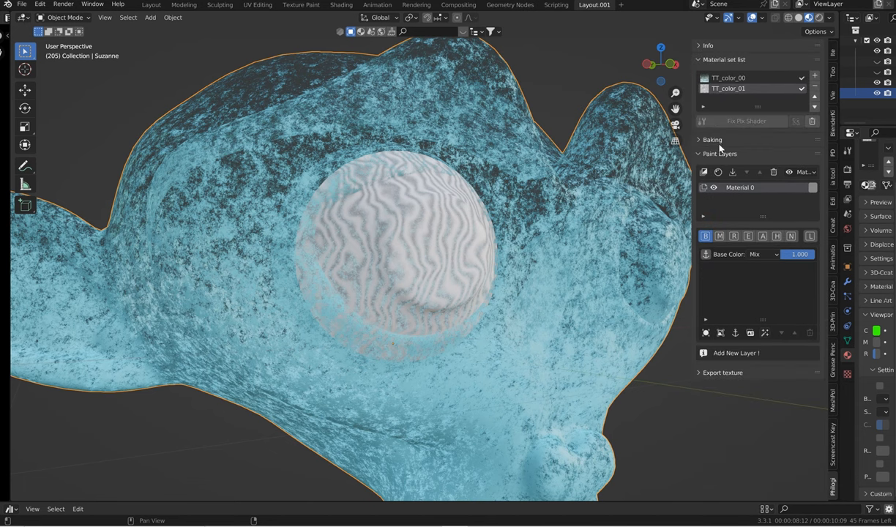
- On the second material set's surface layer, try pale, blue and pinkish tints on the colour wheel
left_click(773, 171)
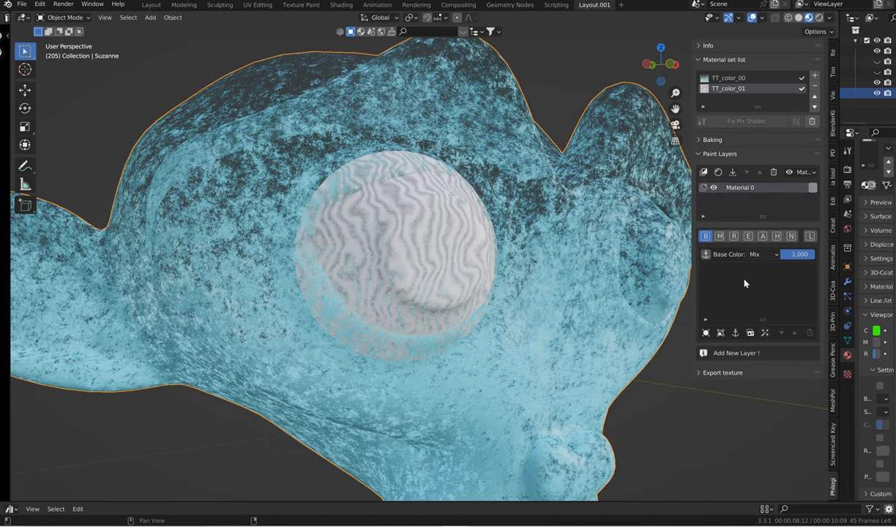
left_click(735, 353)
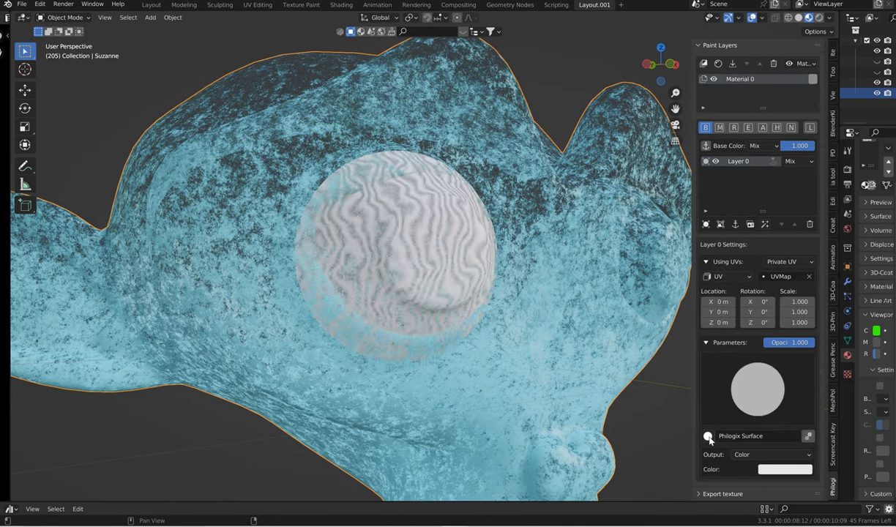
left_click(707, 437)
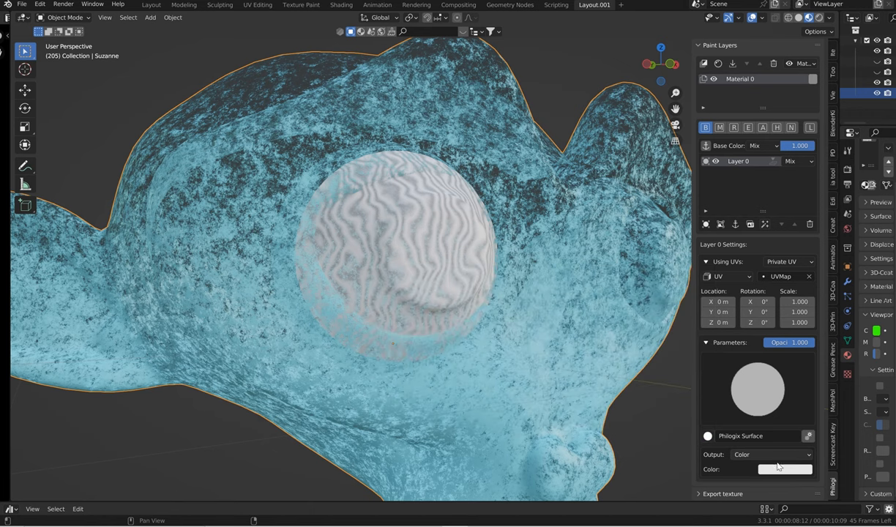
left_click(784, 468)
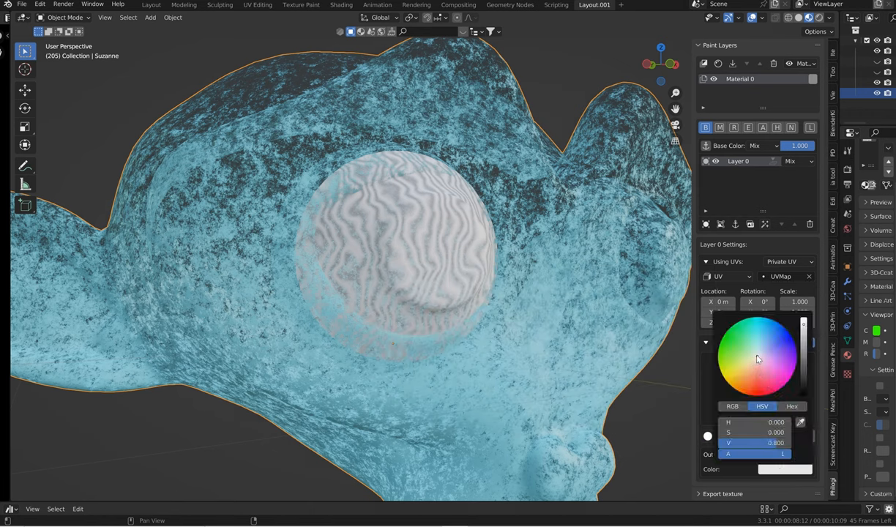
left_click(759, 358)
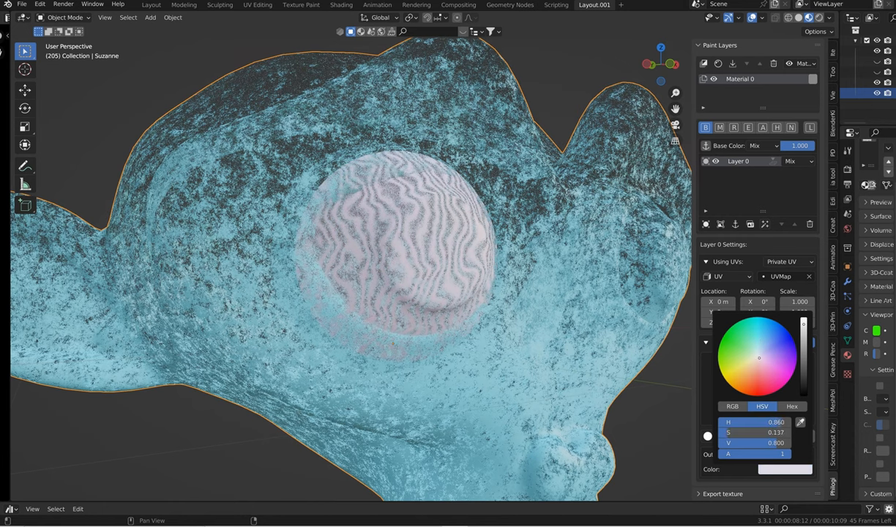
left_click(759, 344)
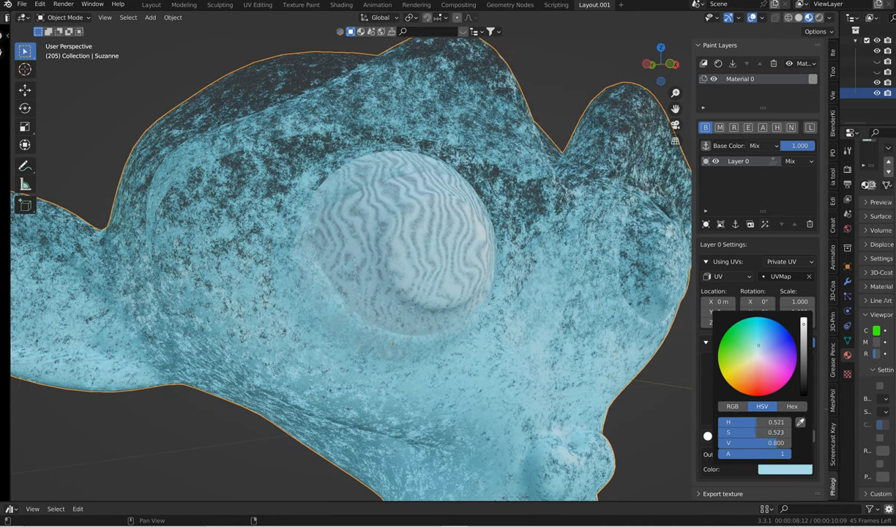
left_click_drag(759, 346, 765, 338)
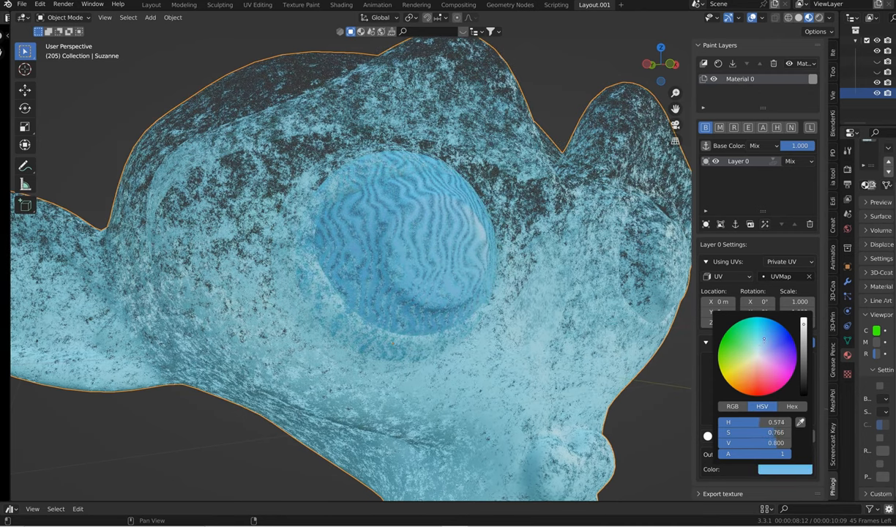
left_click(761, 350)
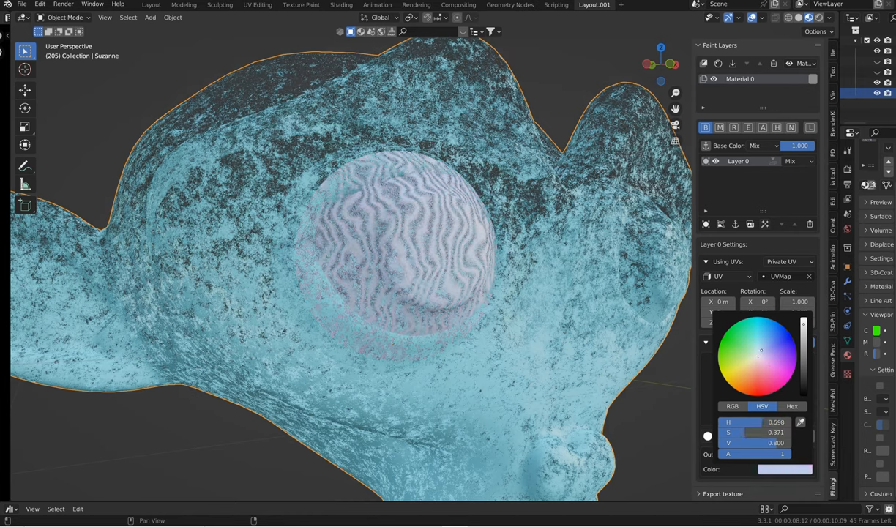
left_click(756, 344)
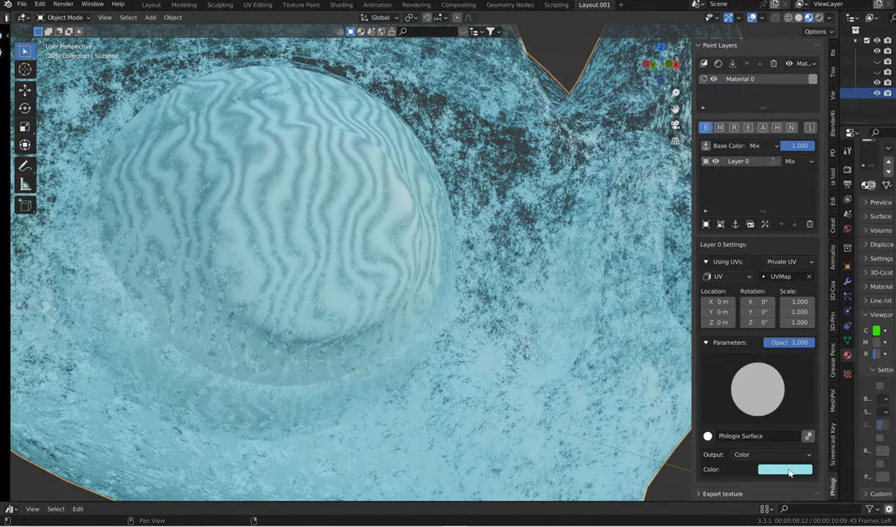
- Settle the layer colour from red to magenta and enter a value of 2.600
left_click(785, 468)
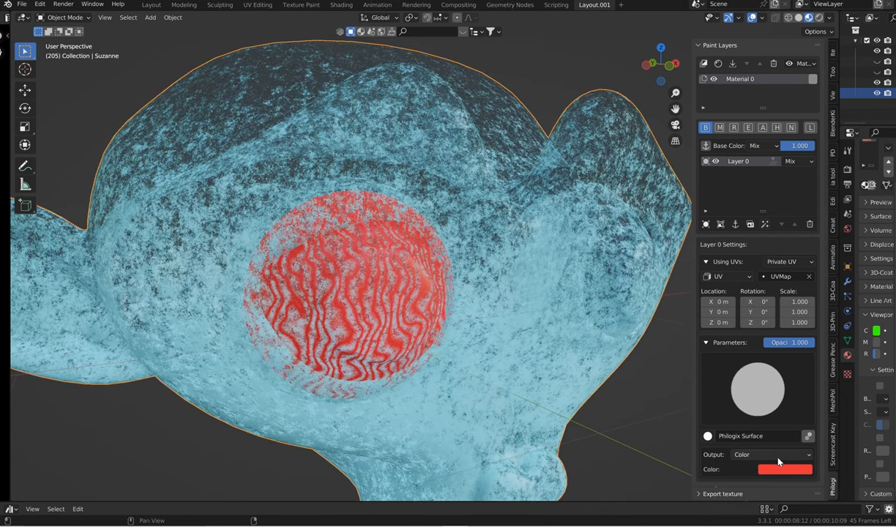
left_click(785, 468)
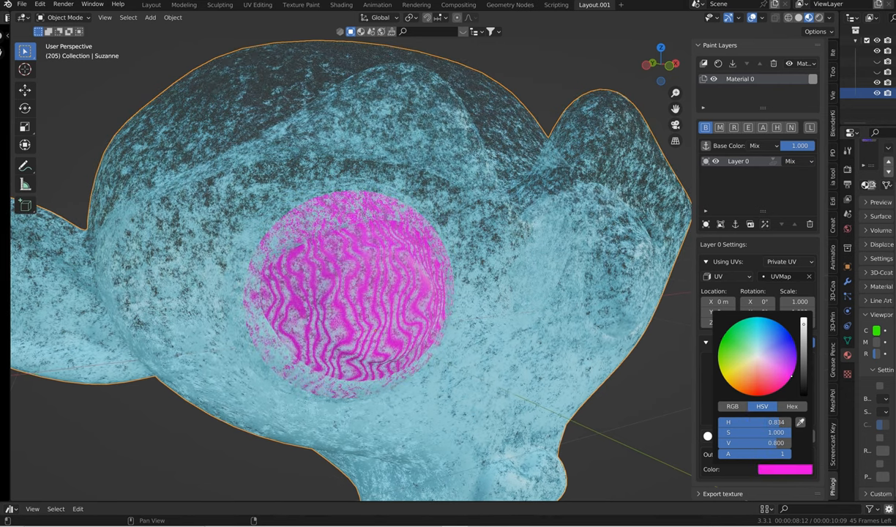
left_click(794, 372)
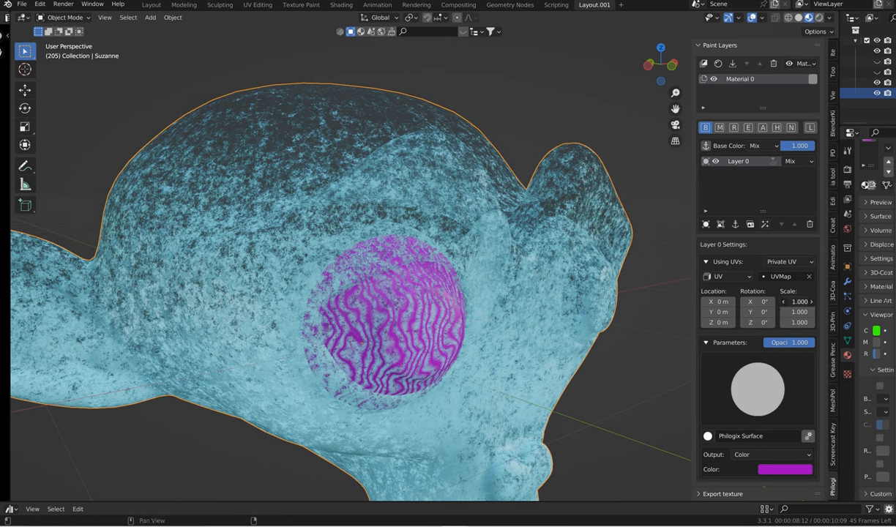
type("2.600")
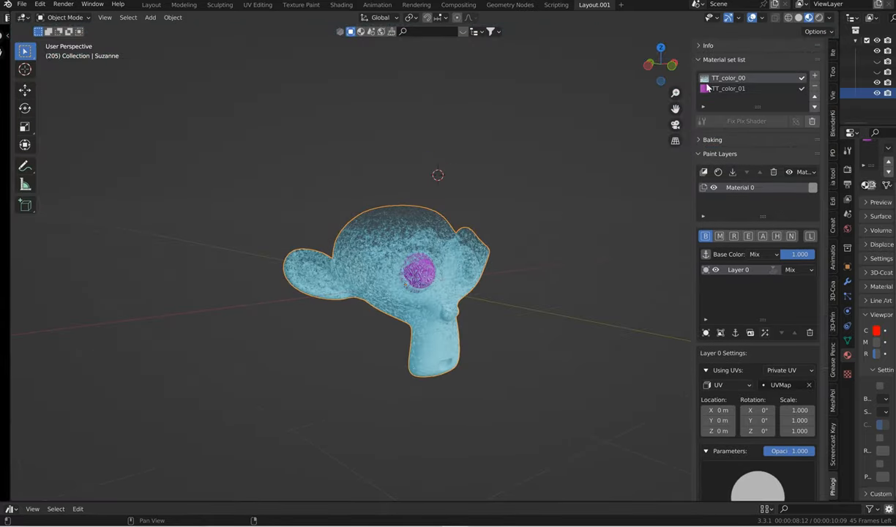
- Rename the first material set 'Mainbody' and lower the Dust Ground Value to about -0.3
double_click(739, 187)
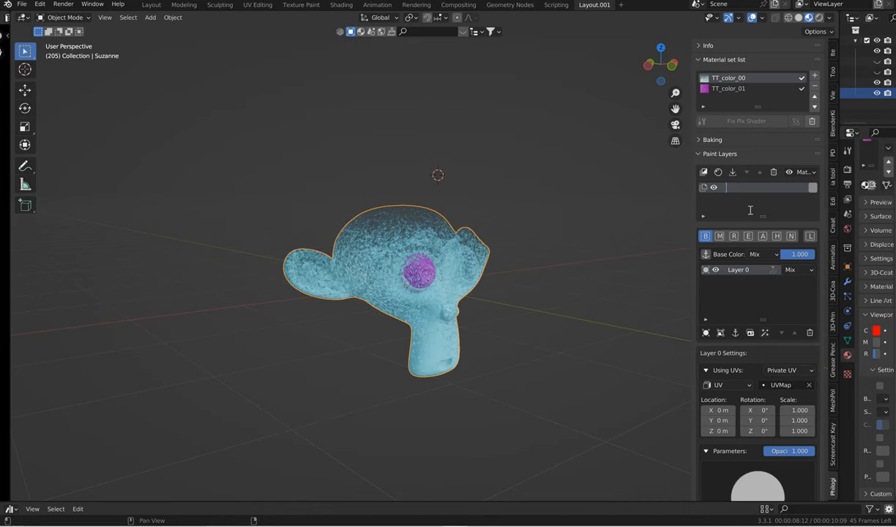
type("Mainbody")
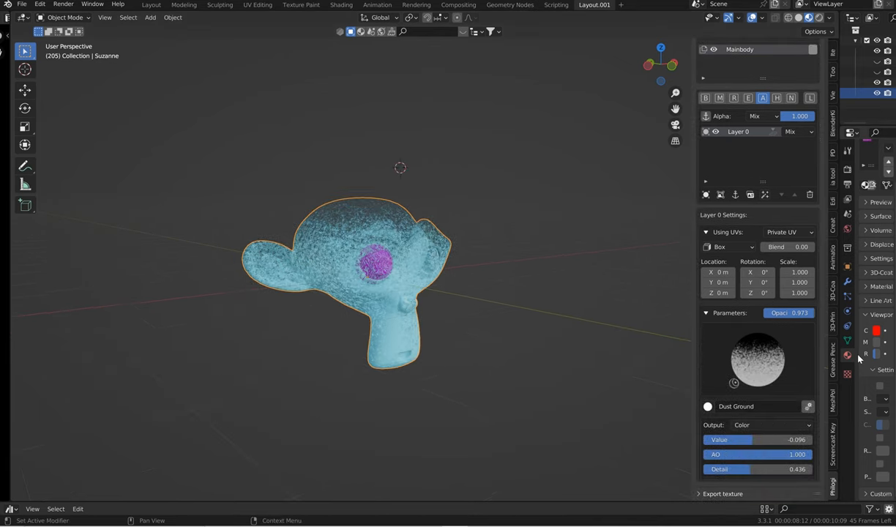
mouse_move(782, 373)
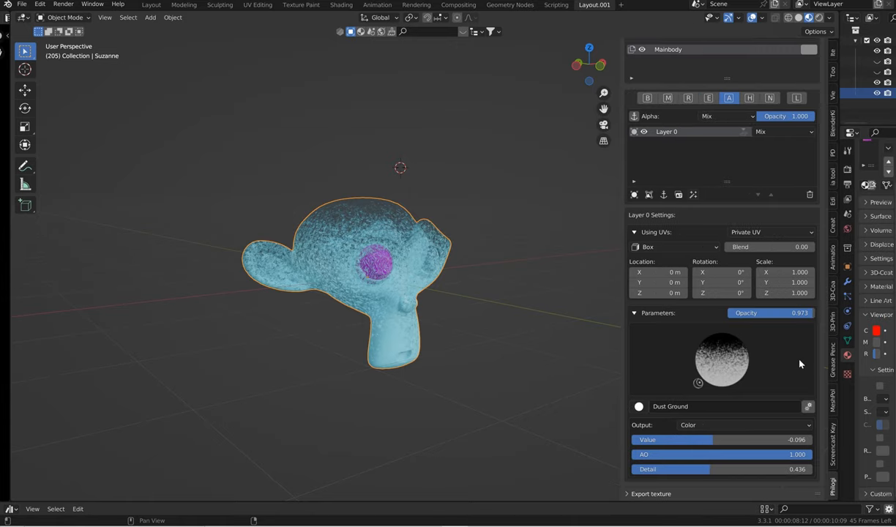
left_click_drag(366, 278, 439, 410)
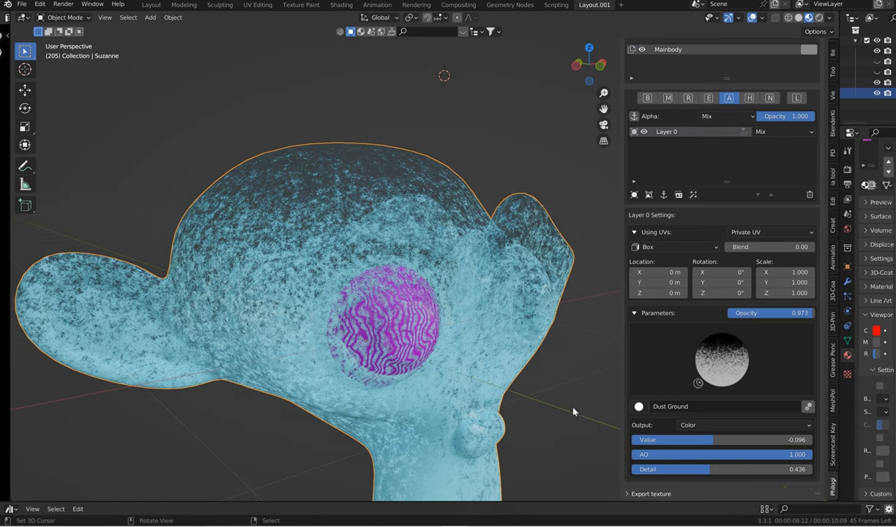
left_click_drag(695, 440, 651, 439)
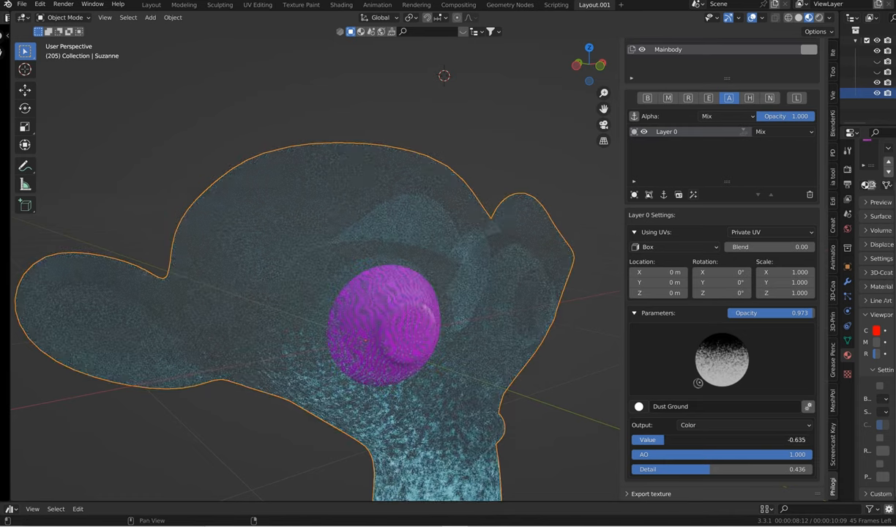
left_click_drag(666, 439, 696, 440)
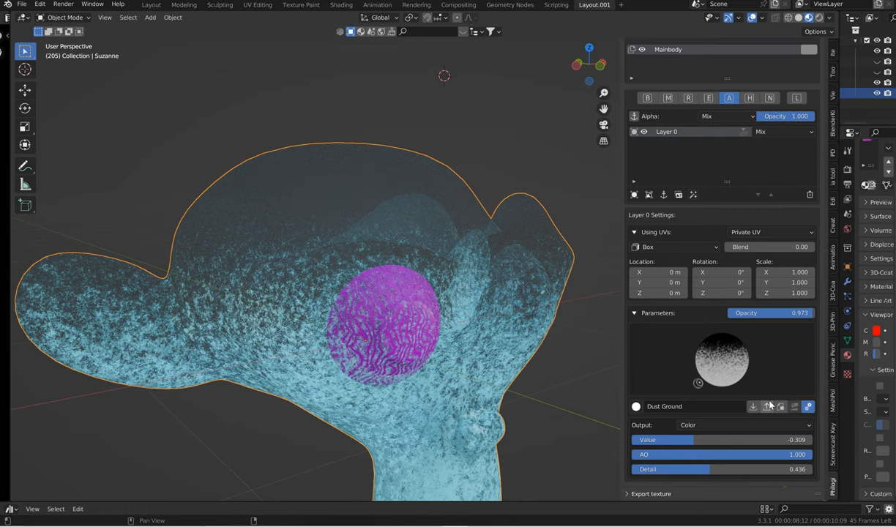
mouse_move(752, 407)
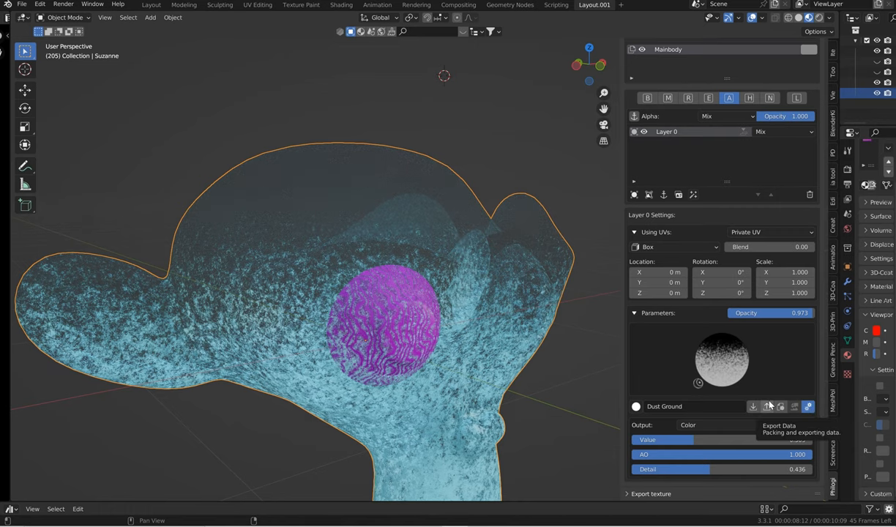
left_click(753, 407)
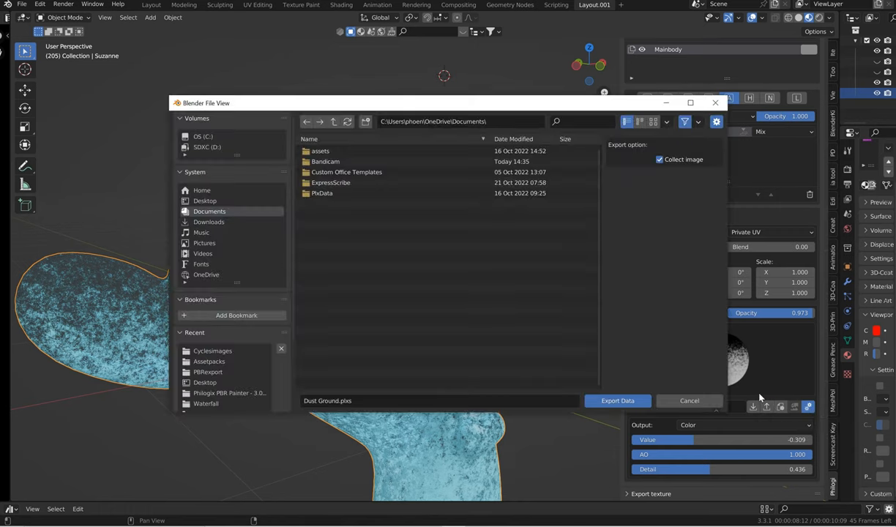
mouse_move(319, 422)
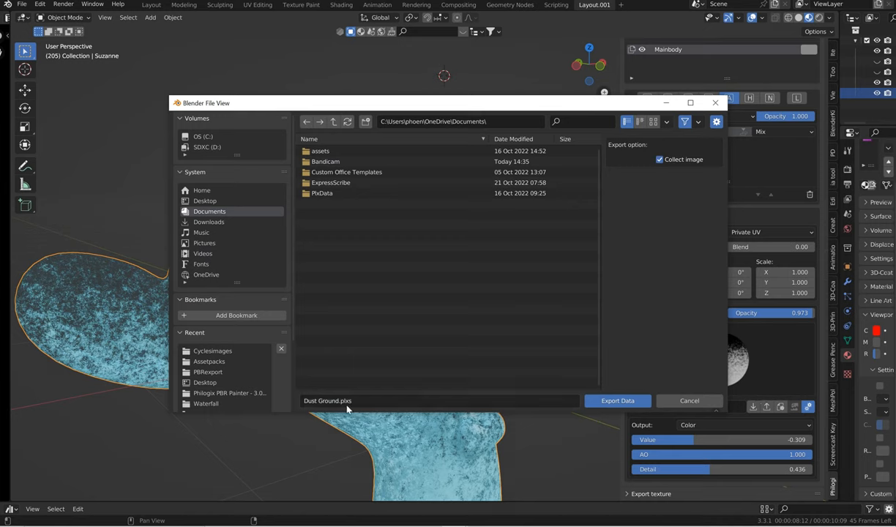
mouse_move(285, 404)
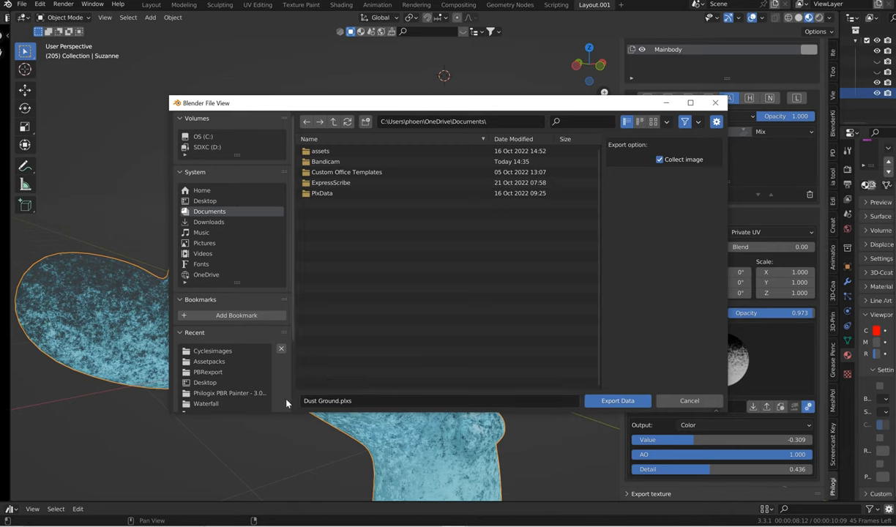
mouse_move(359, 397)
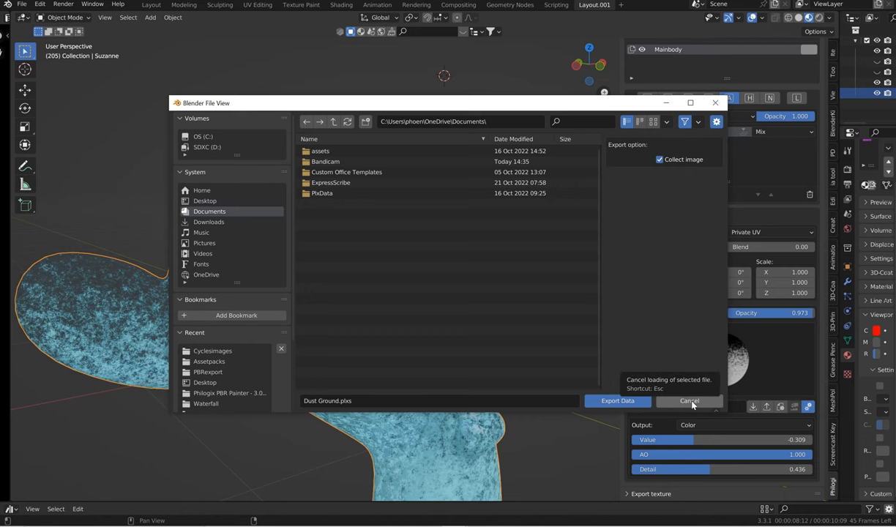
left_click(689, 401)
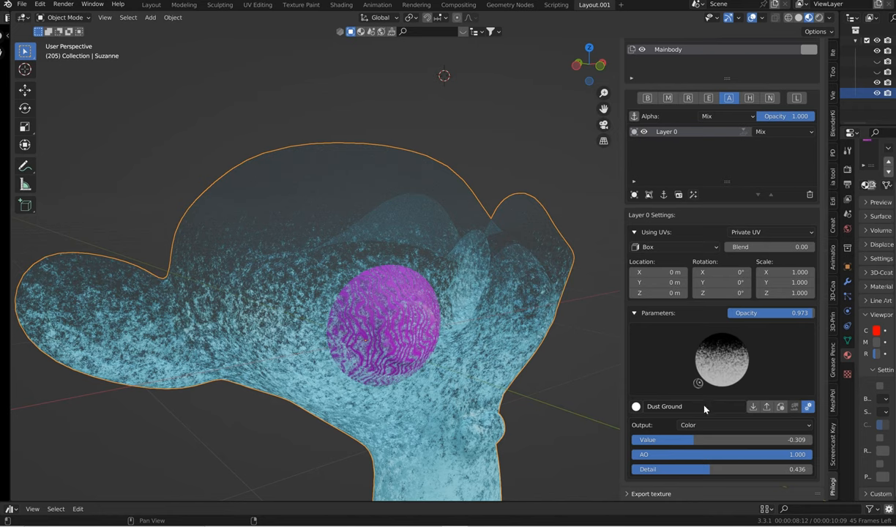
- Rename the Dust Ground material preset to BlueGlass
double_click(665, 407)
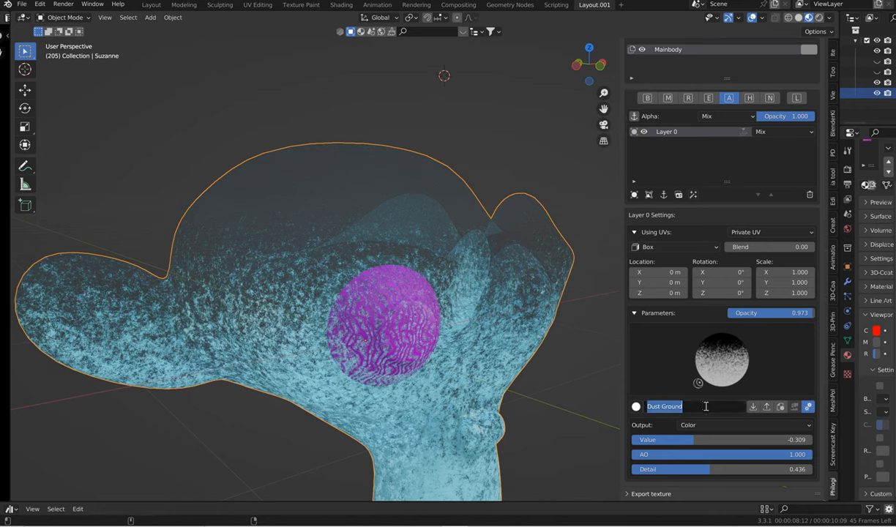
type("BlueGlass")
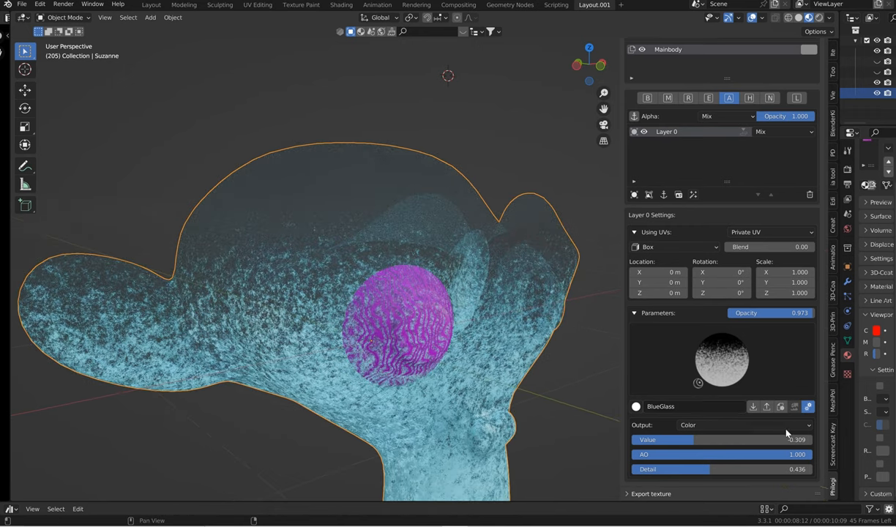
mouse_move(782, 407)
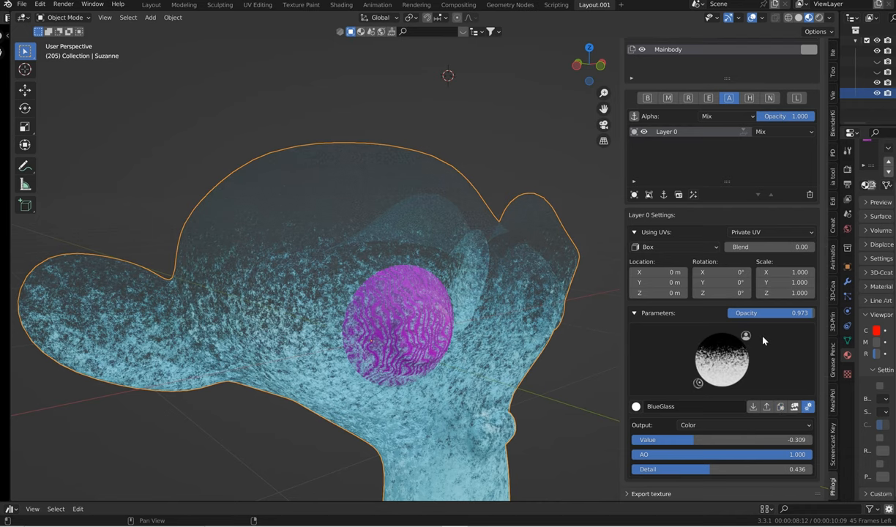
mouse_move(748, 337)
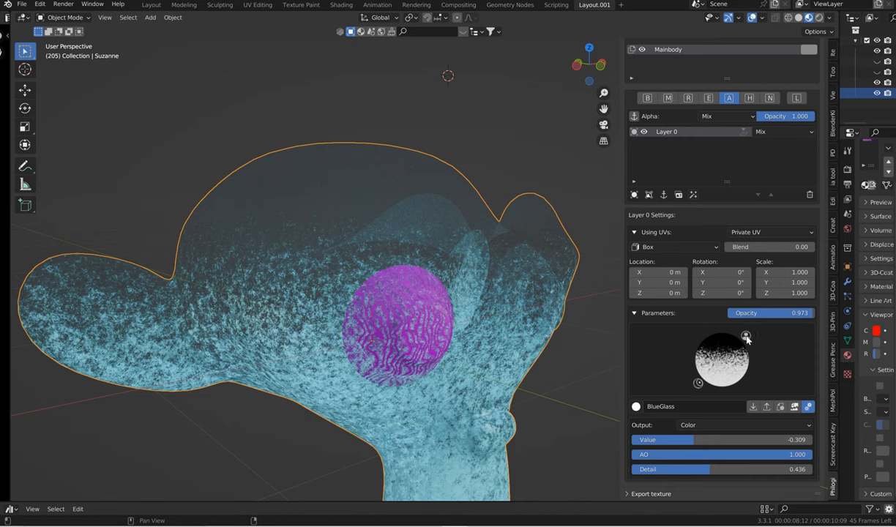
mouse_move(748, 350)
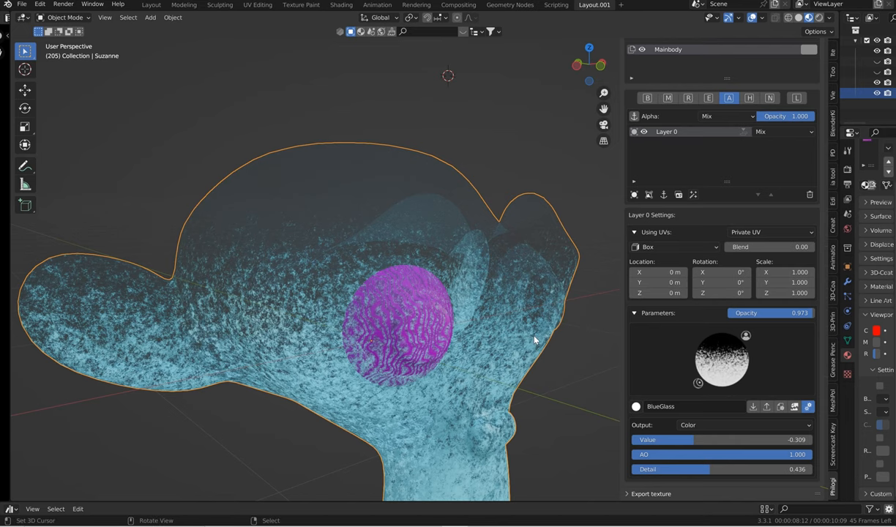
left_click_drag(535, 340, 423, 352)
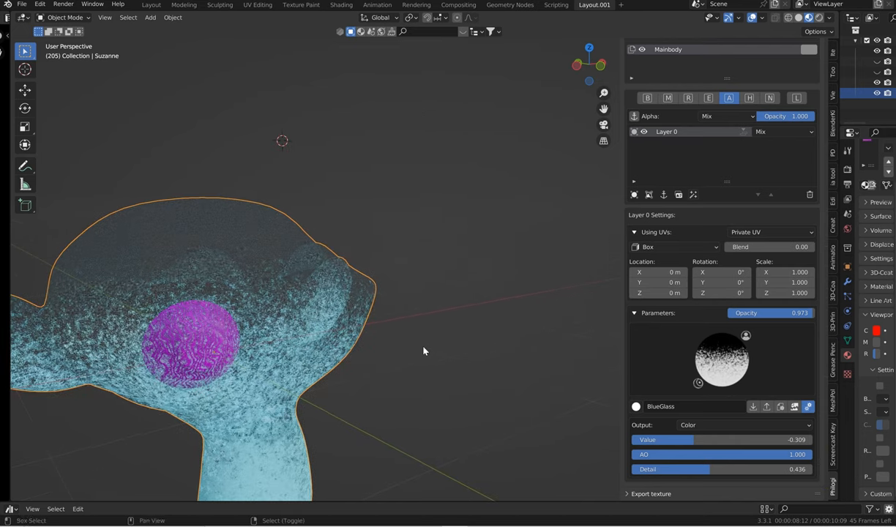
- Add a UV sphere beside the head, shade it smooth and apply a Subdivision Surface modifier
left_click(457, 356)
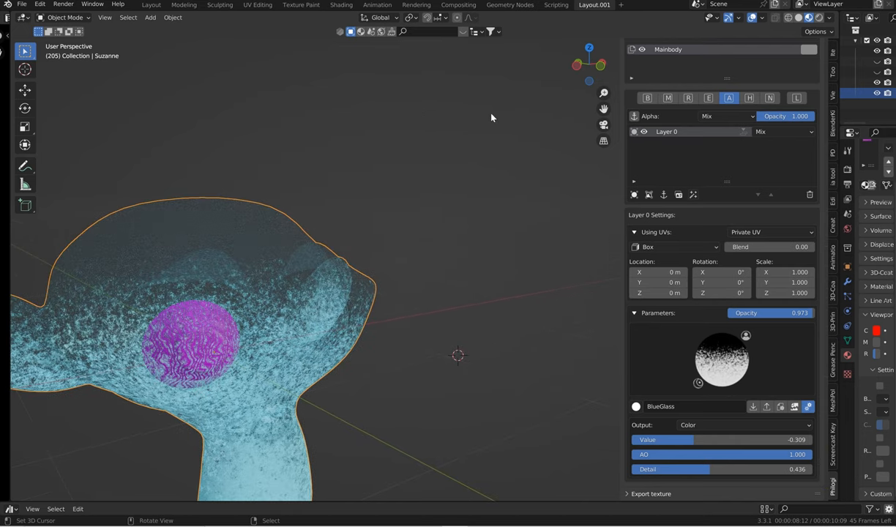
left_click(150, 18)
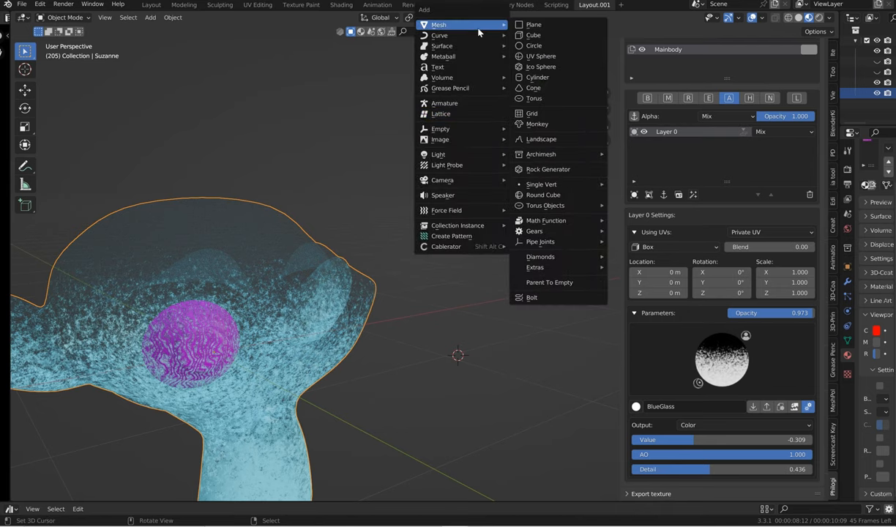
left_click(542, 56)
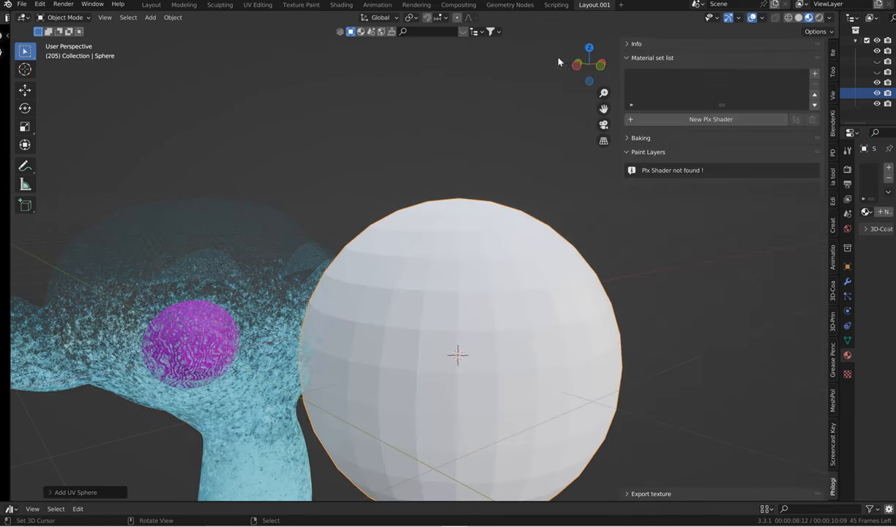
right_click(457, 355)
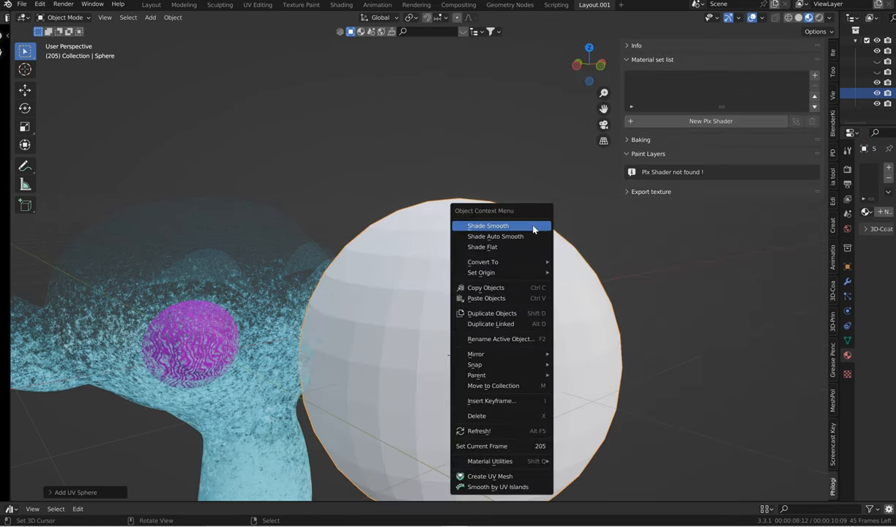
left_click(488, 225)
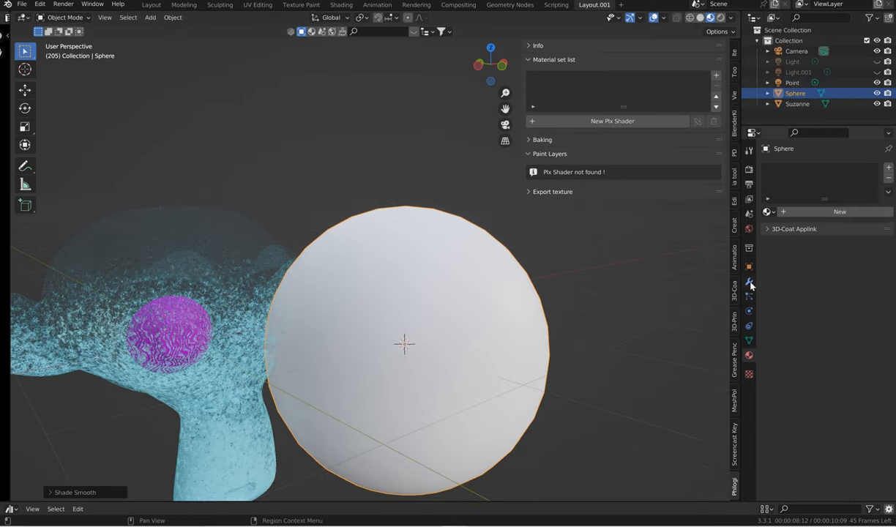
left_click(782, 167)
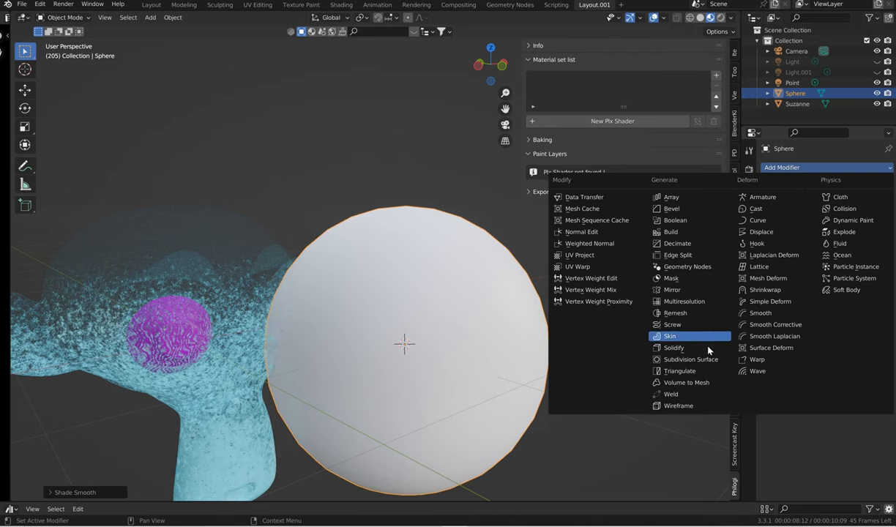
left_click(692, 359)
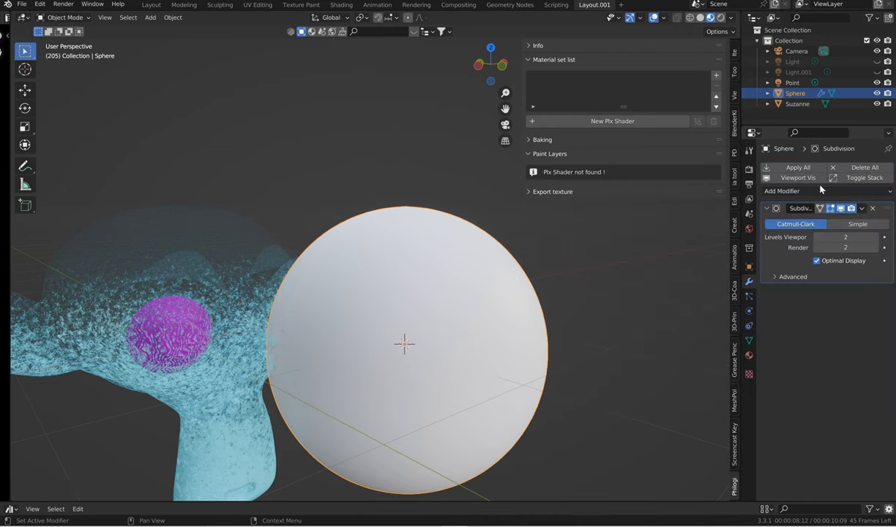
left_click(796, 167)
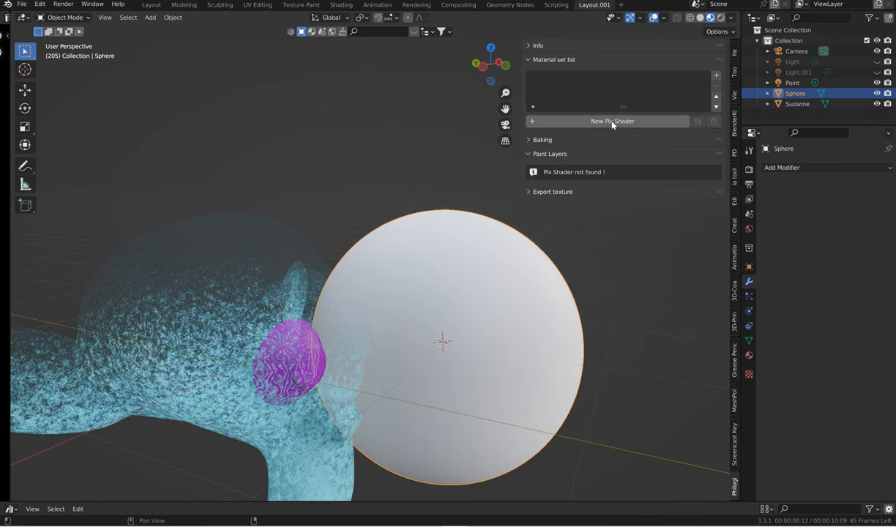
- Create a new Pix Shader material for the sphere and bake its mesh support maps
left_click(612, 120)
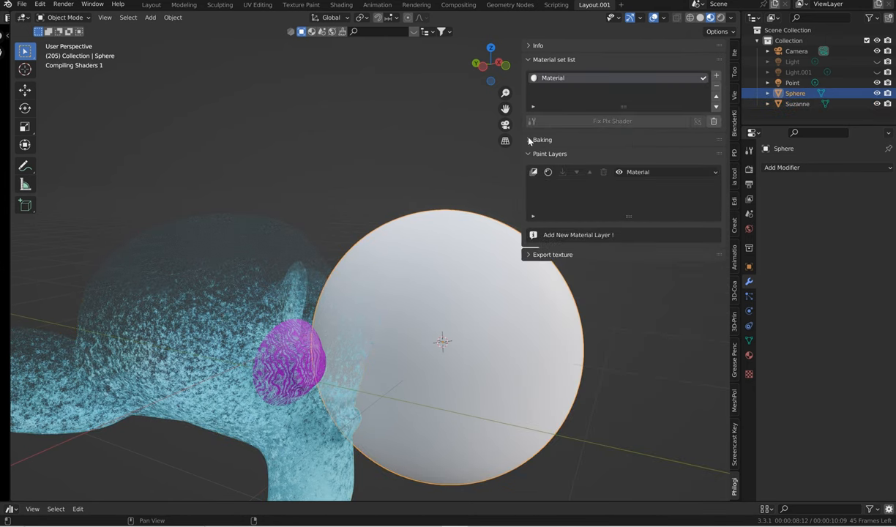
left_click(542, 140)
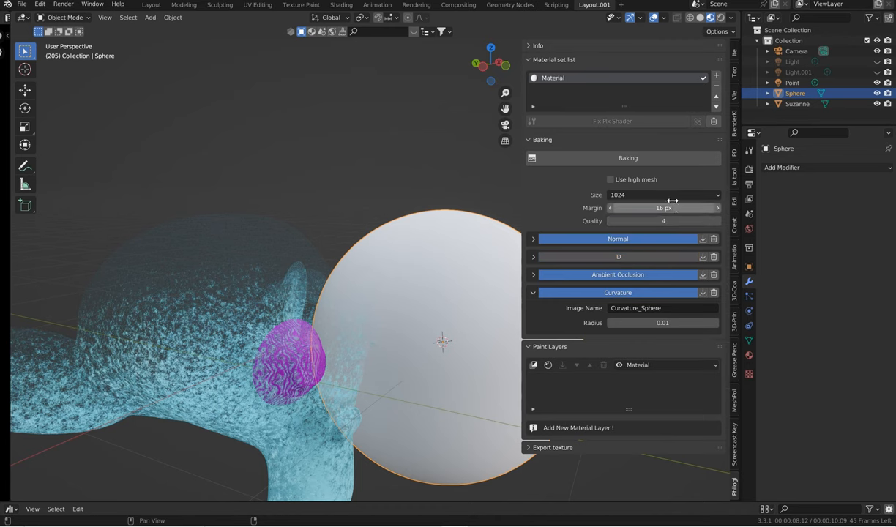
left_click(627, 158)
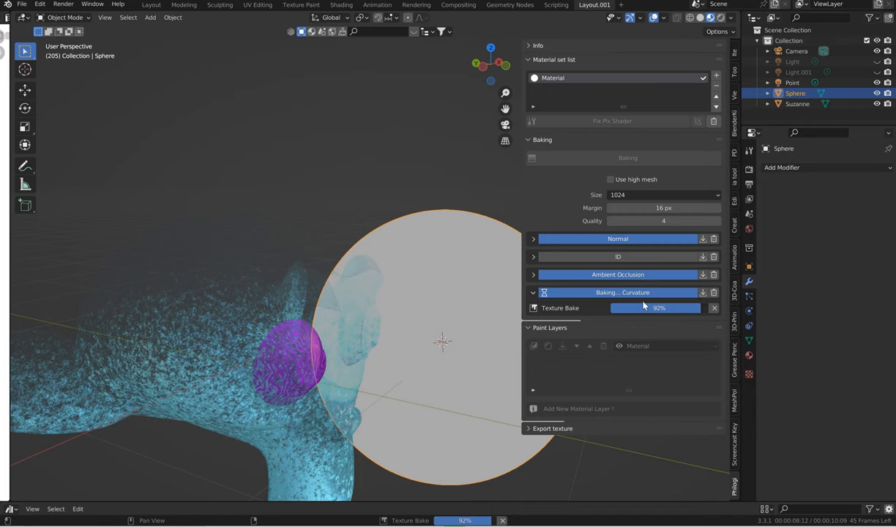
mouse_move(643, 322)
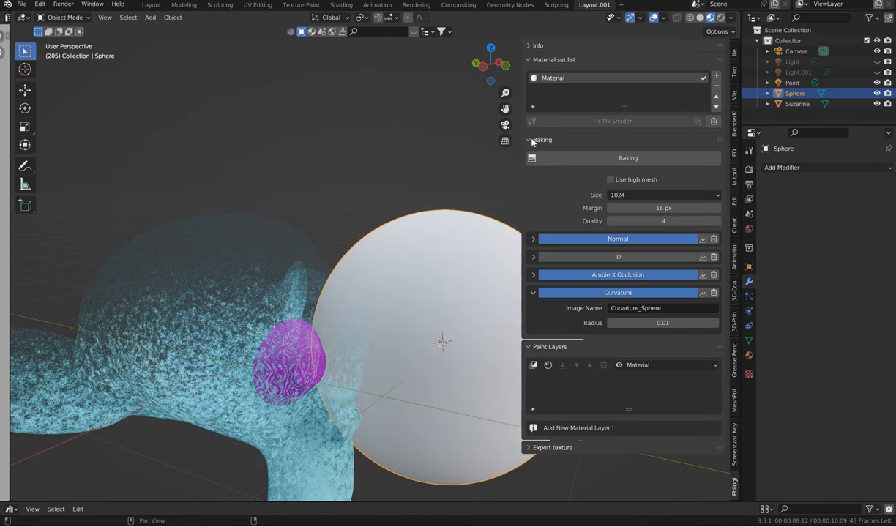
left_click(529, 140)
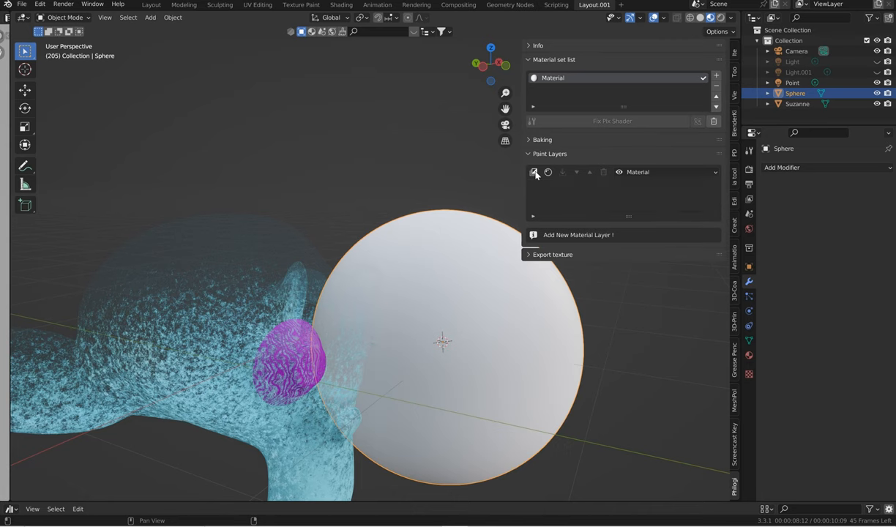
- Assign the BlueGlass smart material to the sphere's paint layer
left_click(534, 172)
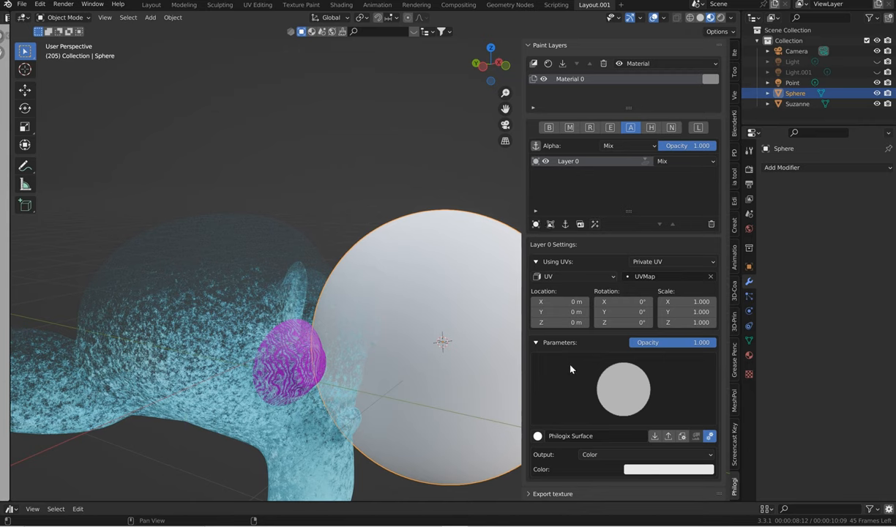
left_click(539, 436)
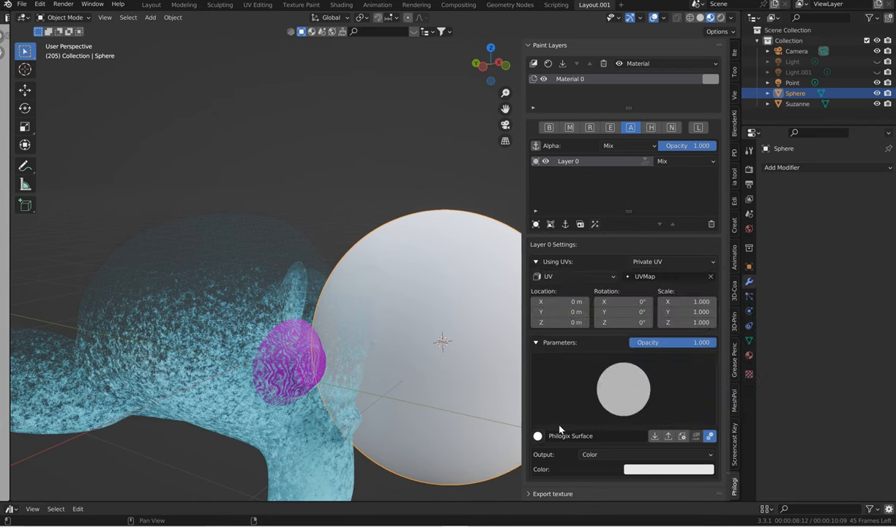
left_click(537, 436)
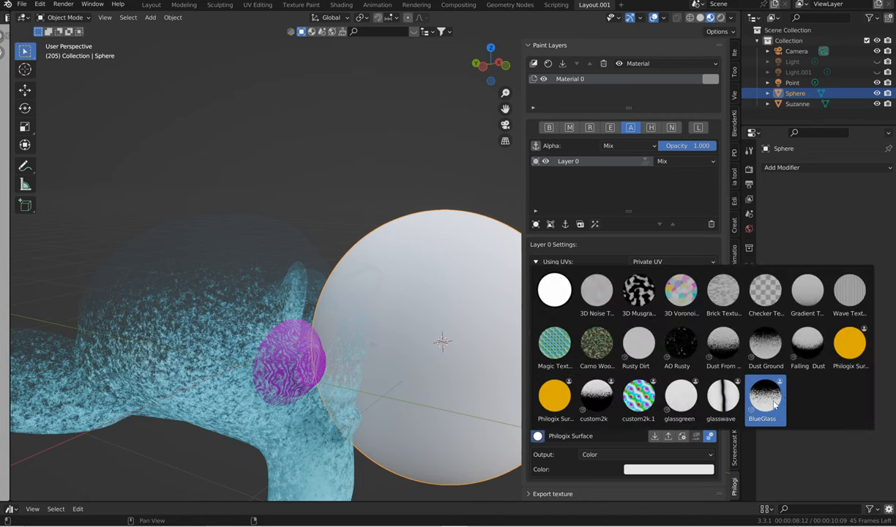
left_click(764, 396)
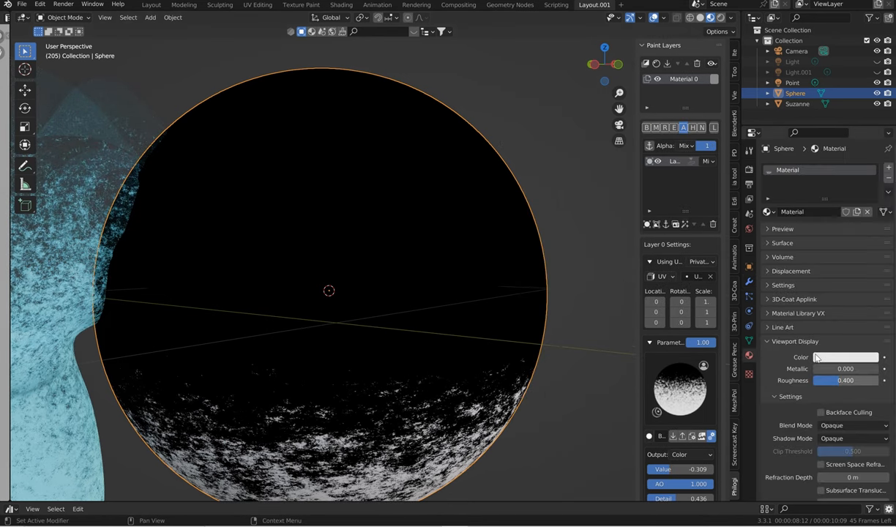
- Switch the sphere material's Blend Mode from Opaque to Alpha Hashed and inspect the translucent result
left_click(852, 425)
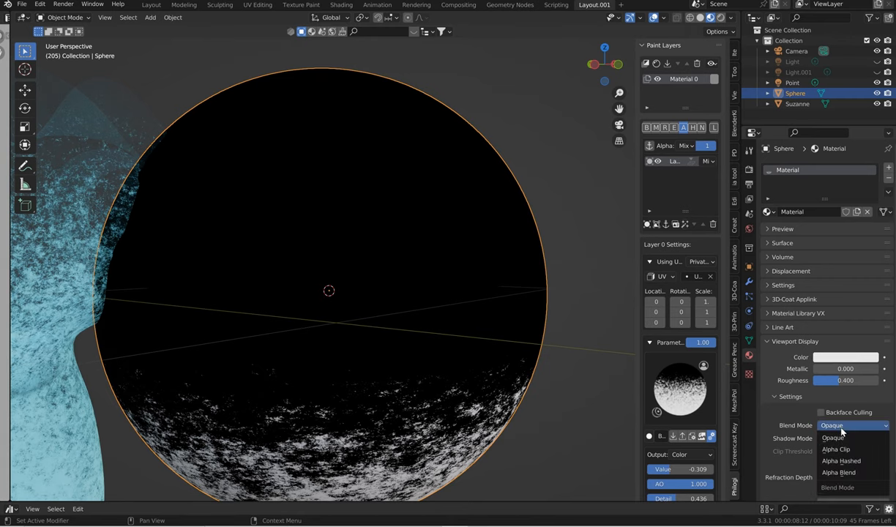
left_click(840, 460)
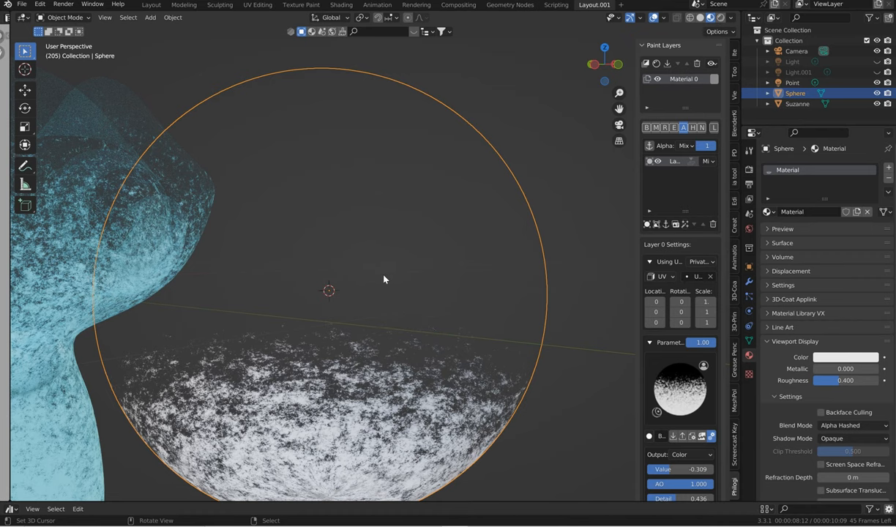
mouse_move(643, 393)
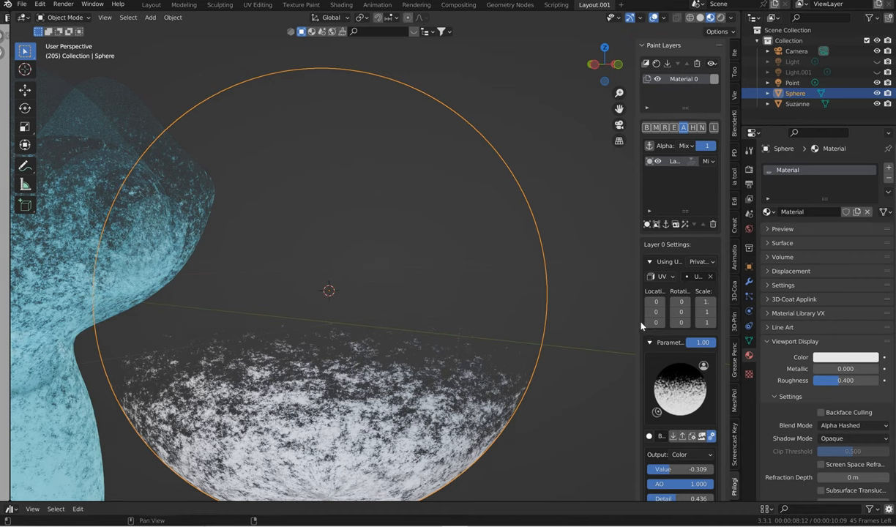
mouse_move(635, 194)
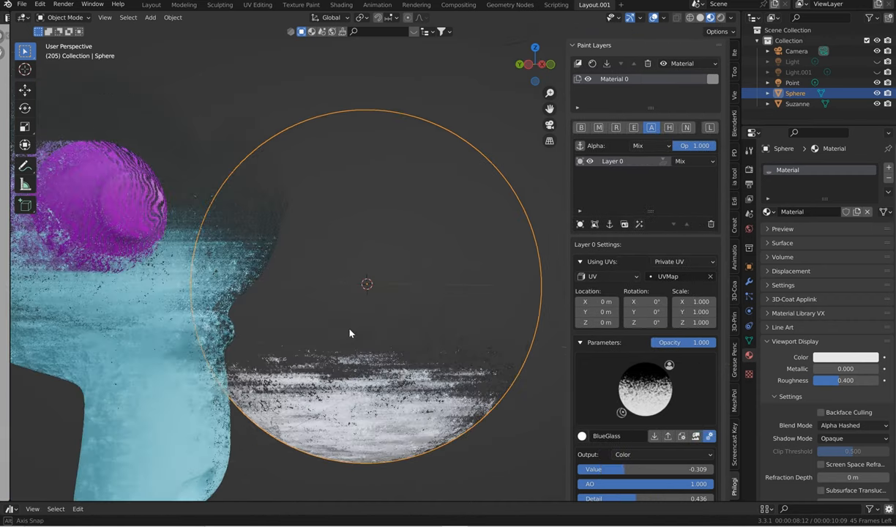
left_click(797, 103)
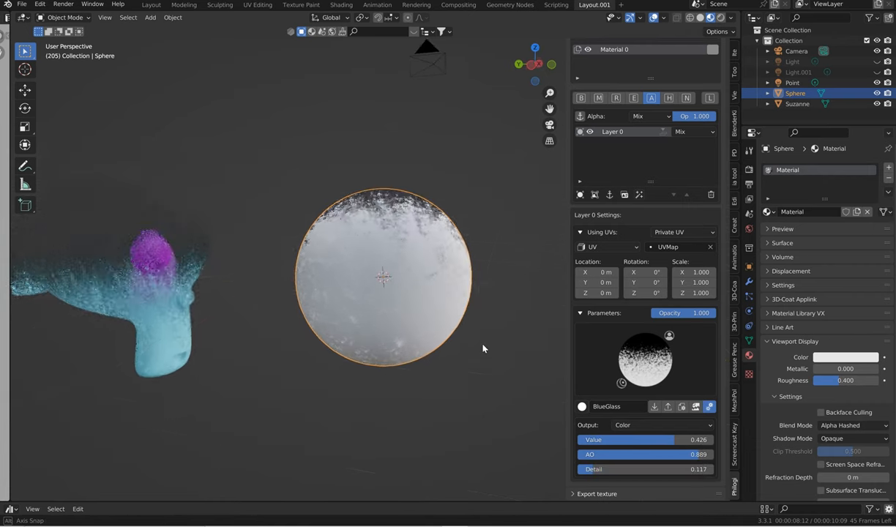
scroll("down", 3)
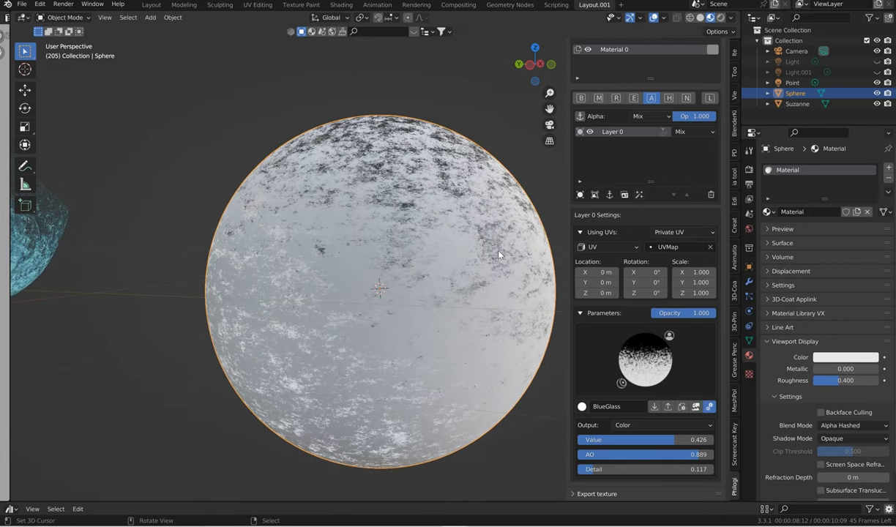
mouse_move(485, 289)
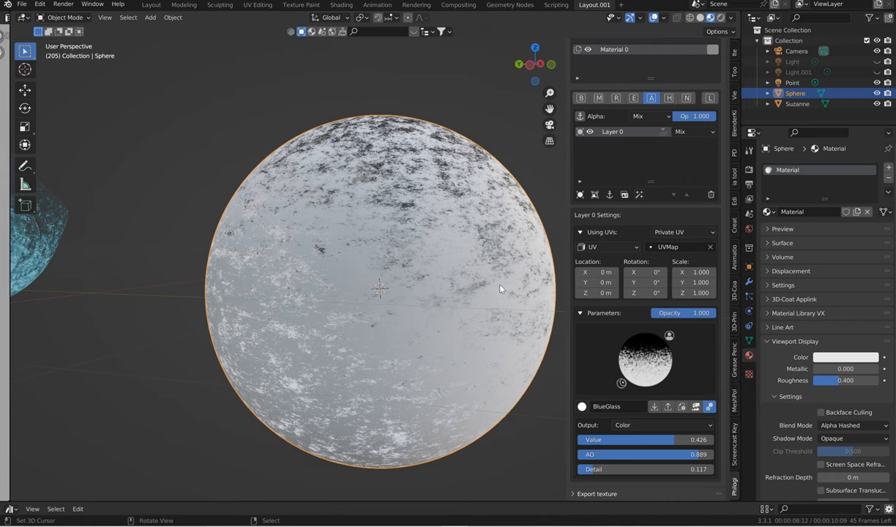
mouse_move(480, 261)
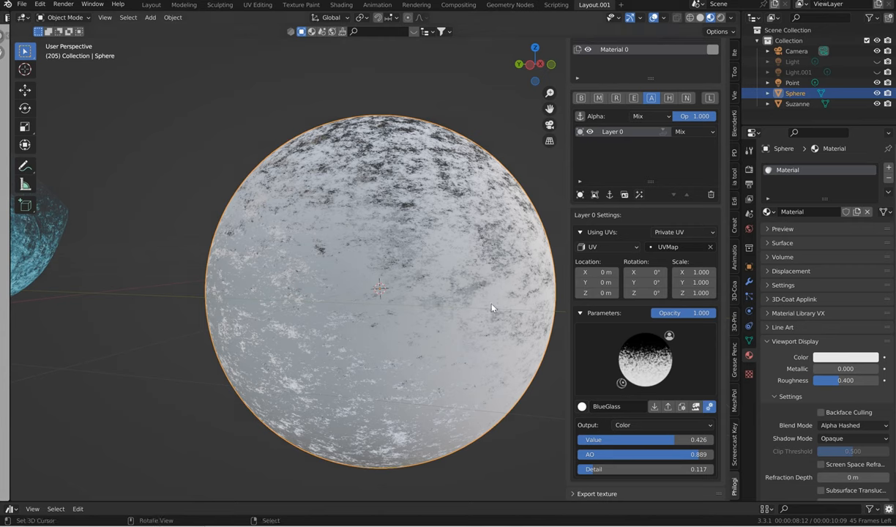
mouse_move(387, 316)
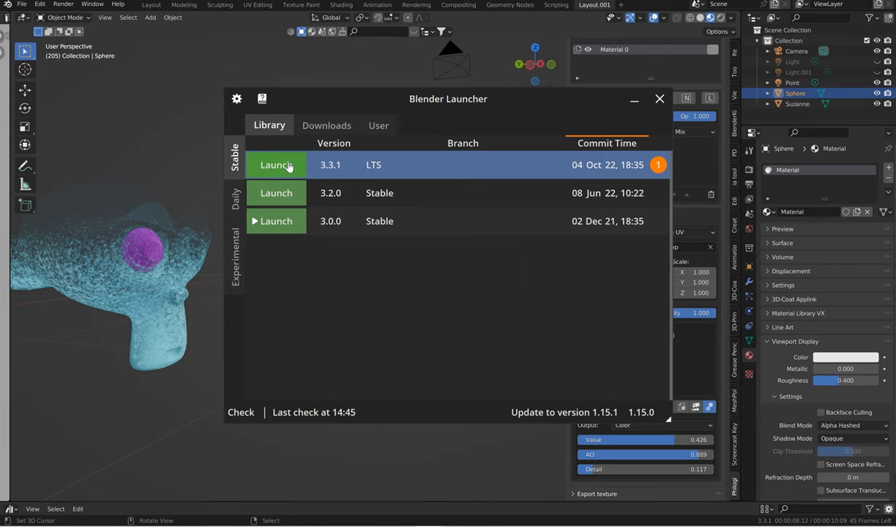
- Launch a fresh Blender 3.3.1 LTS session from the Library and dismiss the splash
left_click(275, 164)
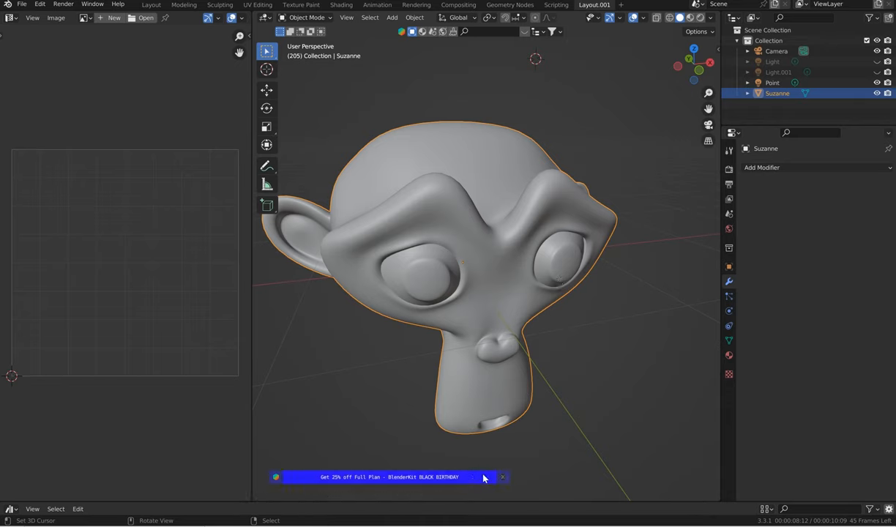
left_click(502, 477)
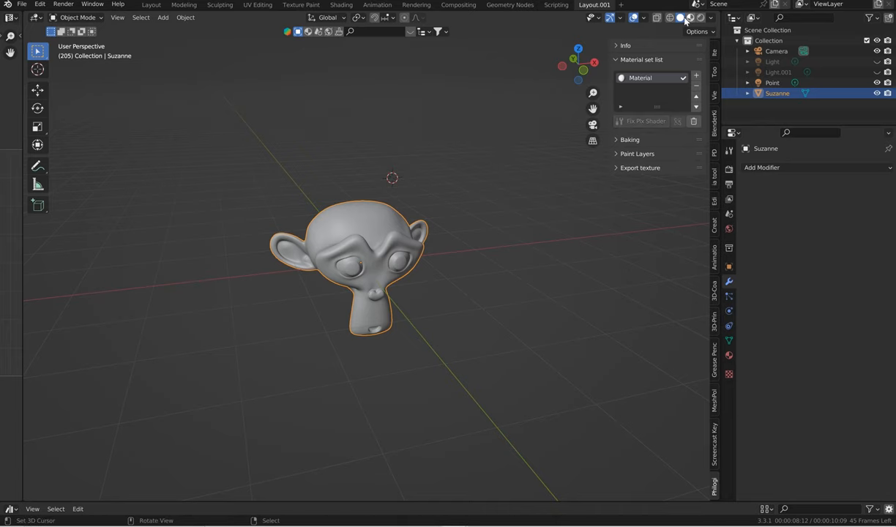
- Switch to rendered shading and set Suzanne's bake size to 1024 with adjusted quality
left_click(691, 18)
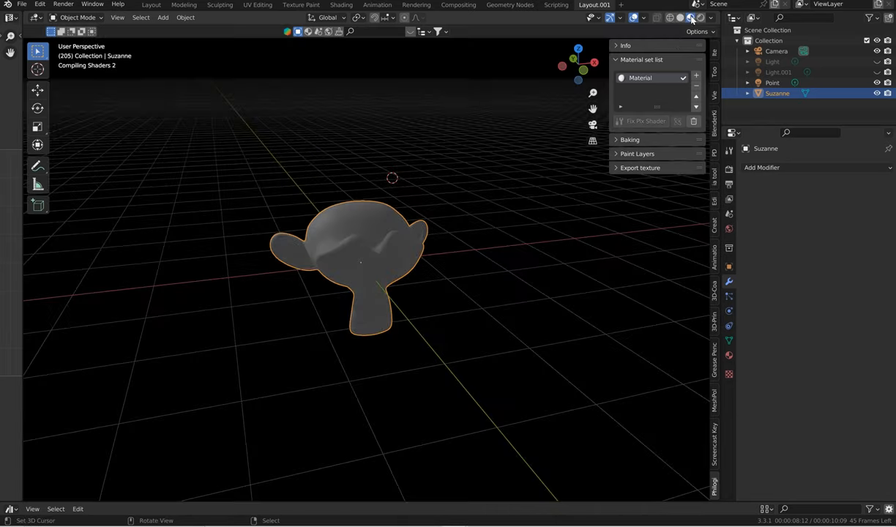
left_click(712, 18)
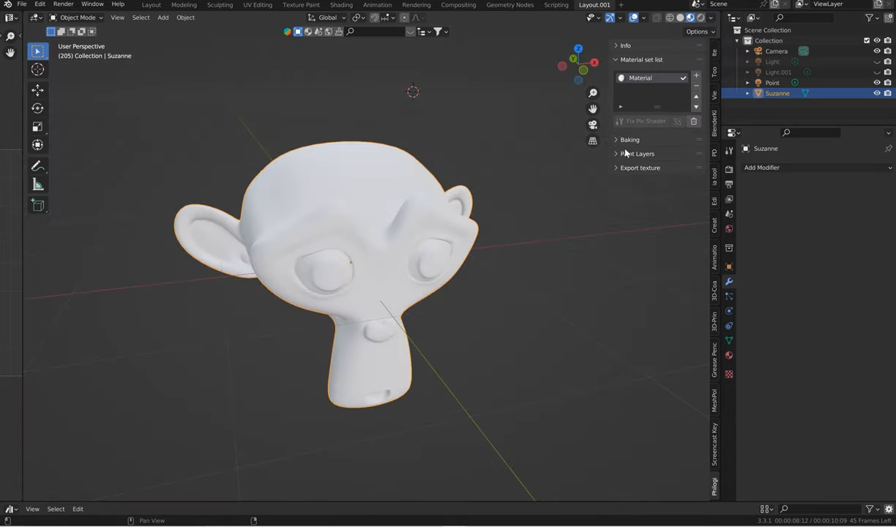
left_click(629, 139)
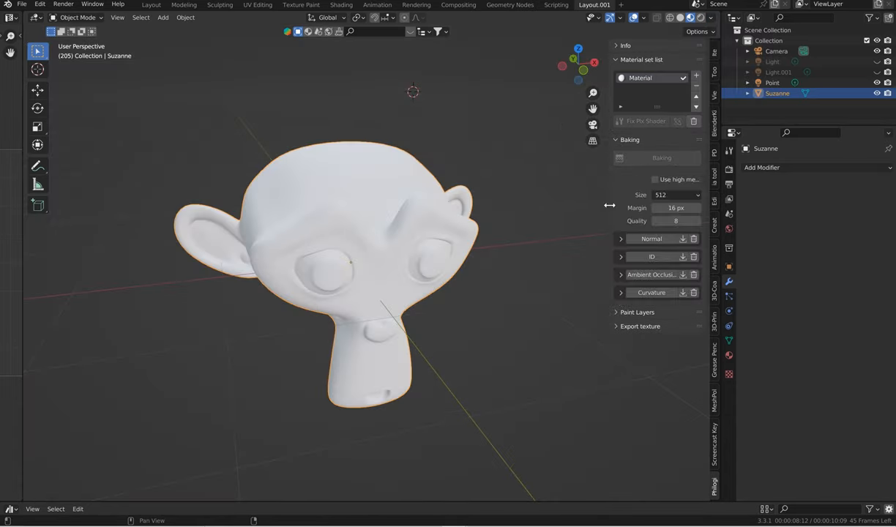
left_click(659, 195)
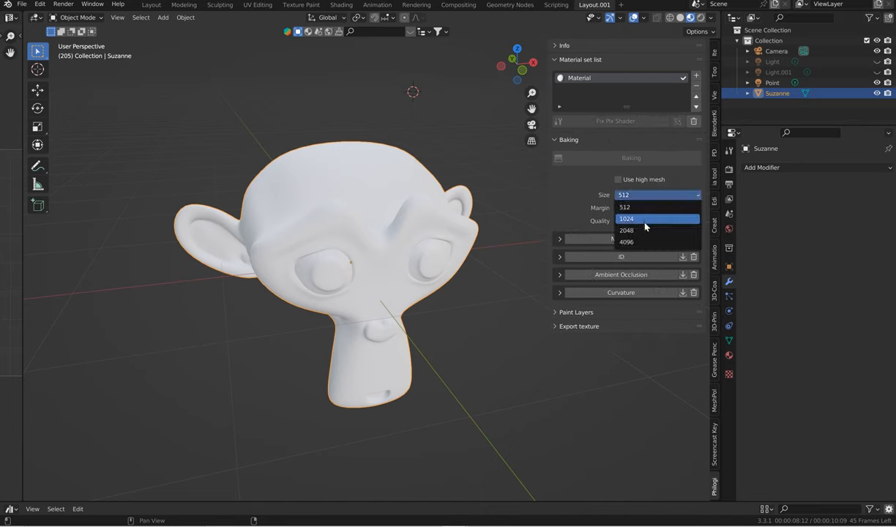
left_click(627, 219)
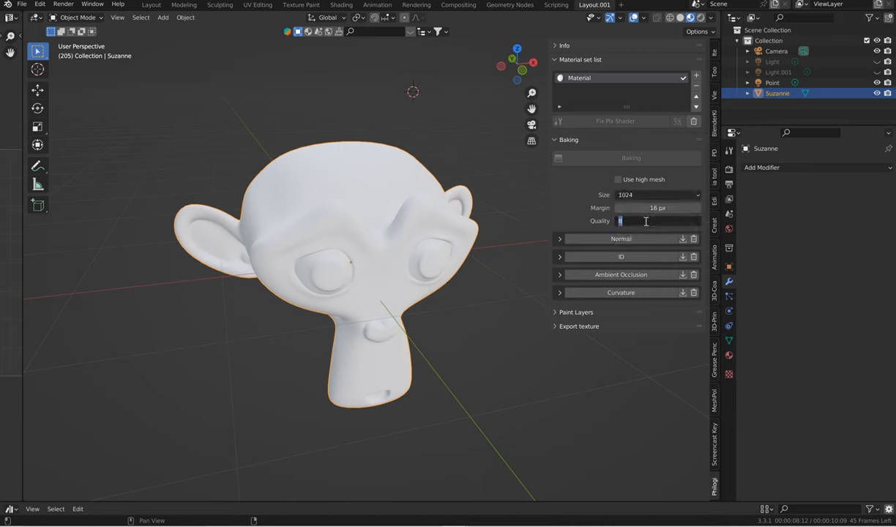
type("34")
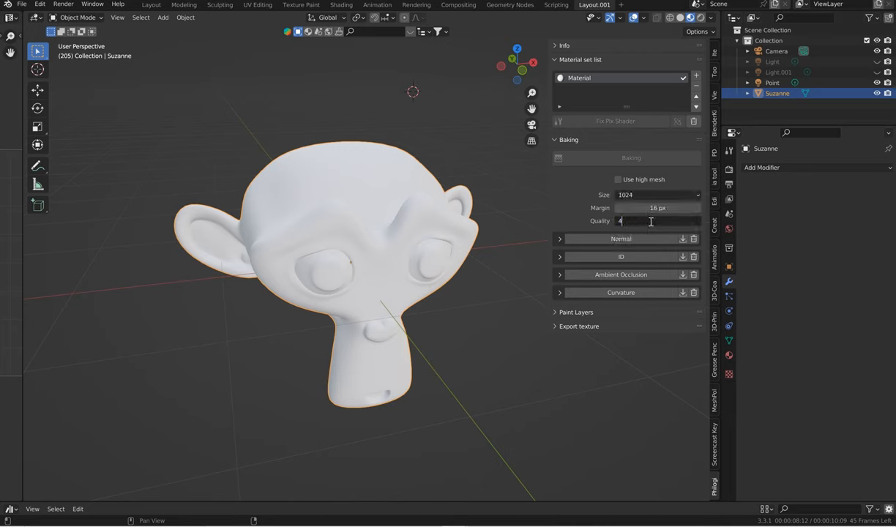
left_click(621, 238)
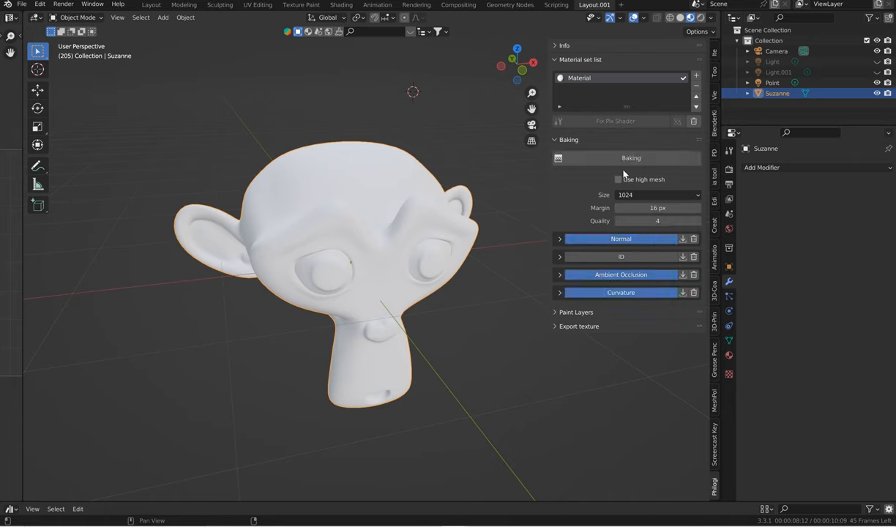
- Bake Suzanne's mesh maps and reveal the paint layers section
left_click(631, 158)
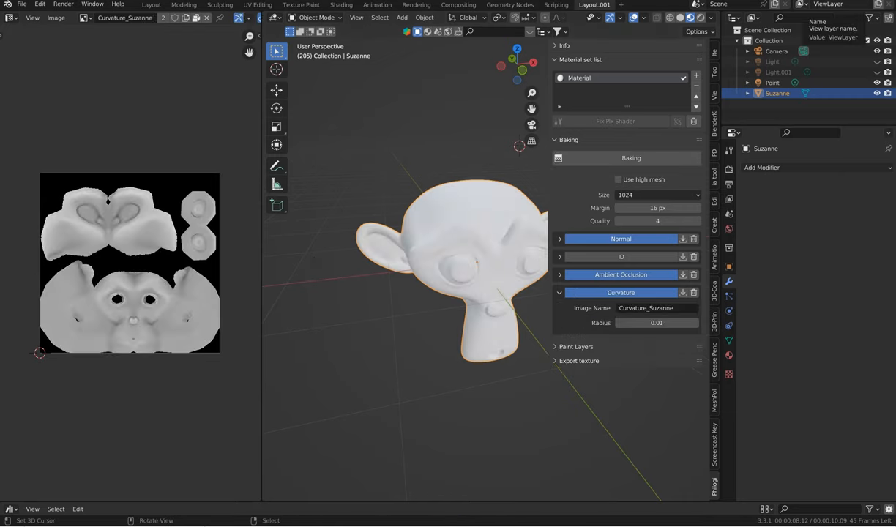
left_click(568, 141)
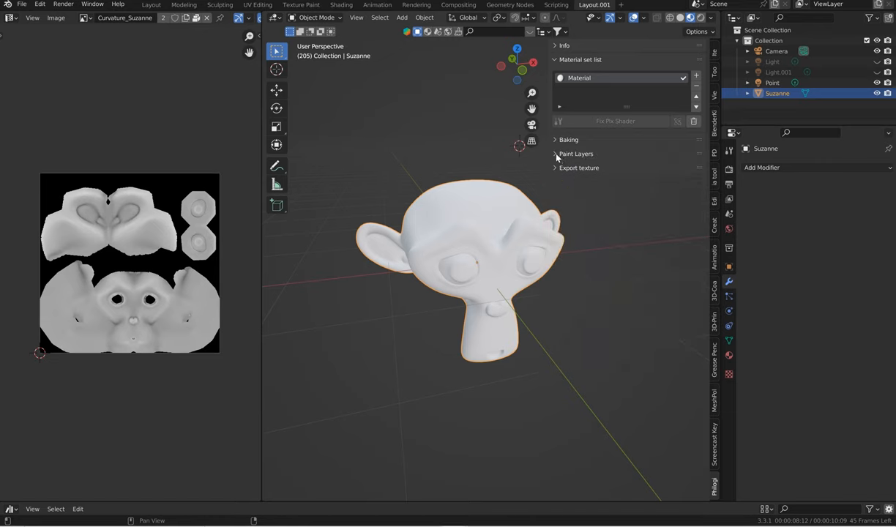
left_click(556, 154)
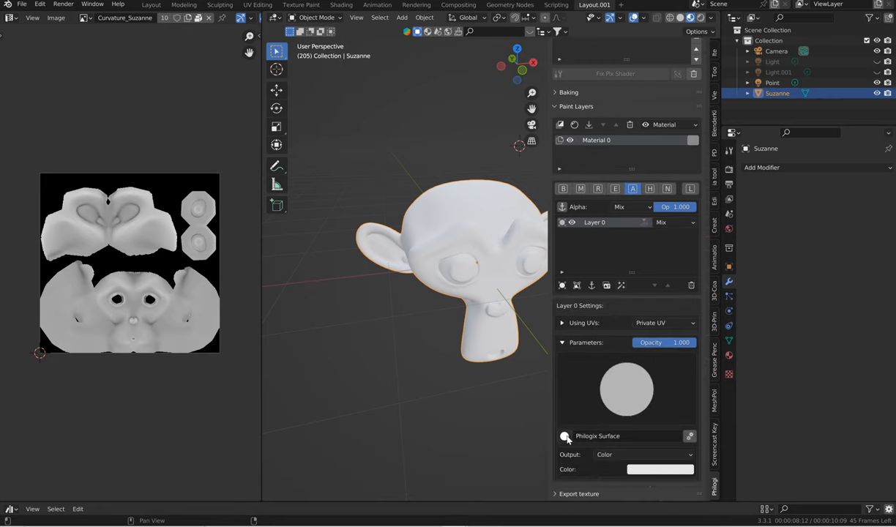
- Apply the BlueGlass smart material to Suzanne and set its Blend Mode to Alpha Hashed
left_click(565, 436)
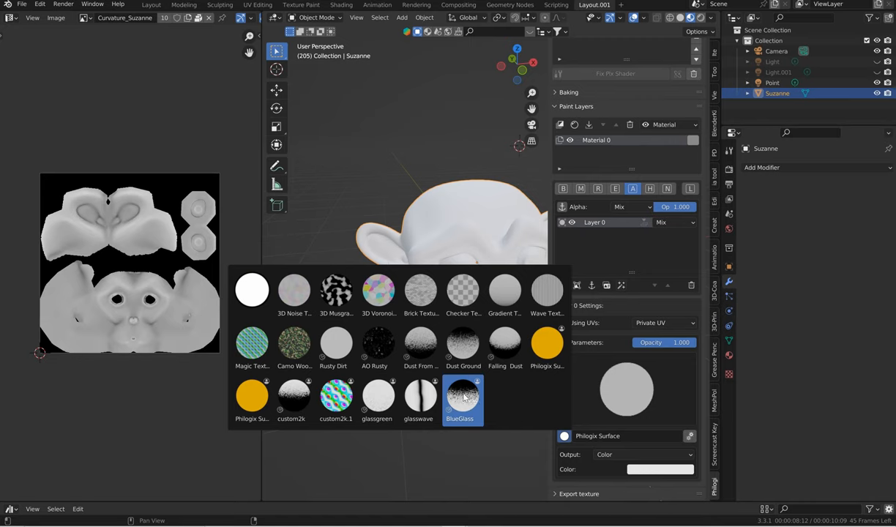
left_click(460, 398)
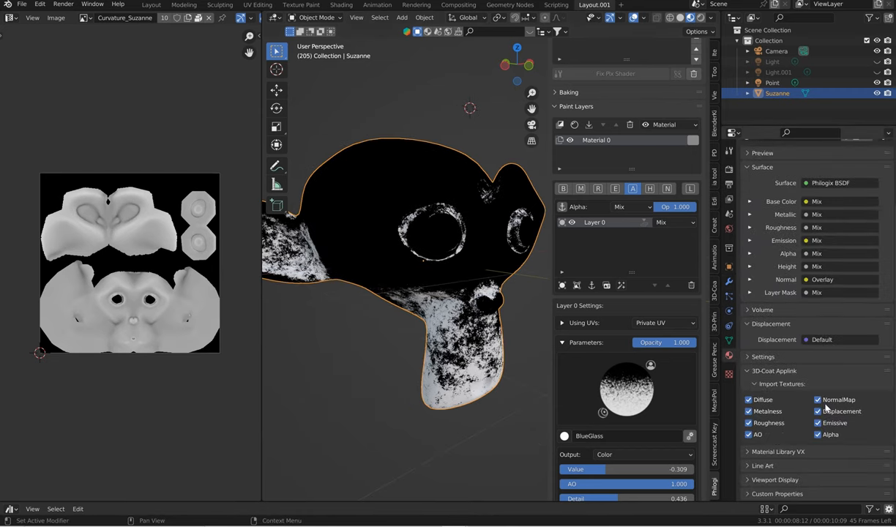
mouse_move(788, 452)
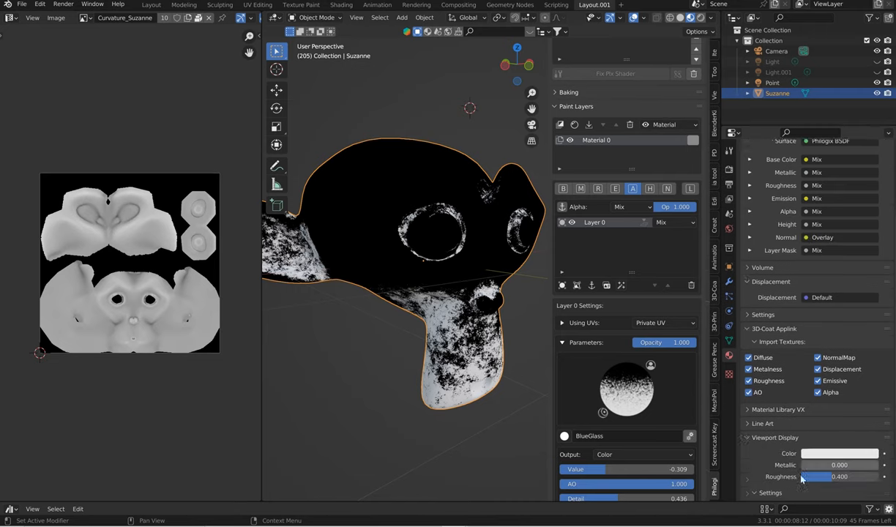
left_click(847, 466)
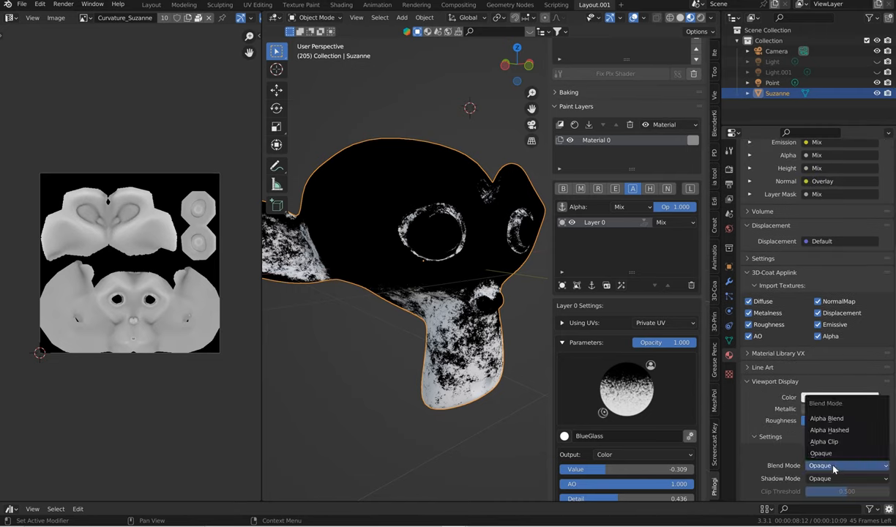
mouse_move(829, 431)
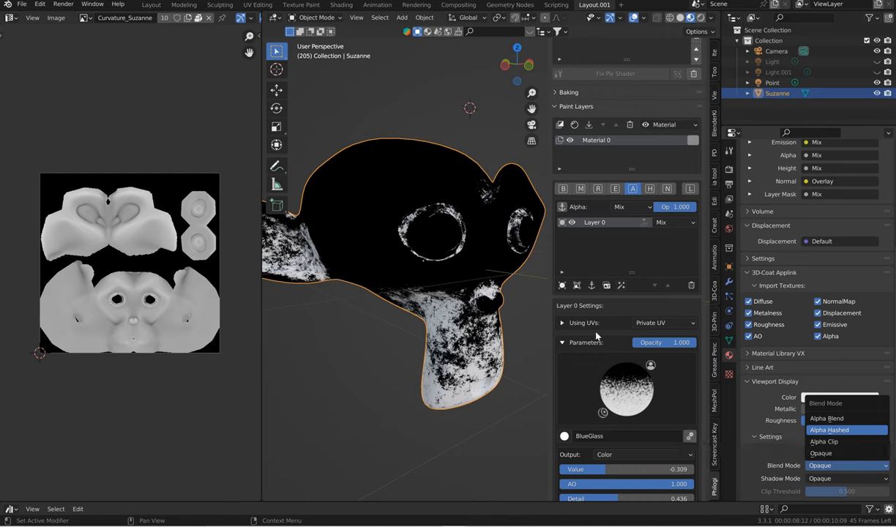
left_click(829, 431)
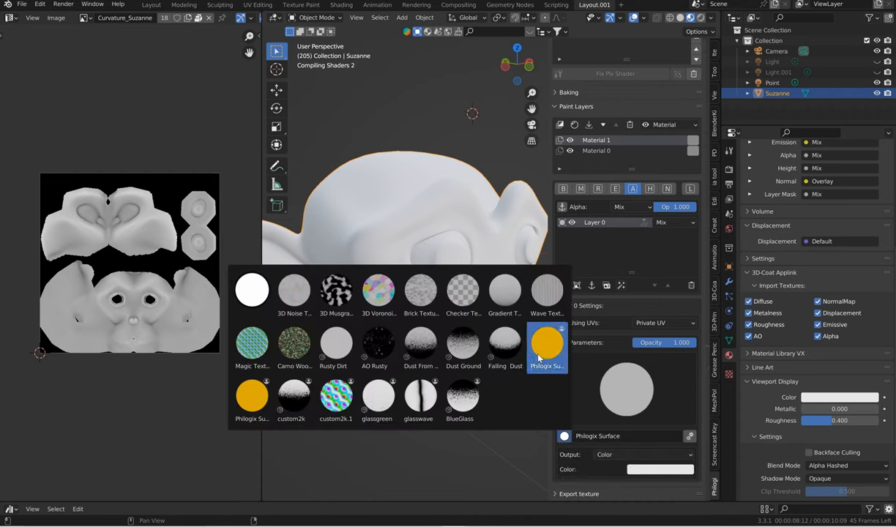
left_click(548, 340)
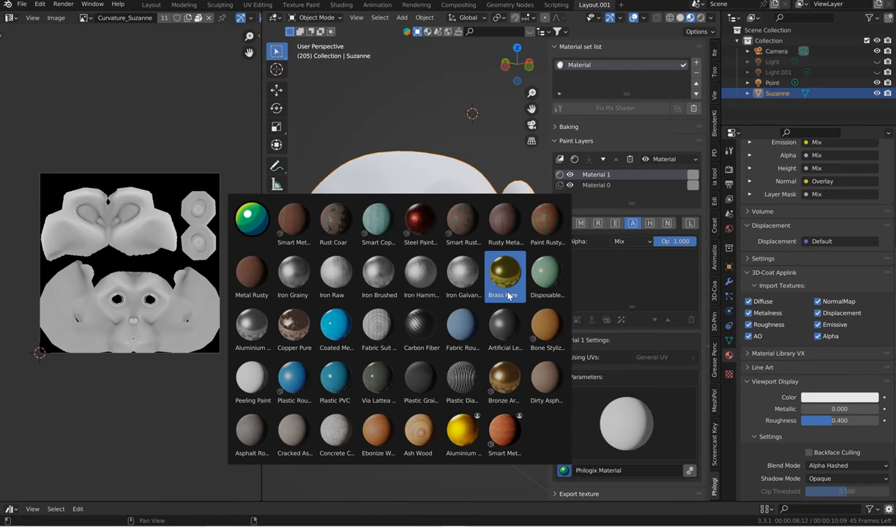
- Apply the Brass material preset to Suzanne and inspect the worn metal surface
left_click(503, 275)
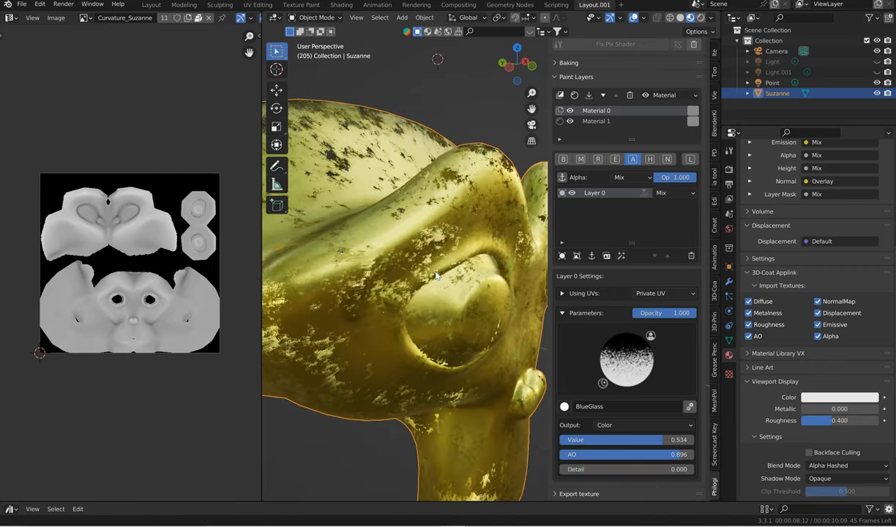
left_click_drag(439, 279, 443, 300)
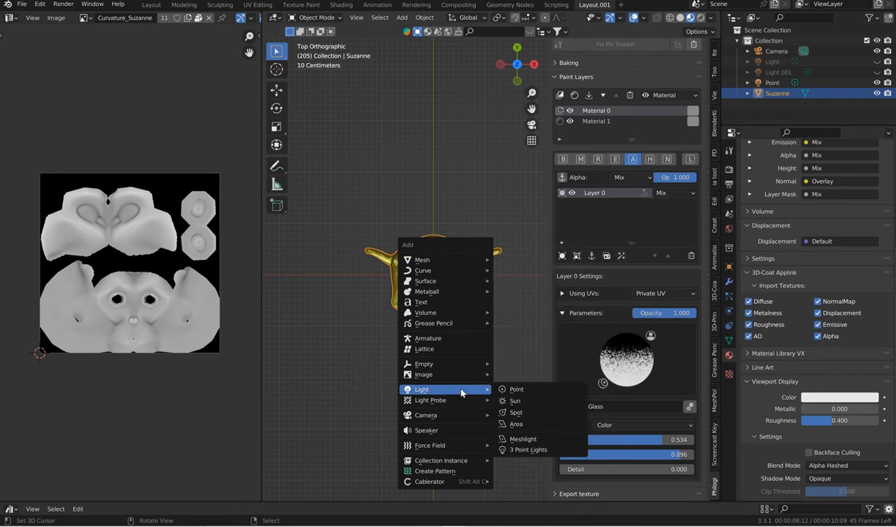
- Add two point lights around Suzanne in rendered shading
left_click(515, 390)
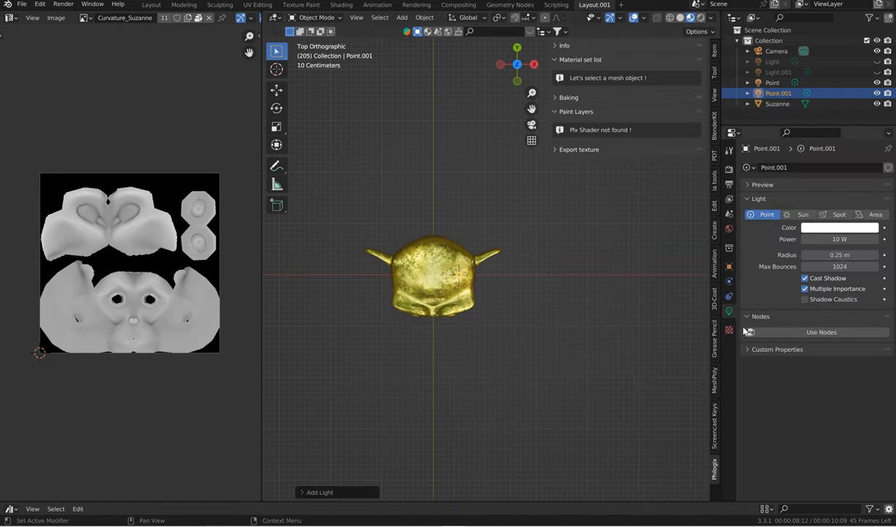
mouse_move(697, 243)
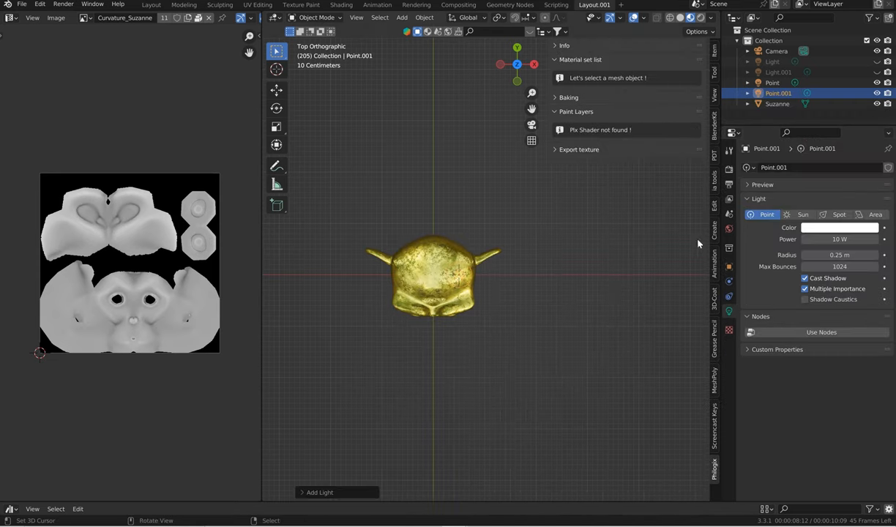
left_click(710, 18)
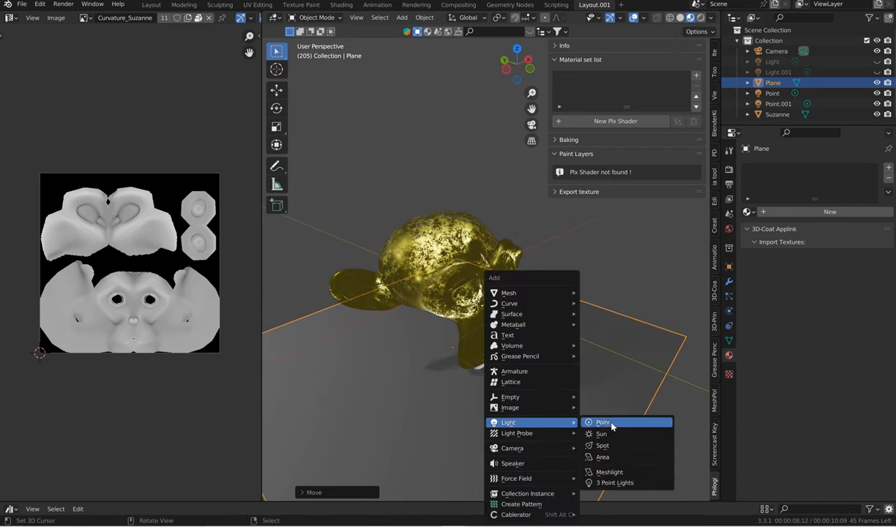
left_click(602, 445)
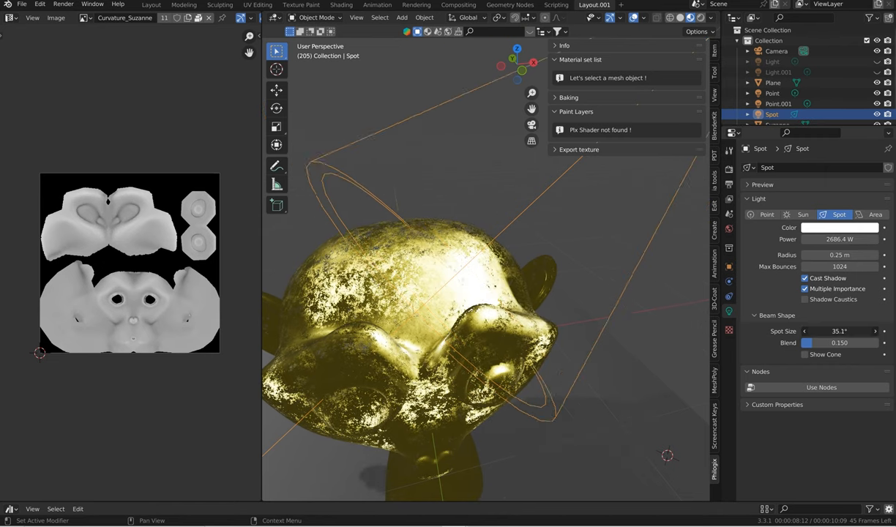
- Narrow the spot light's beam and lower its power to 250 W
left_click_drag(842, 331, 813, 331)
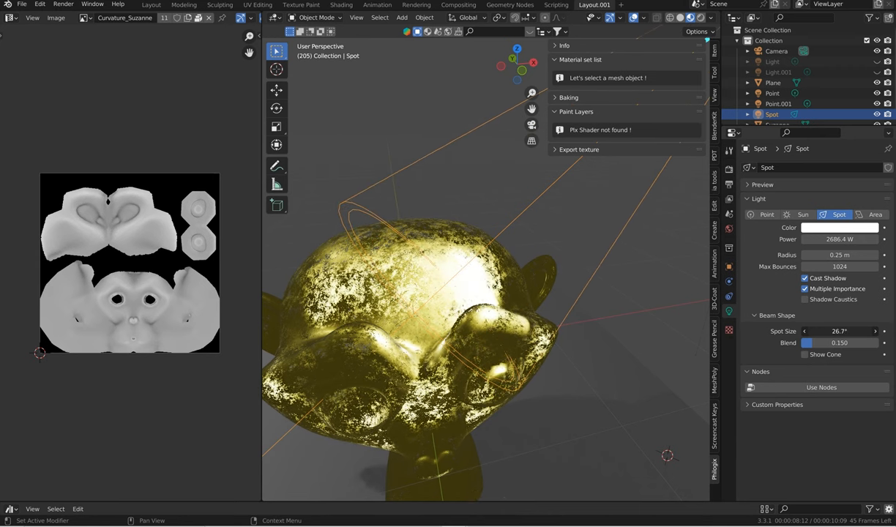
double_click(839, 240)
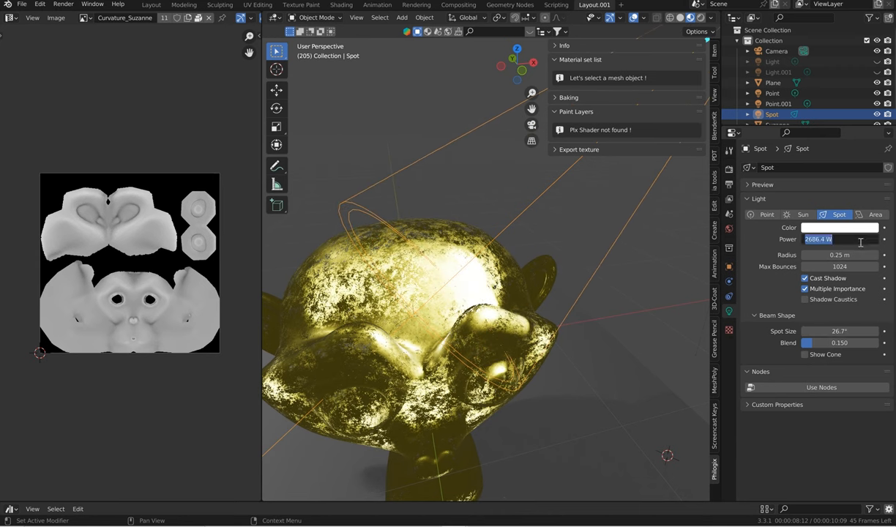
type("250 W")
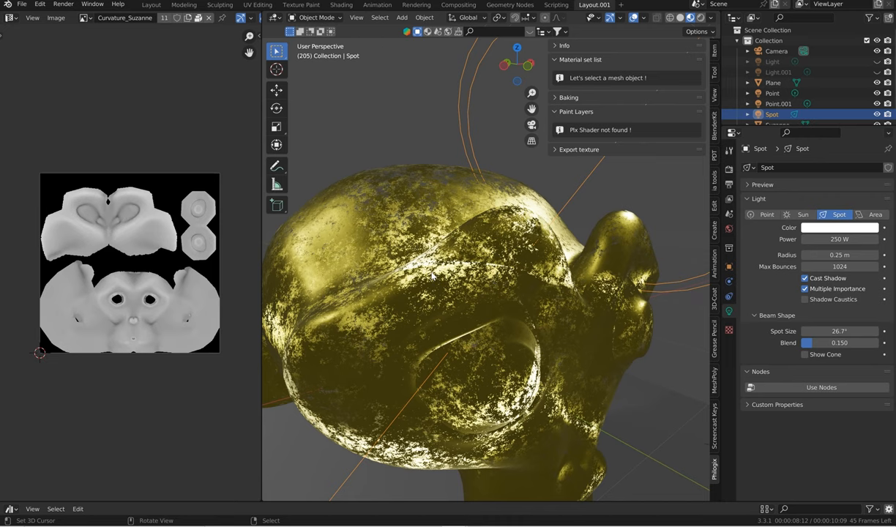
mouse_move(480, 287)
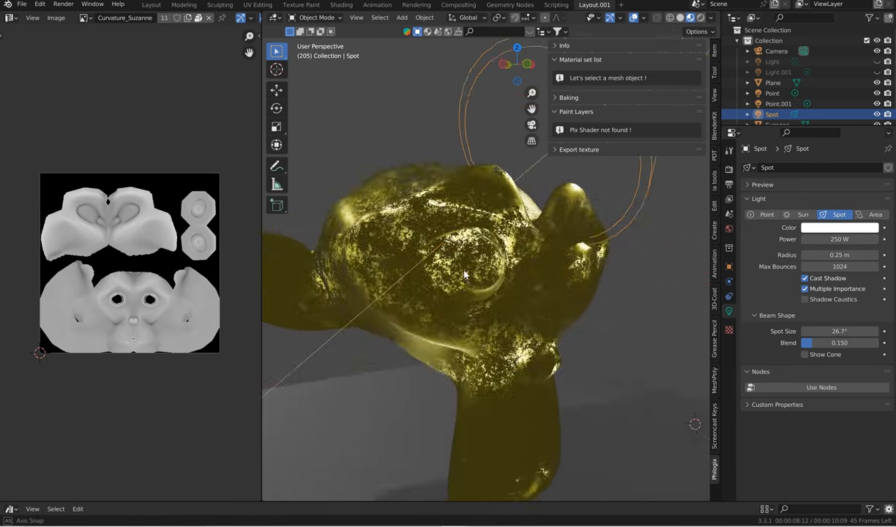
left_click_drag(466, 276, 598, 278)
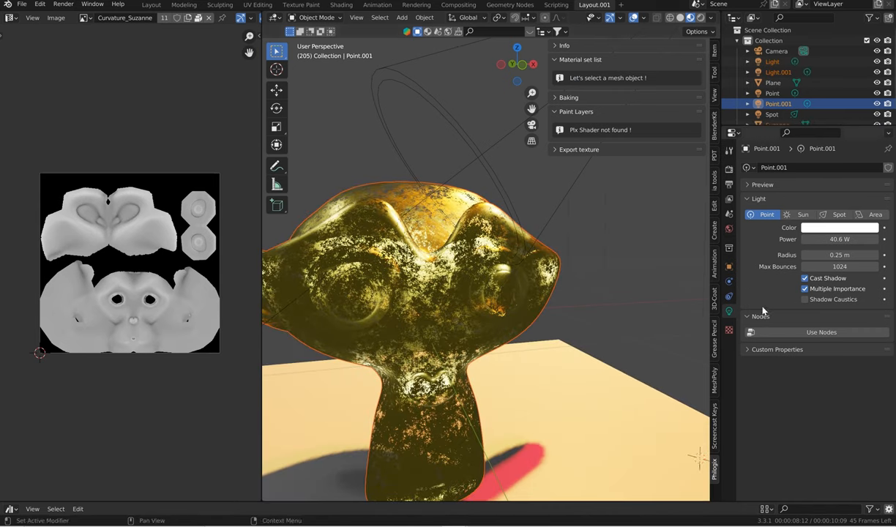
- Set Point.001's colour to yellow and enable node-based shading for it
left_click(839, 227)
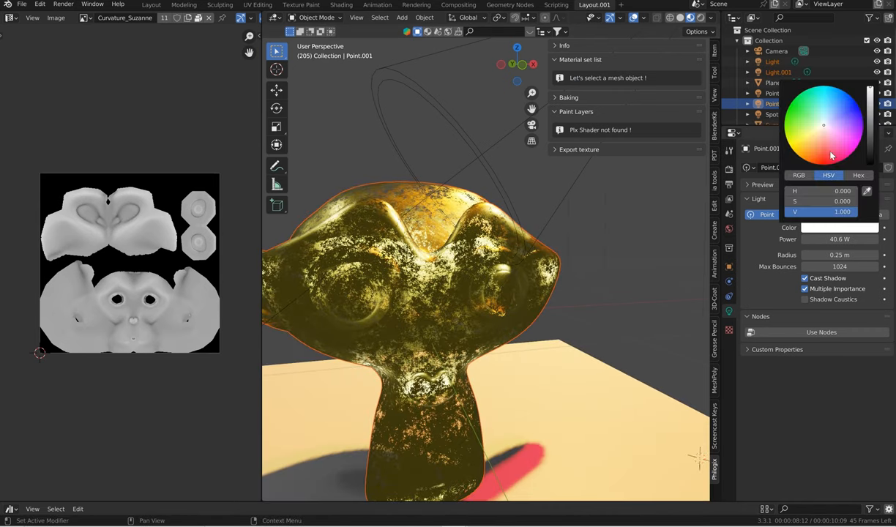
left_click(847, 96)
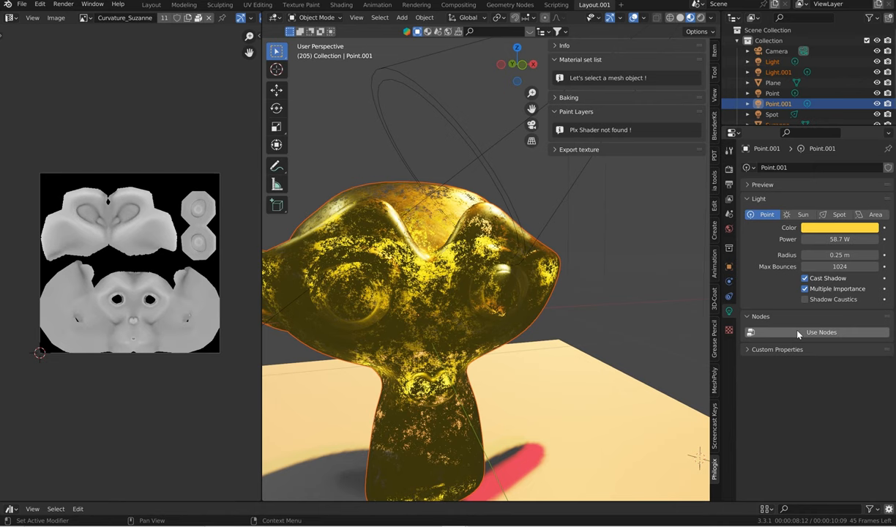
left_click(822, 331)
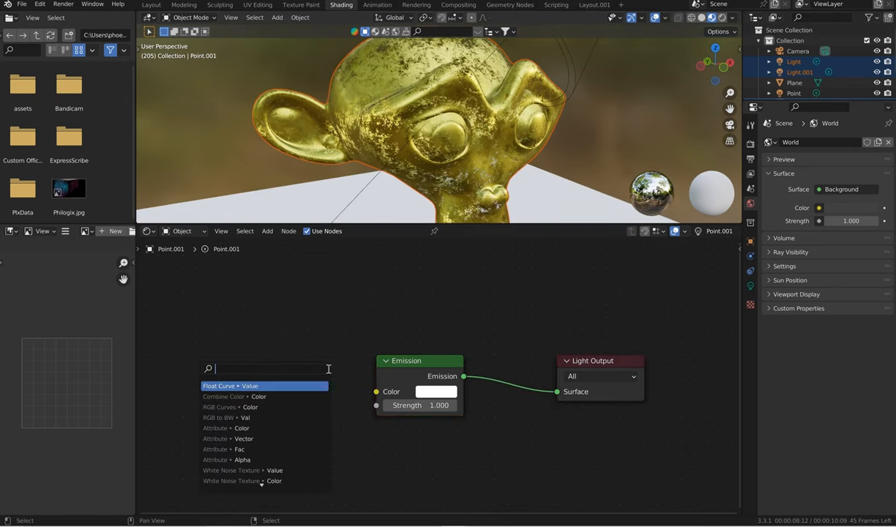
- Add ColorRamp, Mapping, Texture Coordinate and Noise Texture nodes feeding the light's emission colour
type("ramp")
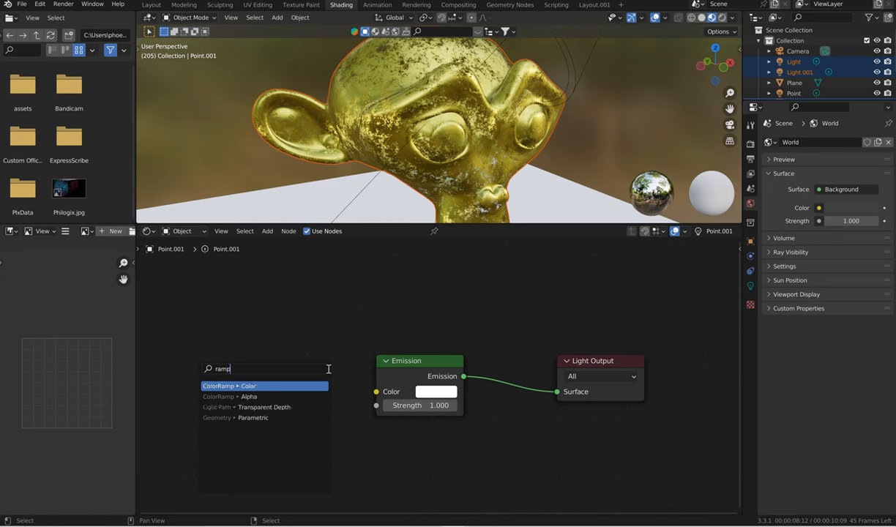
left_click(228, 387)
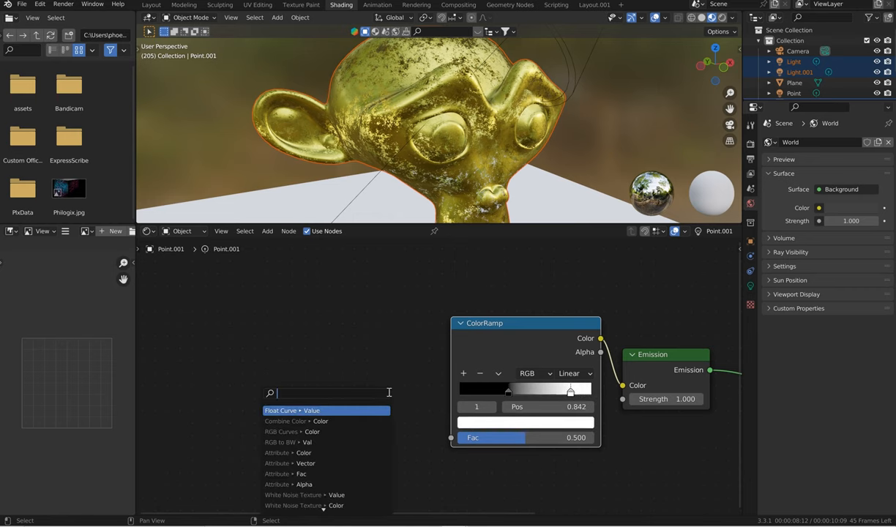
type("mapp")
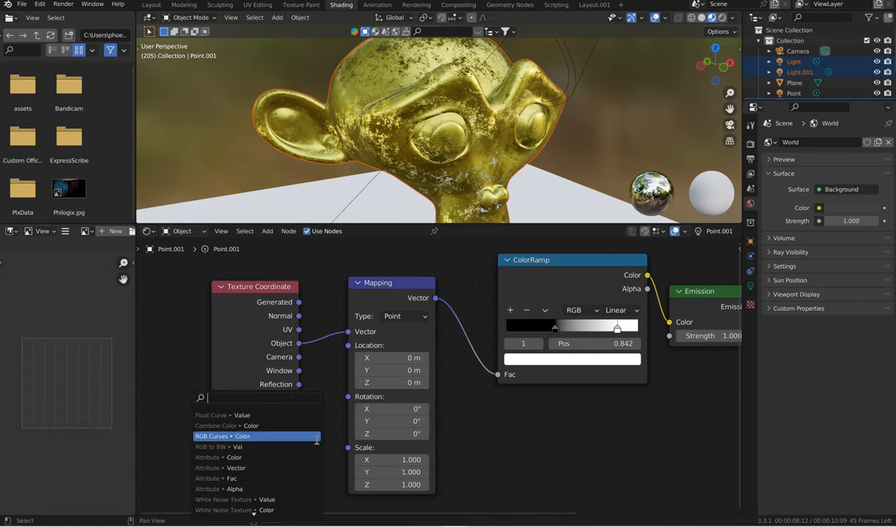
type("noise")
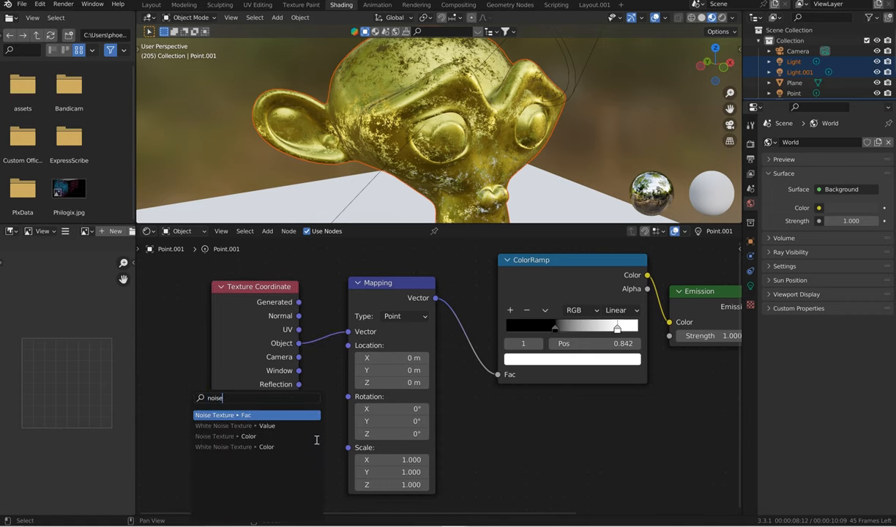
left_click(222, 416)
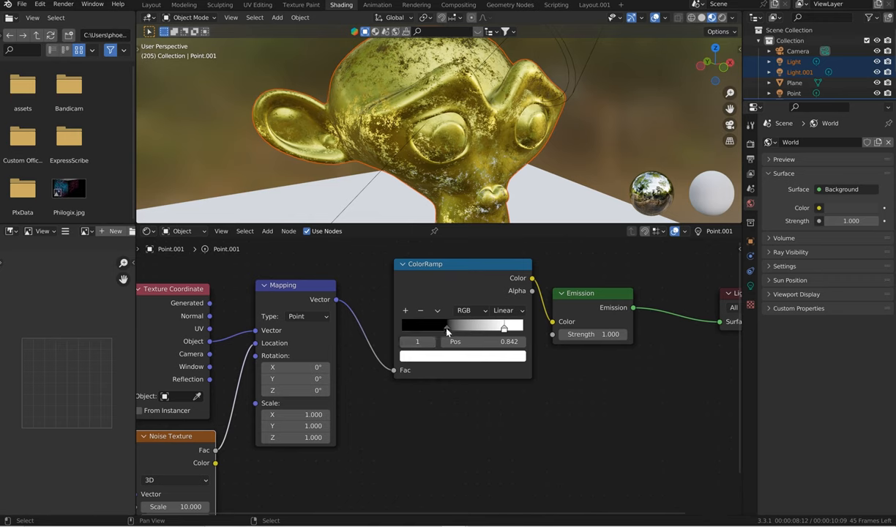
- Shift the ramp's colour stop toward yellow-orange and set emission strength to 2.8
left_click_drag(504, 328, 501, 328)
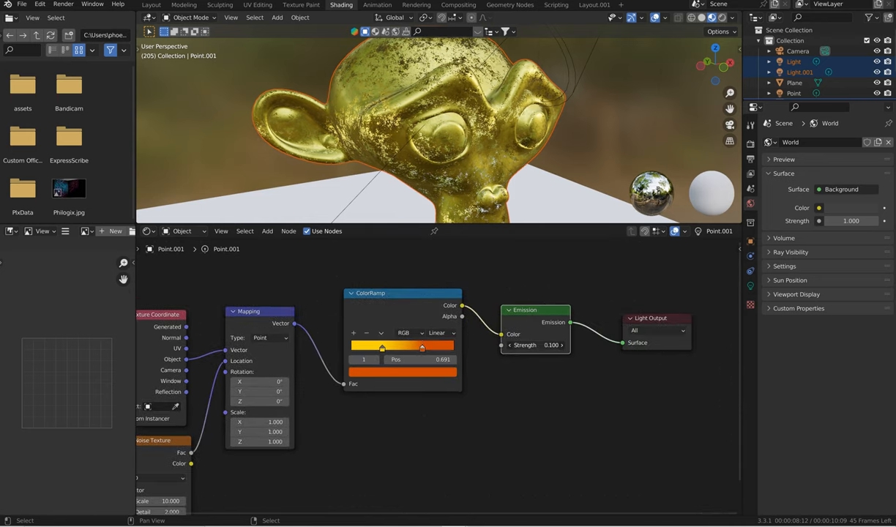
left_click(535, 345)
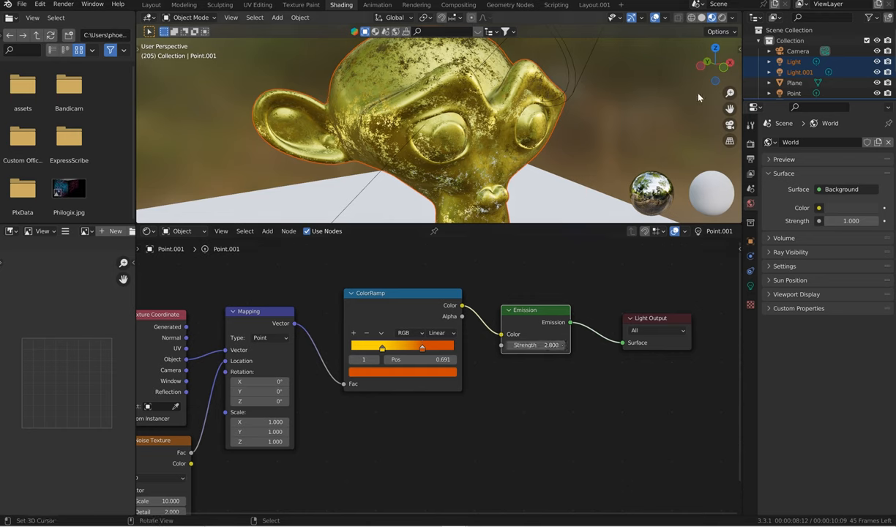
- Raise the inner point light to 284.7 W power and 1.34 m radius, then inspect Suzanne in rendered shading
left_click(729, 17)
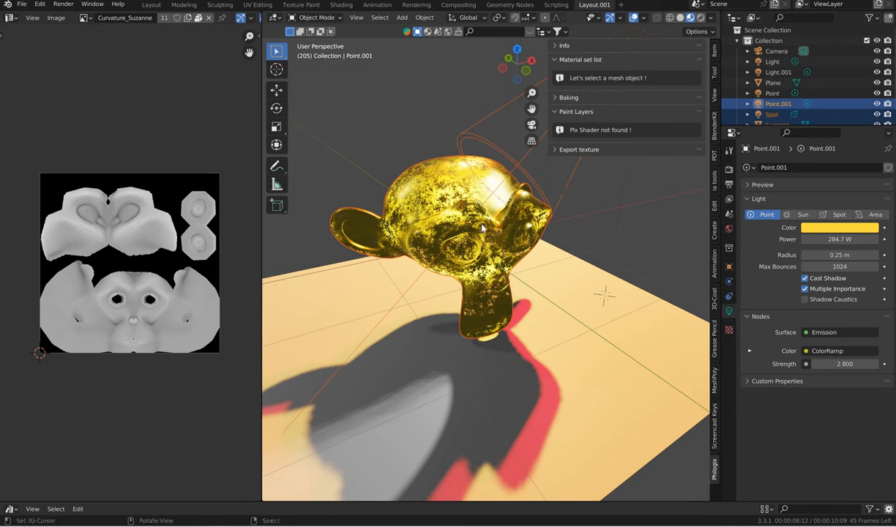
mouse_move(690, 280)
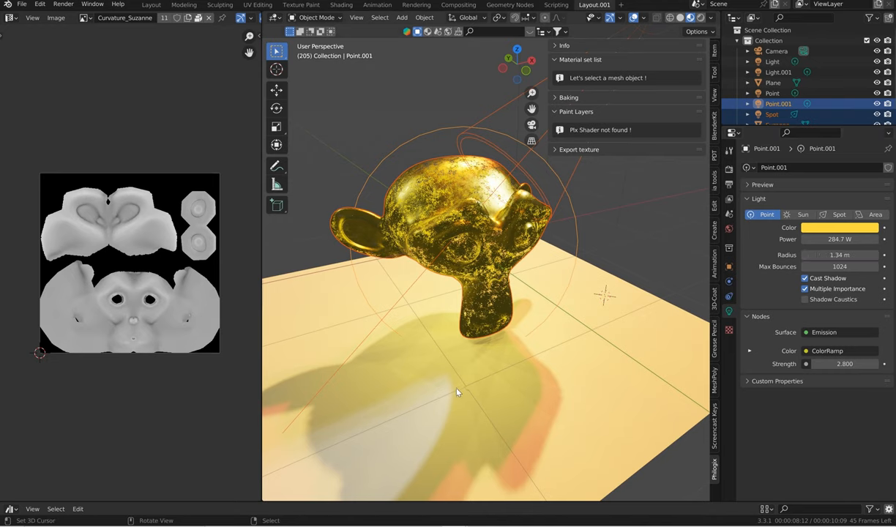
mouse_move(624, 375)
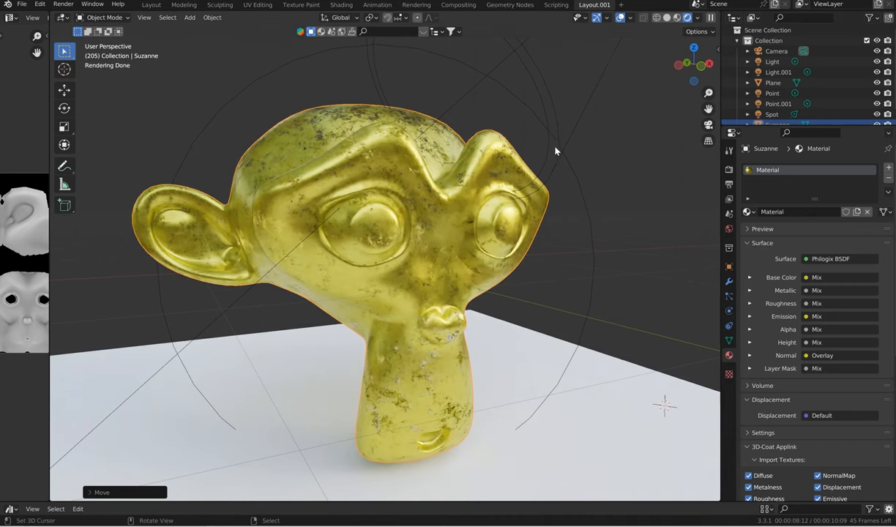
left_click_drag(556, 150, 518, 183)
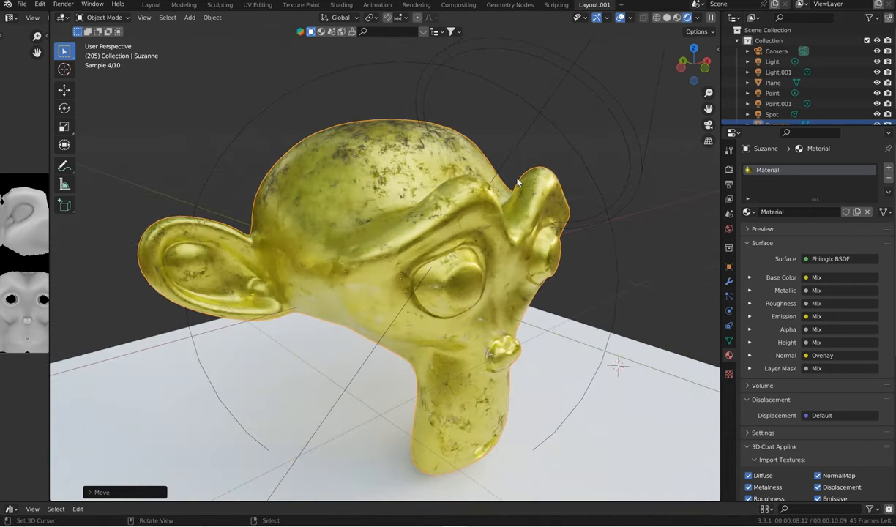